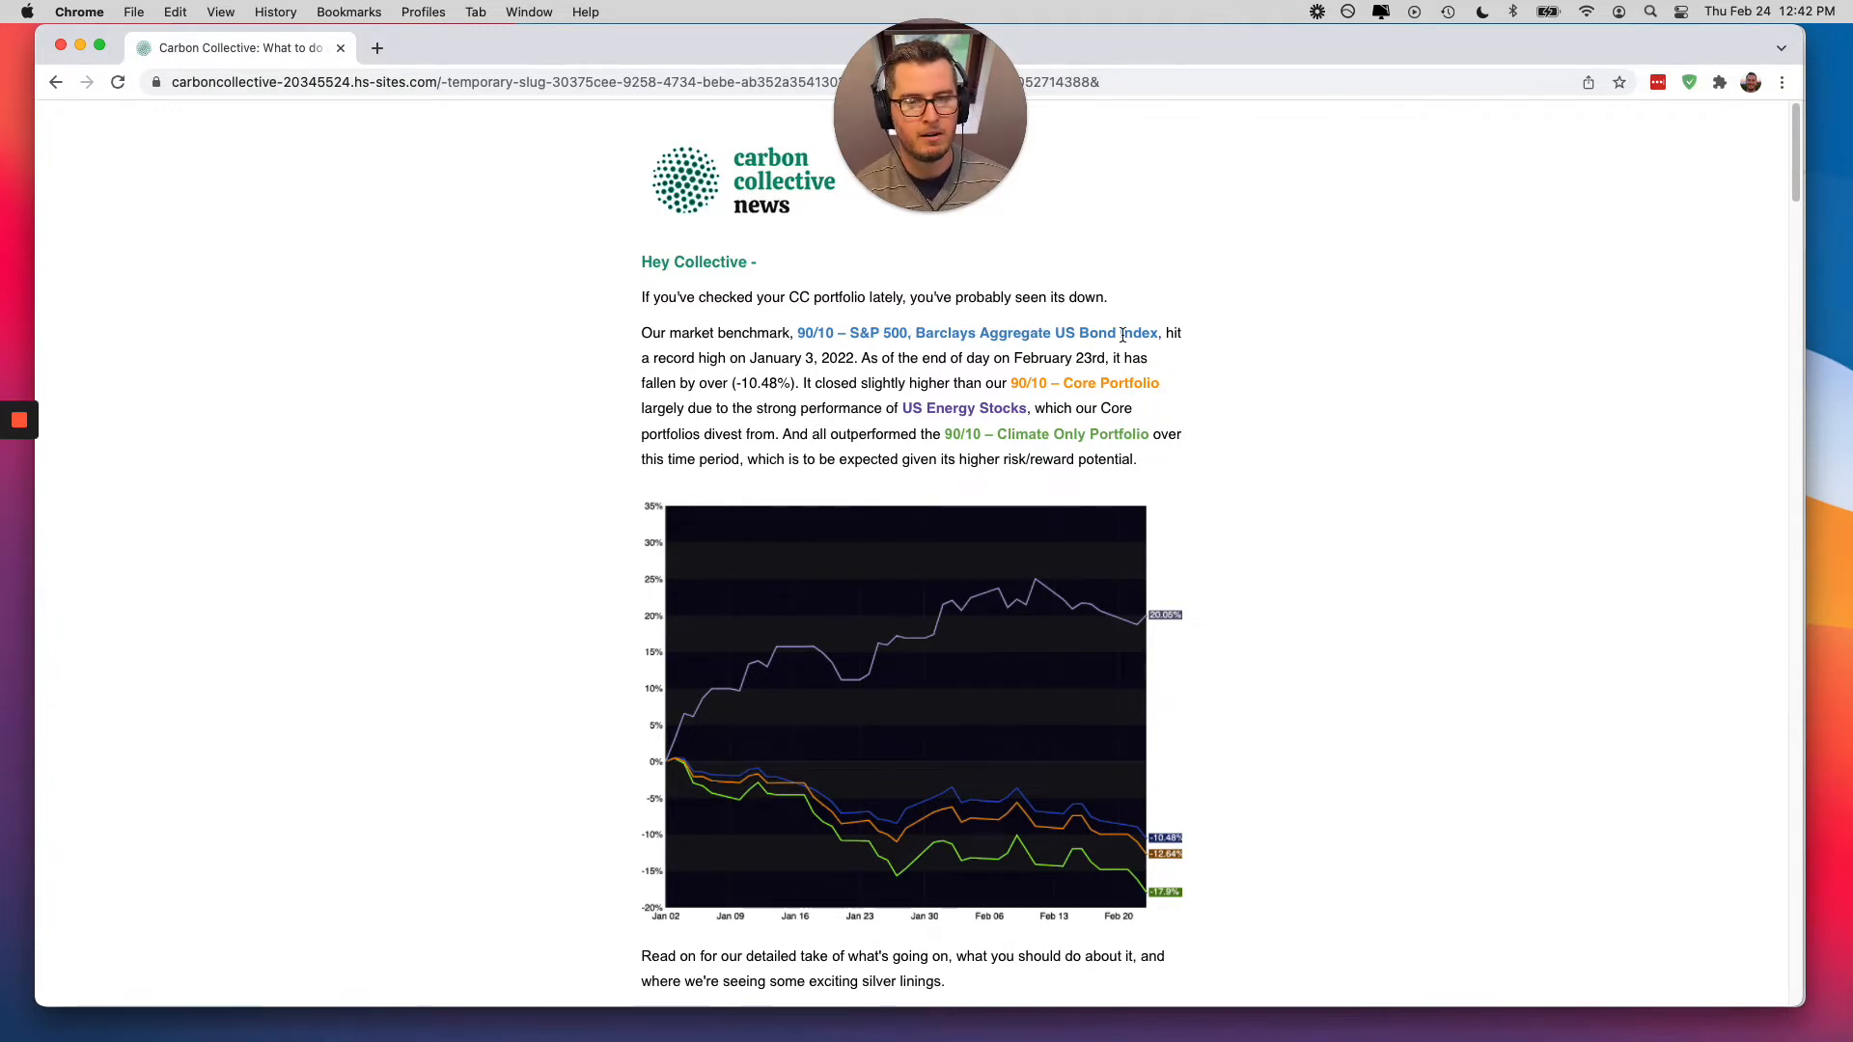
pyautogui.moveTo(1293, 814)
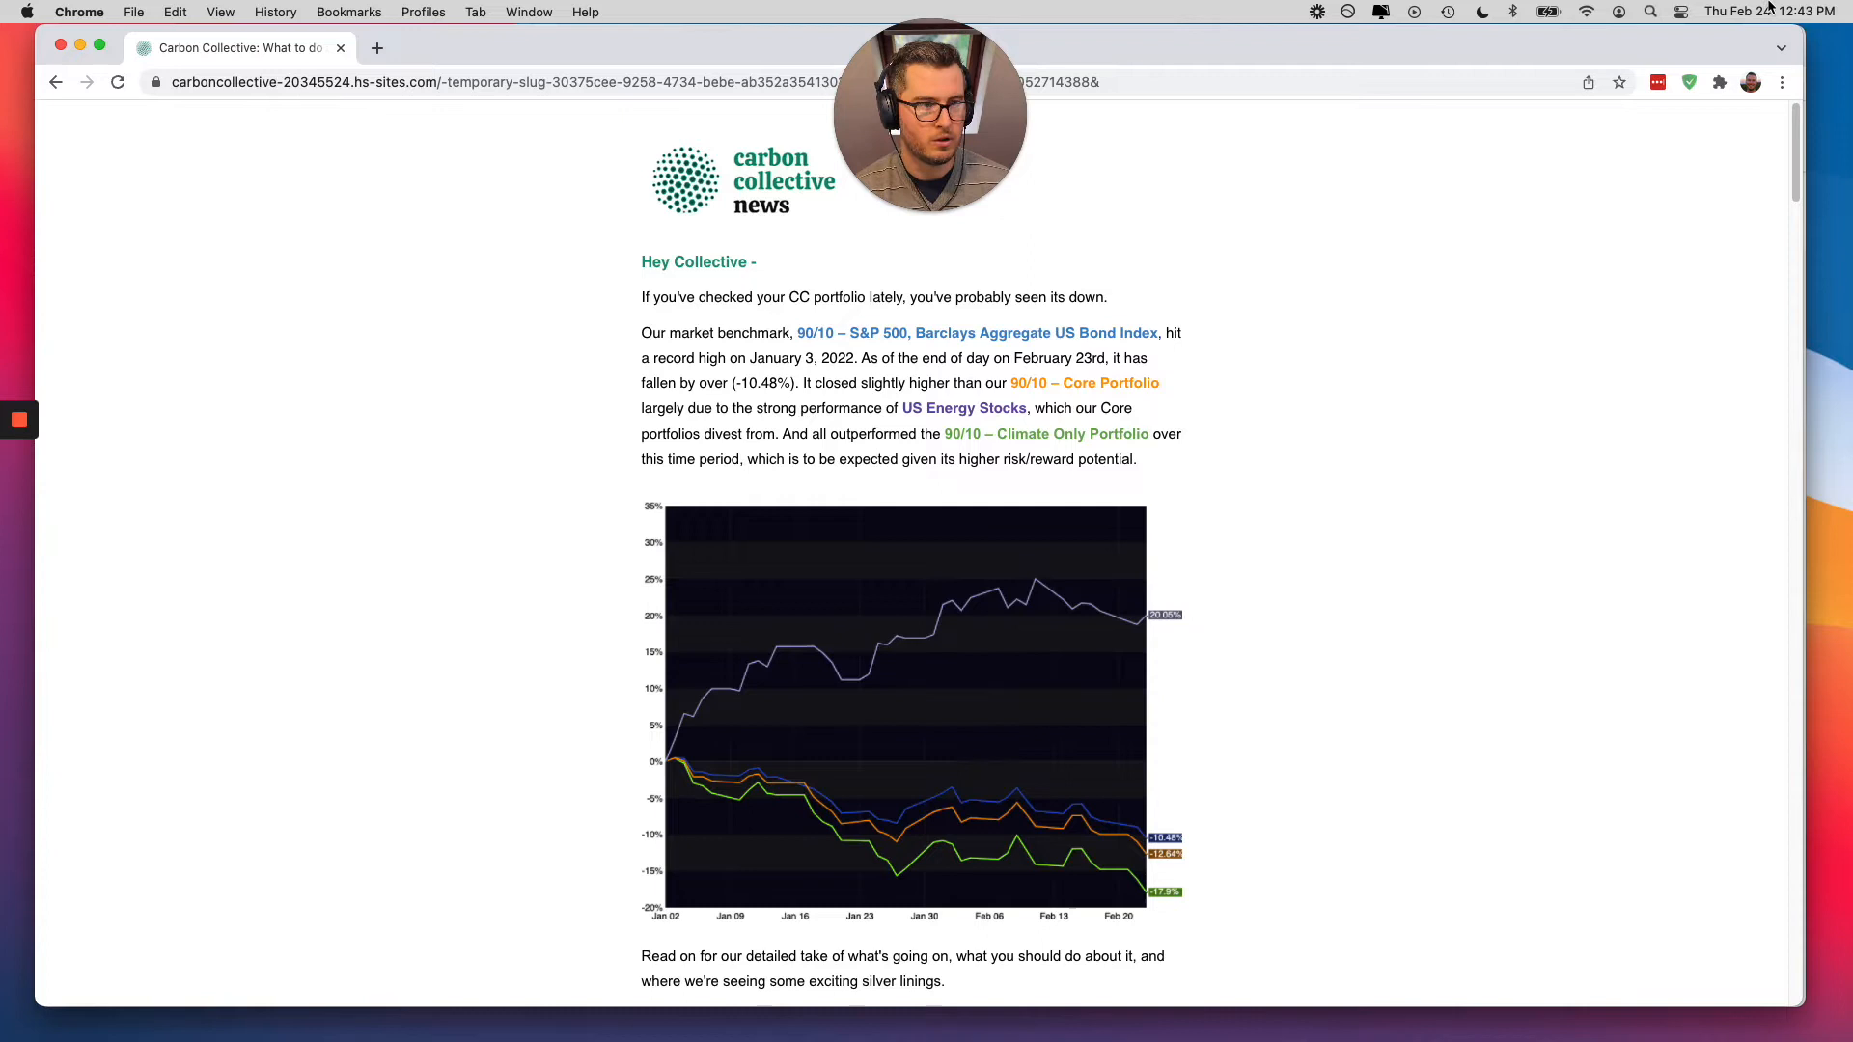
pyautogui.moveTo(1409, 629)
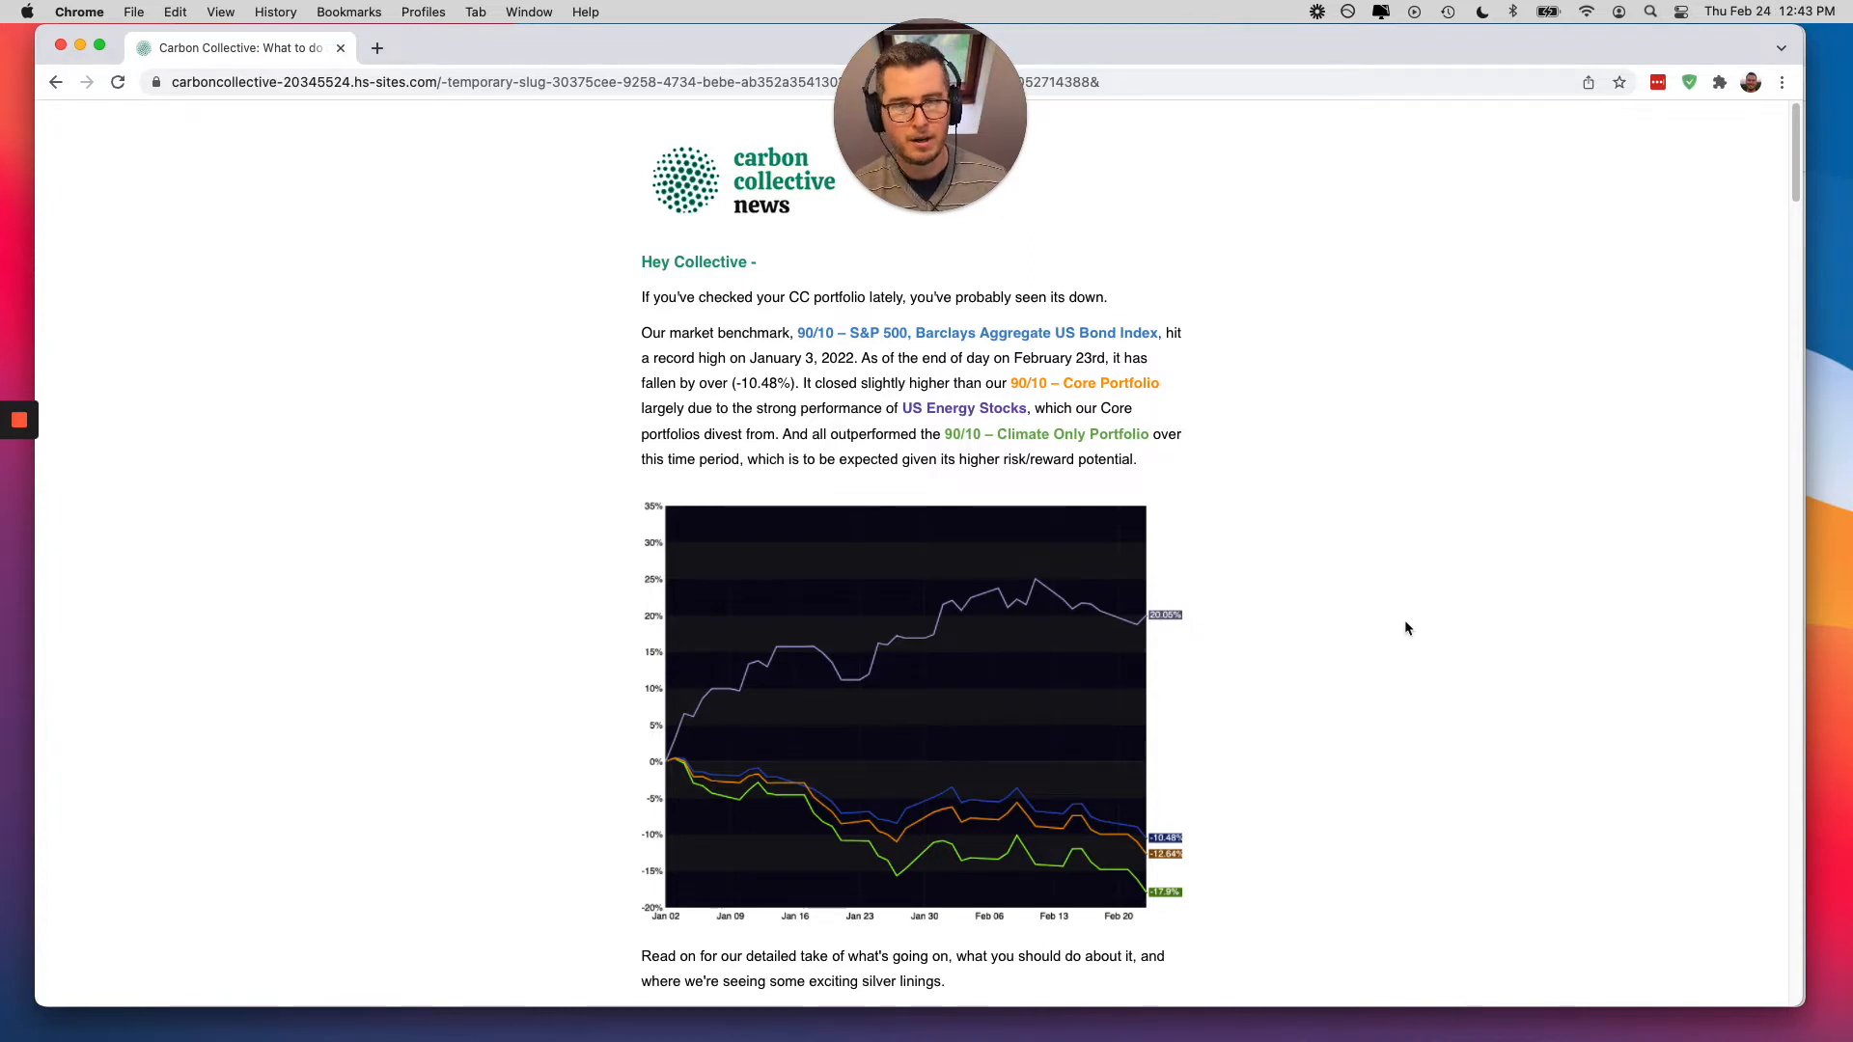
pyautogui.moveTo(1452, 618)
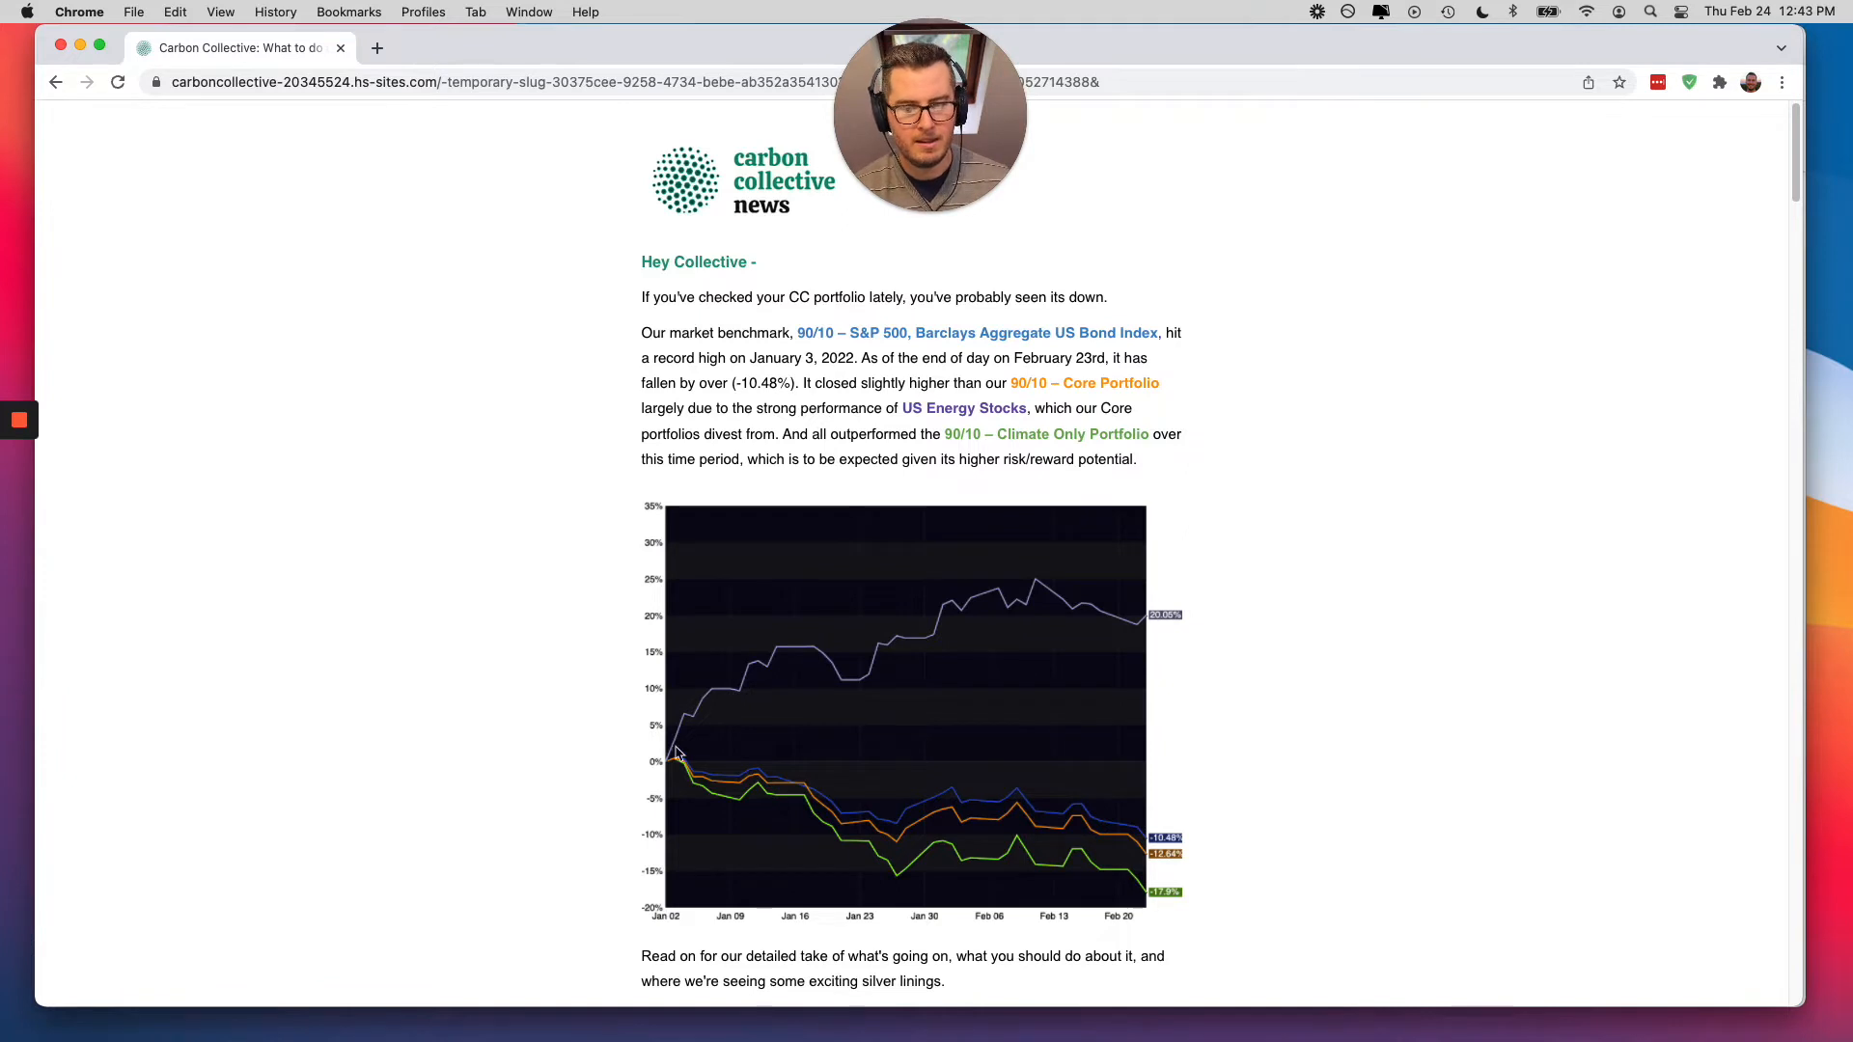
pyautogui.moveTo(957, 633)
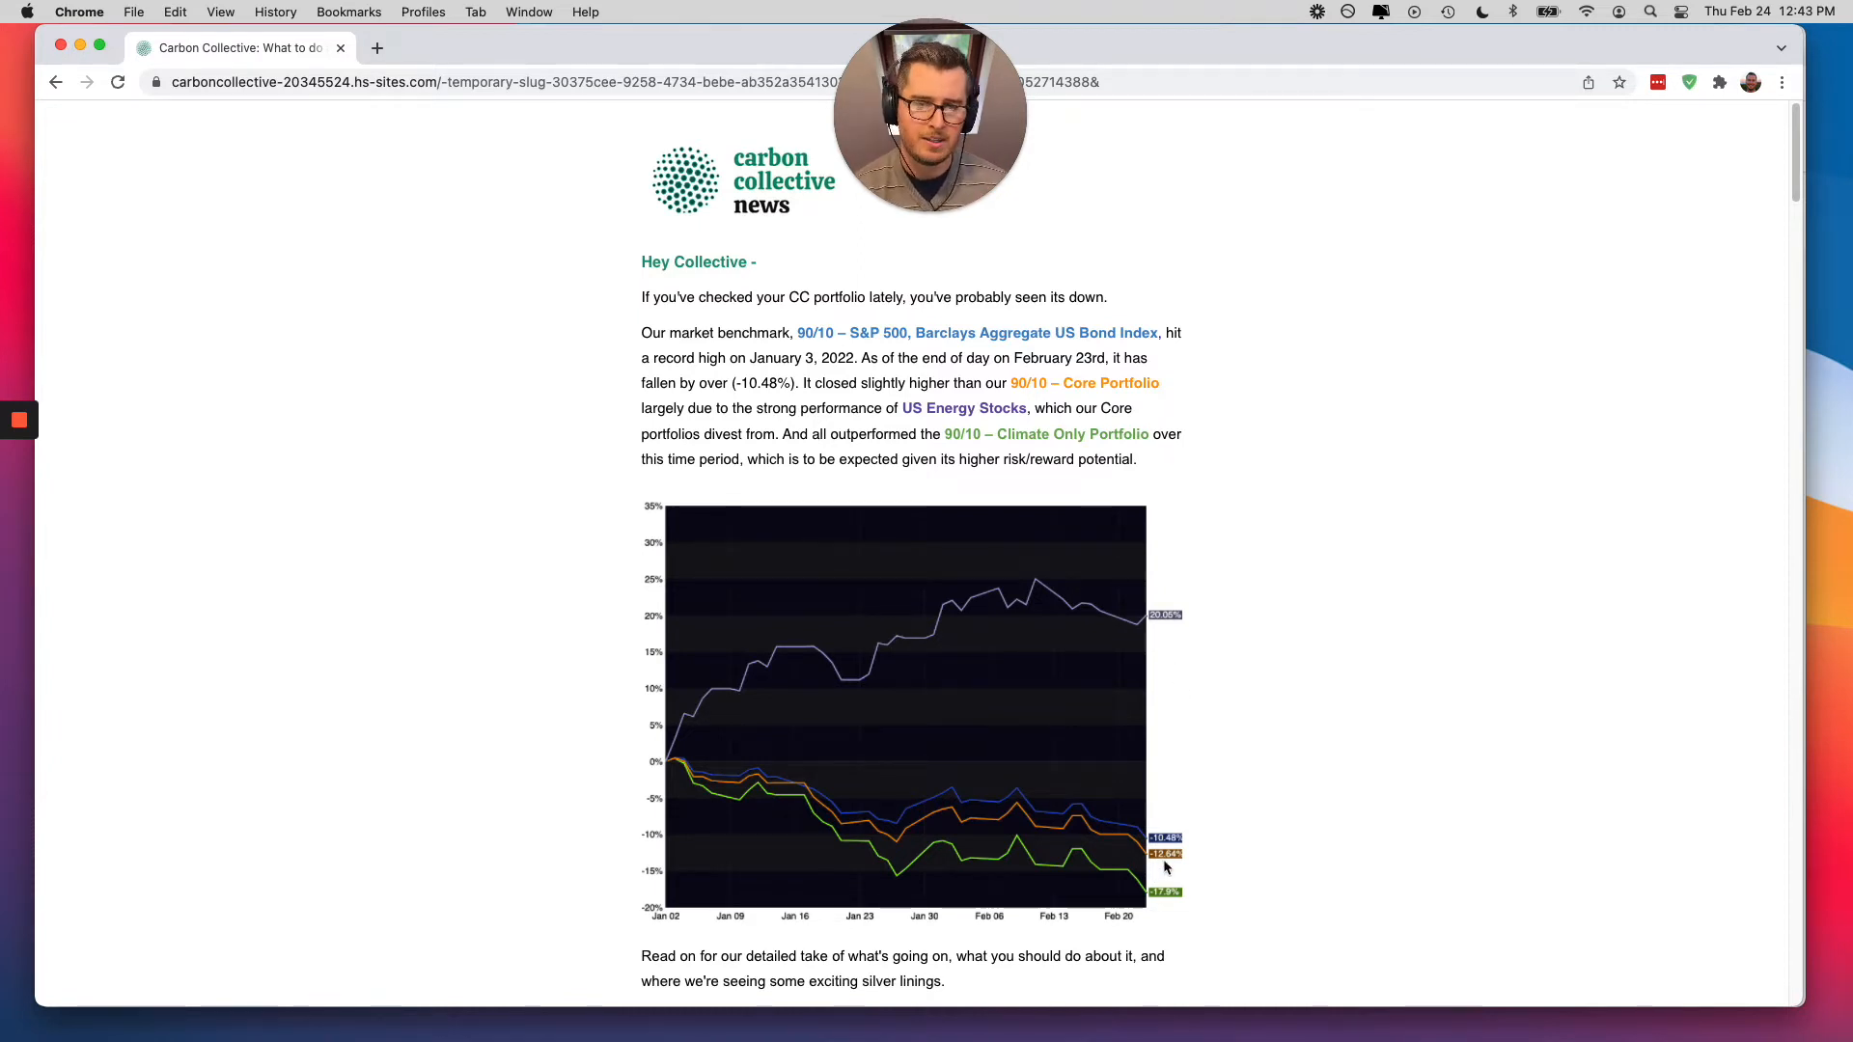
pyautogui.scroll(-3)
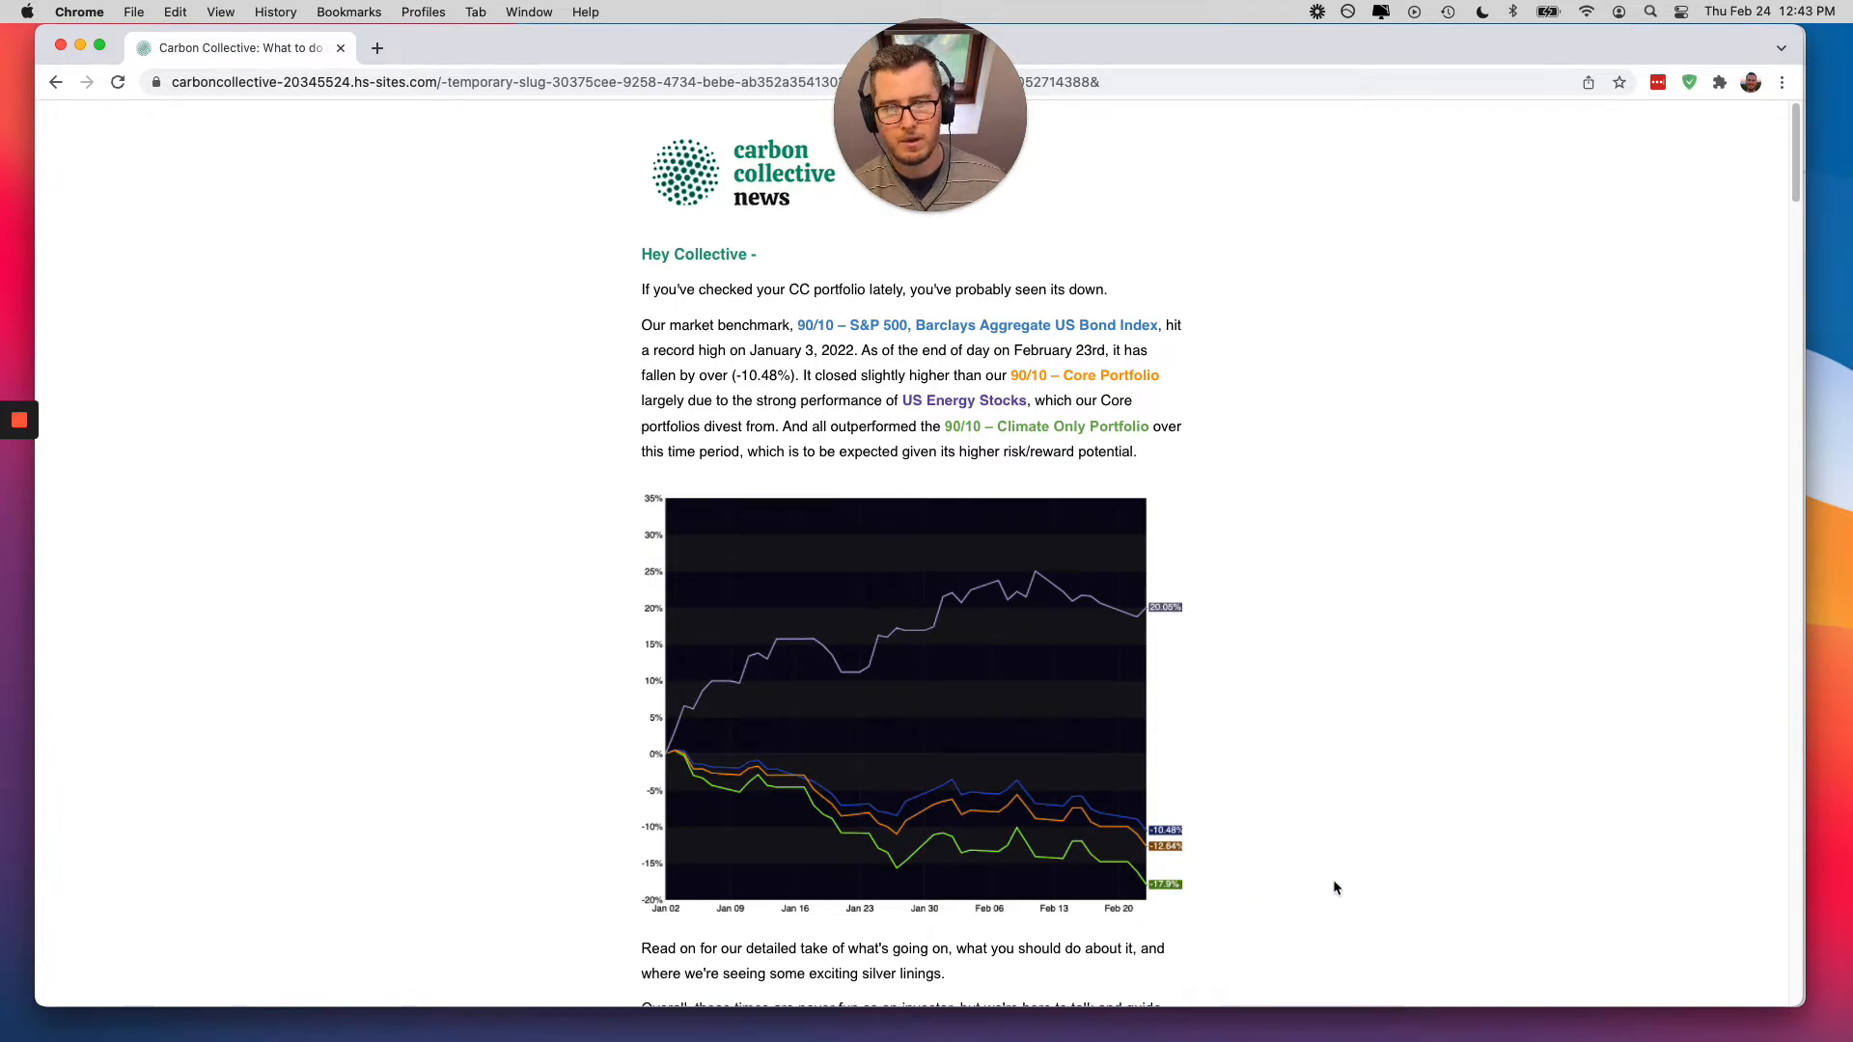
pyautogui.scroll(-3)
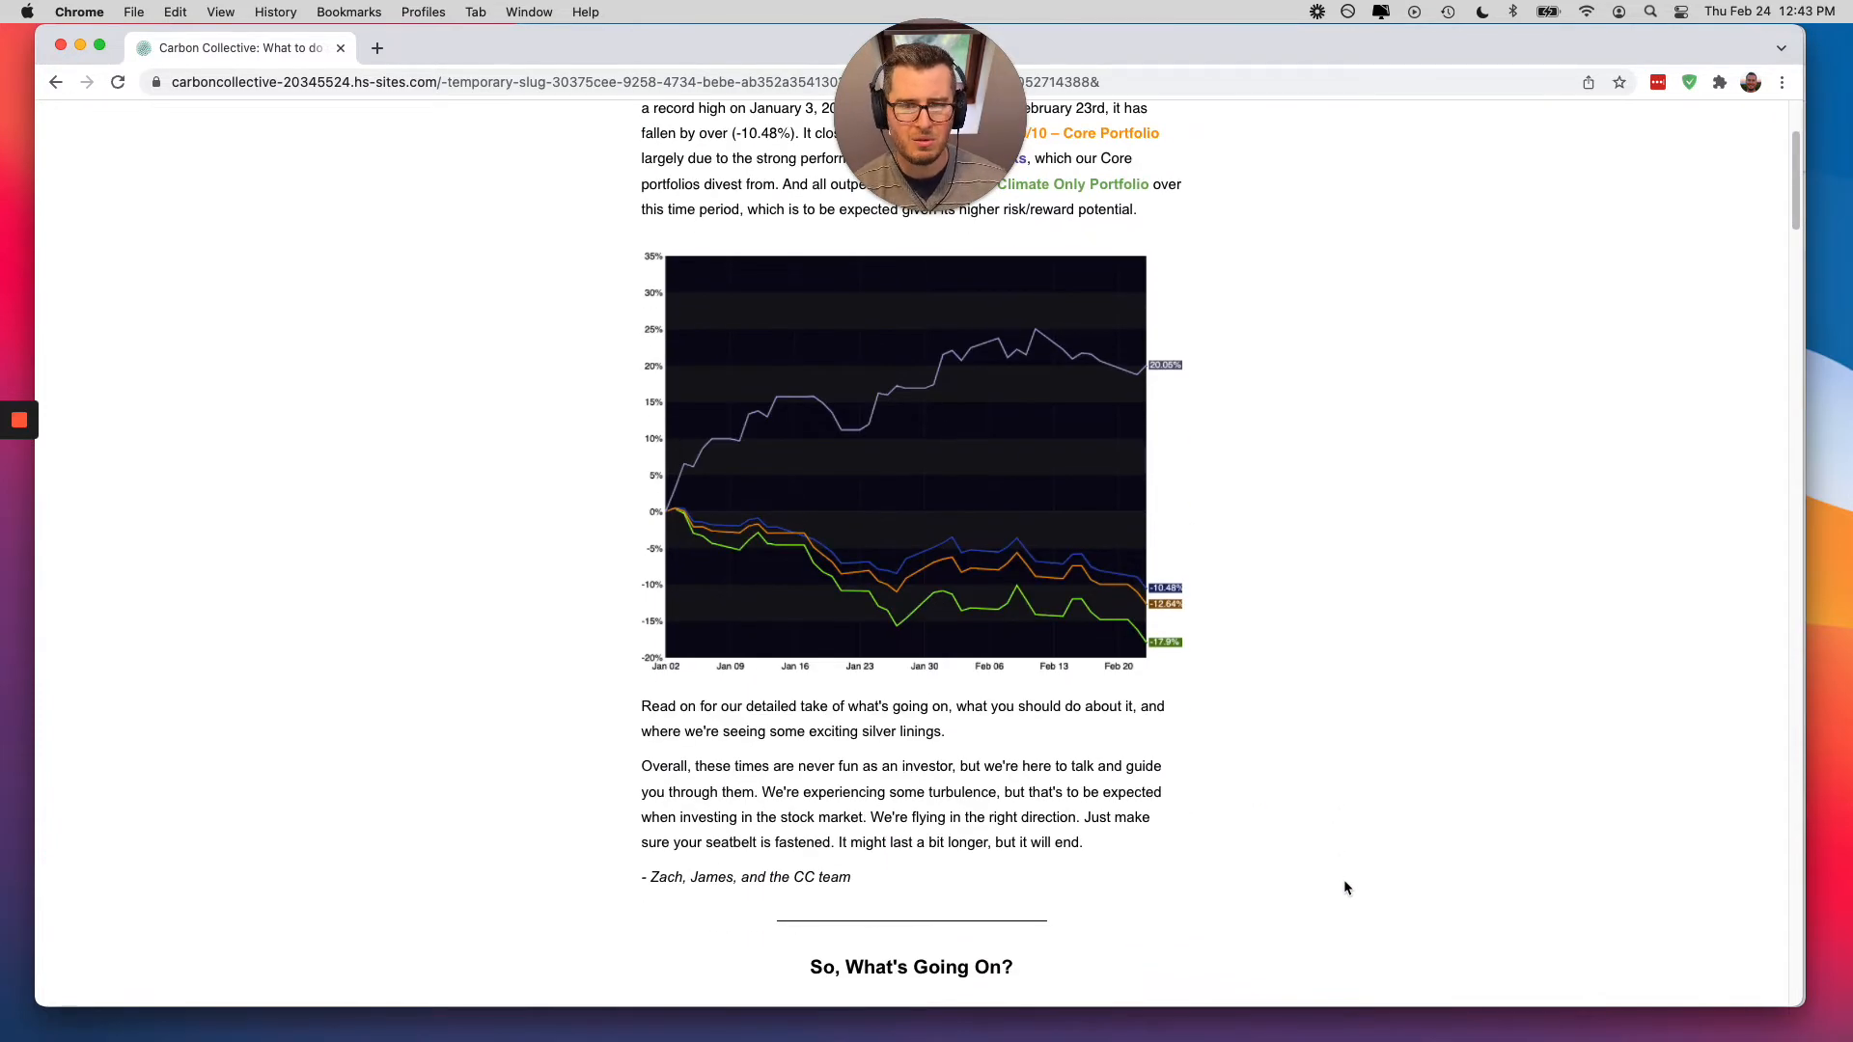
pyautogui.moveTo(1303, 834)
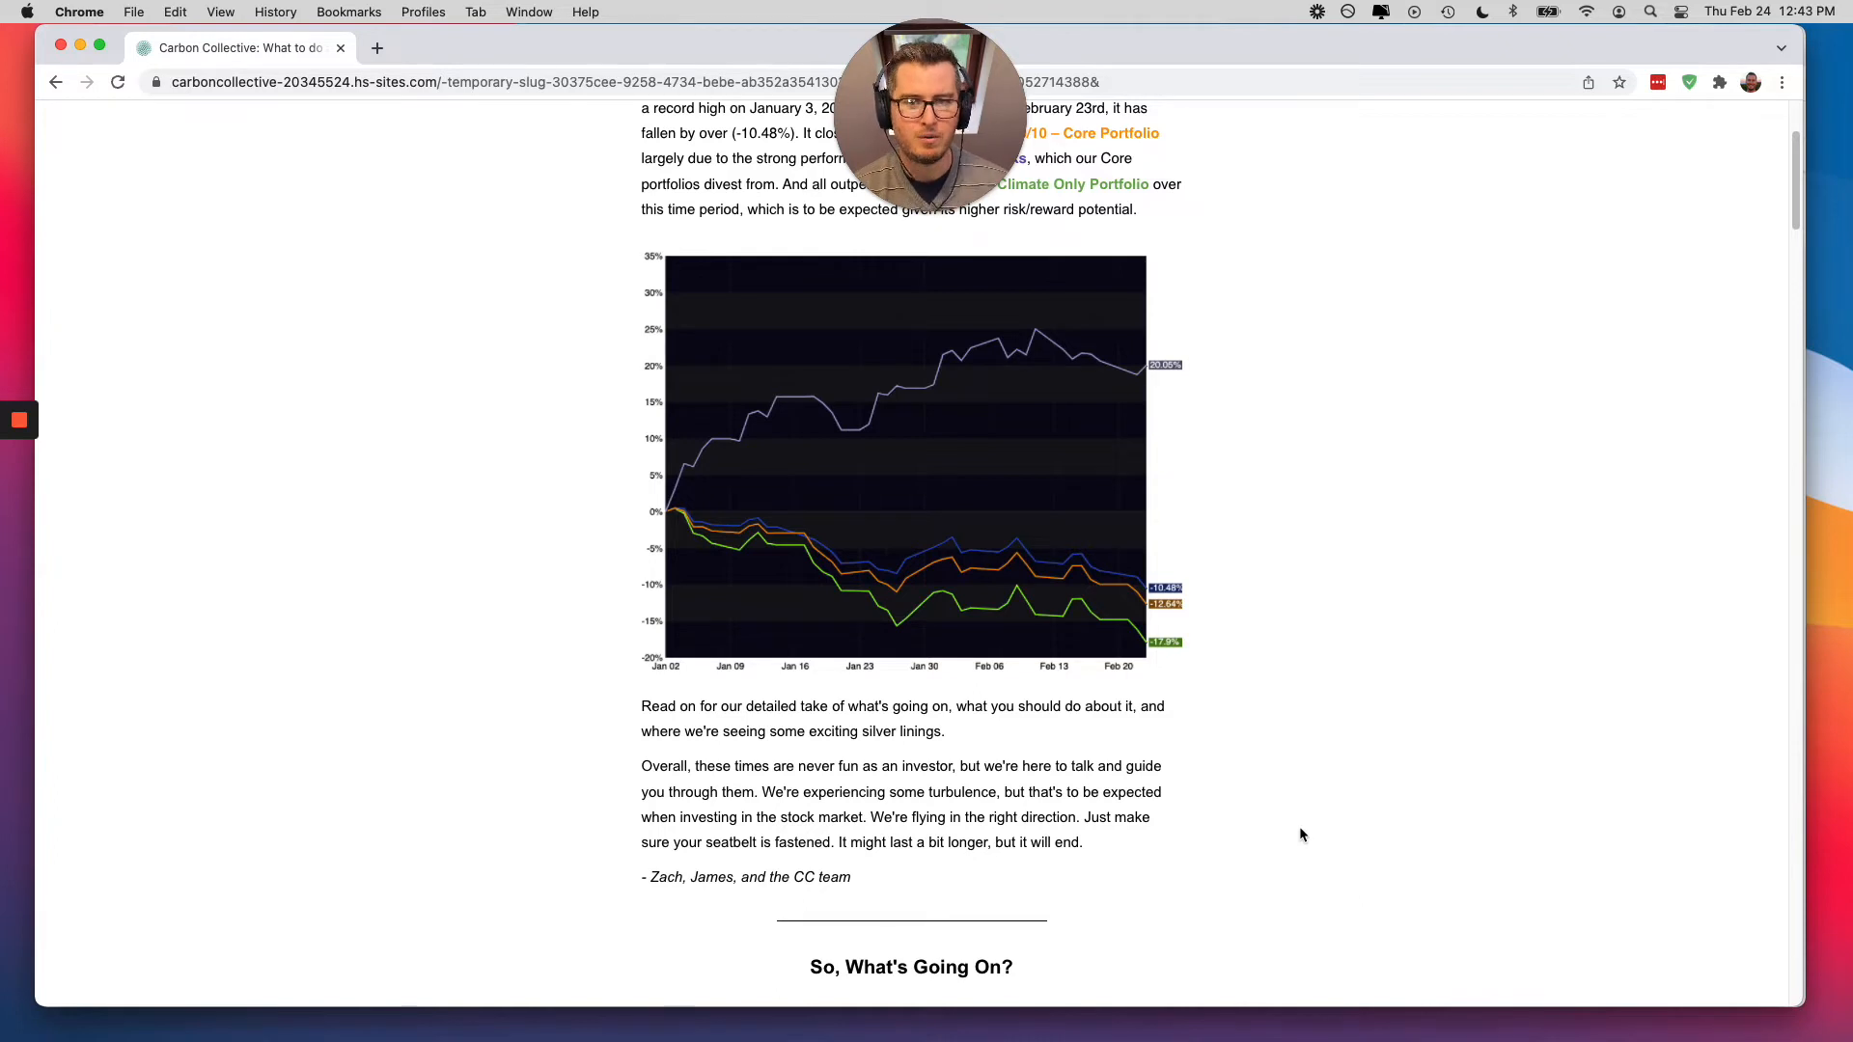
pyautogui.scroll(-3)
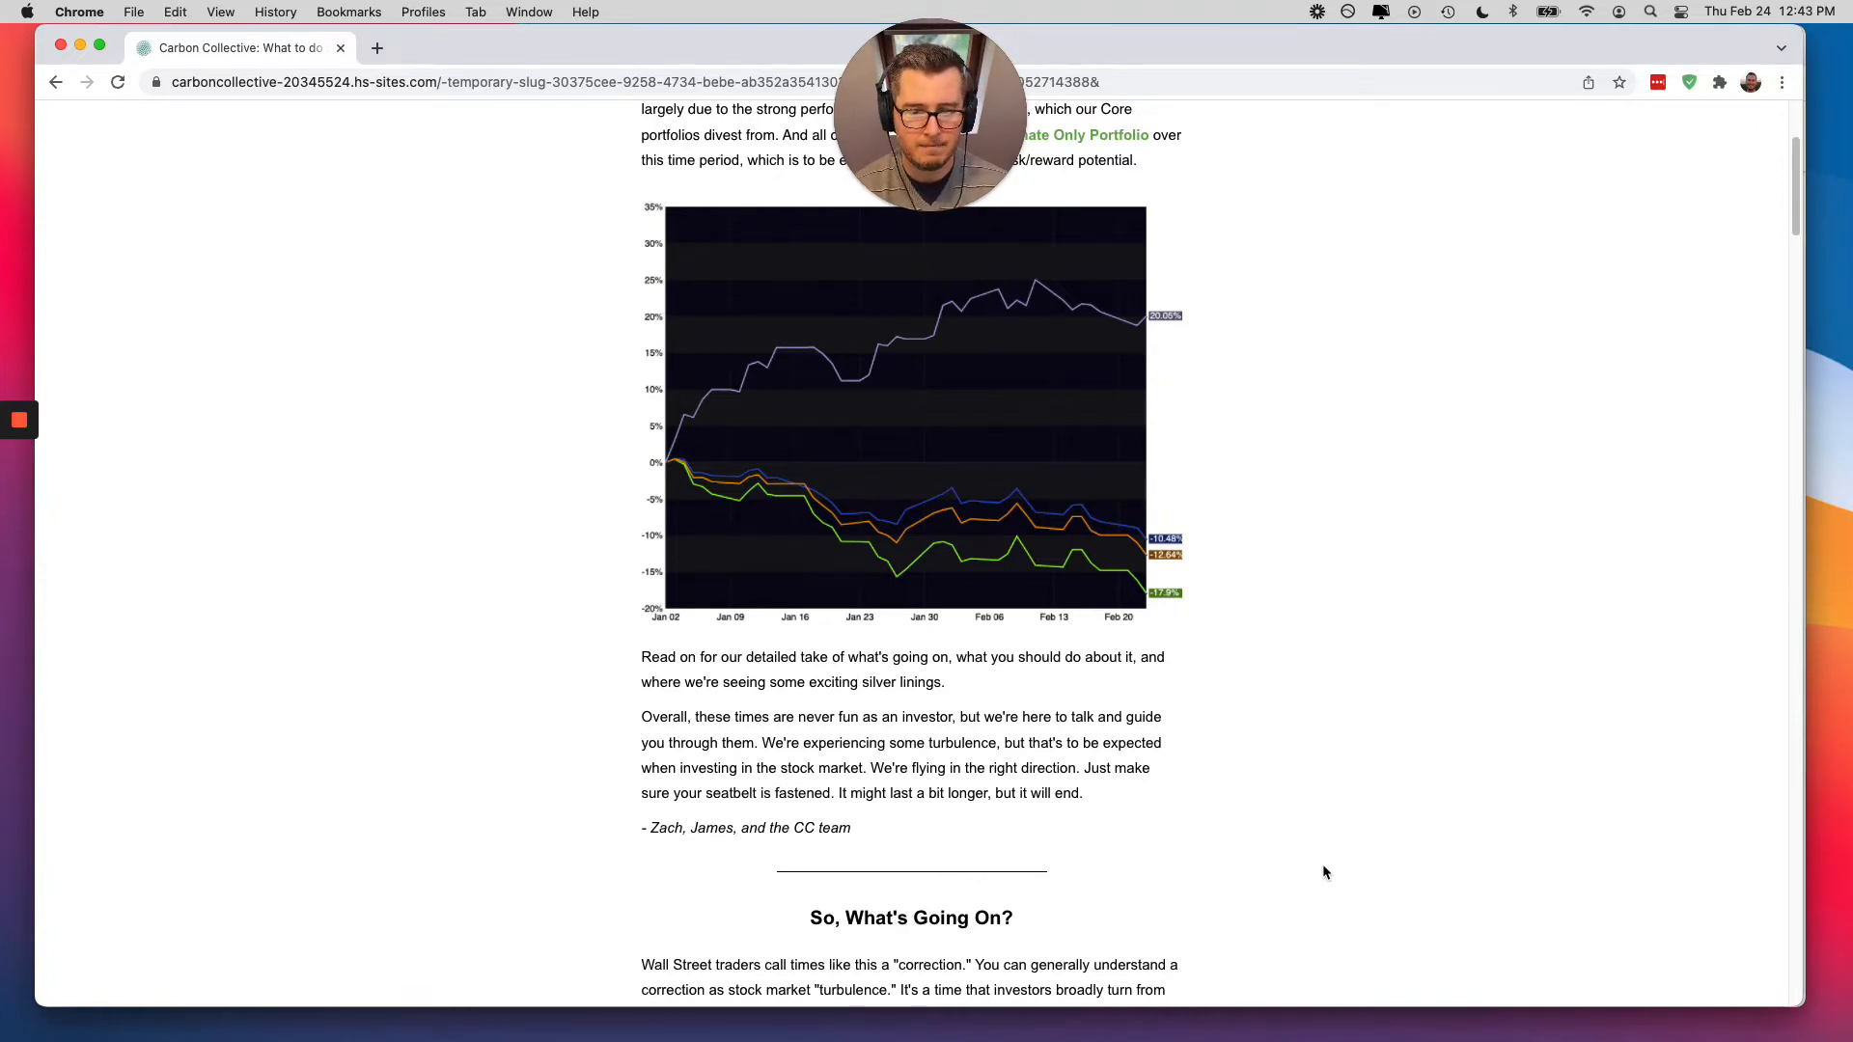
pyautogui.scroll(-3)
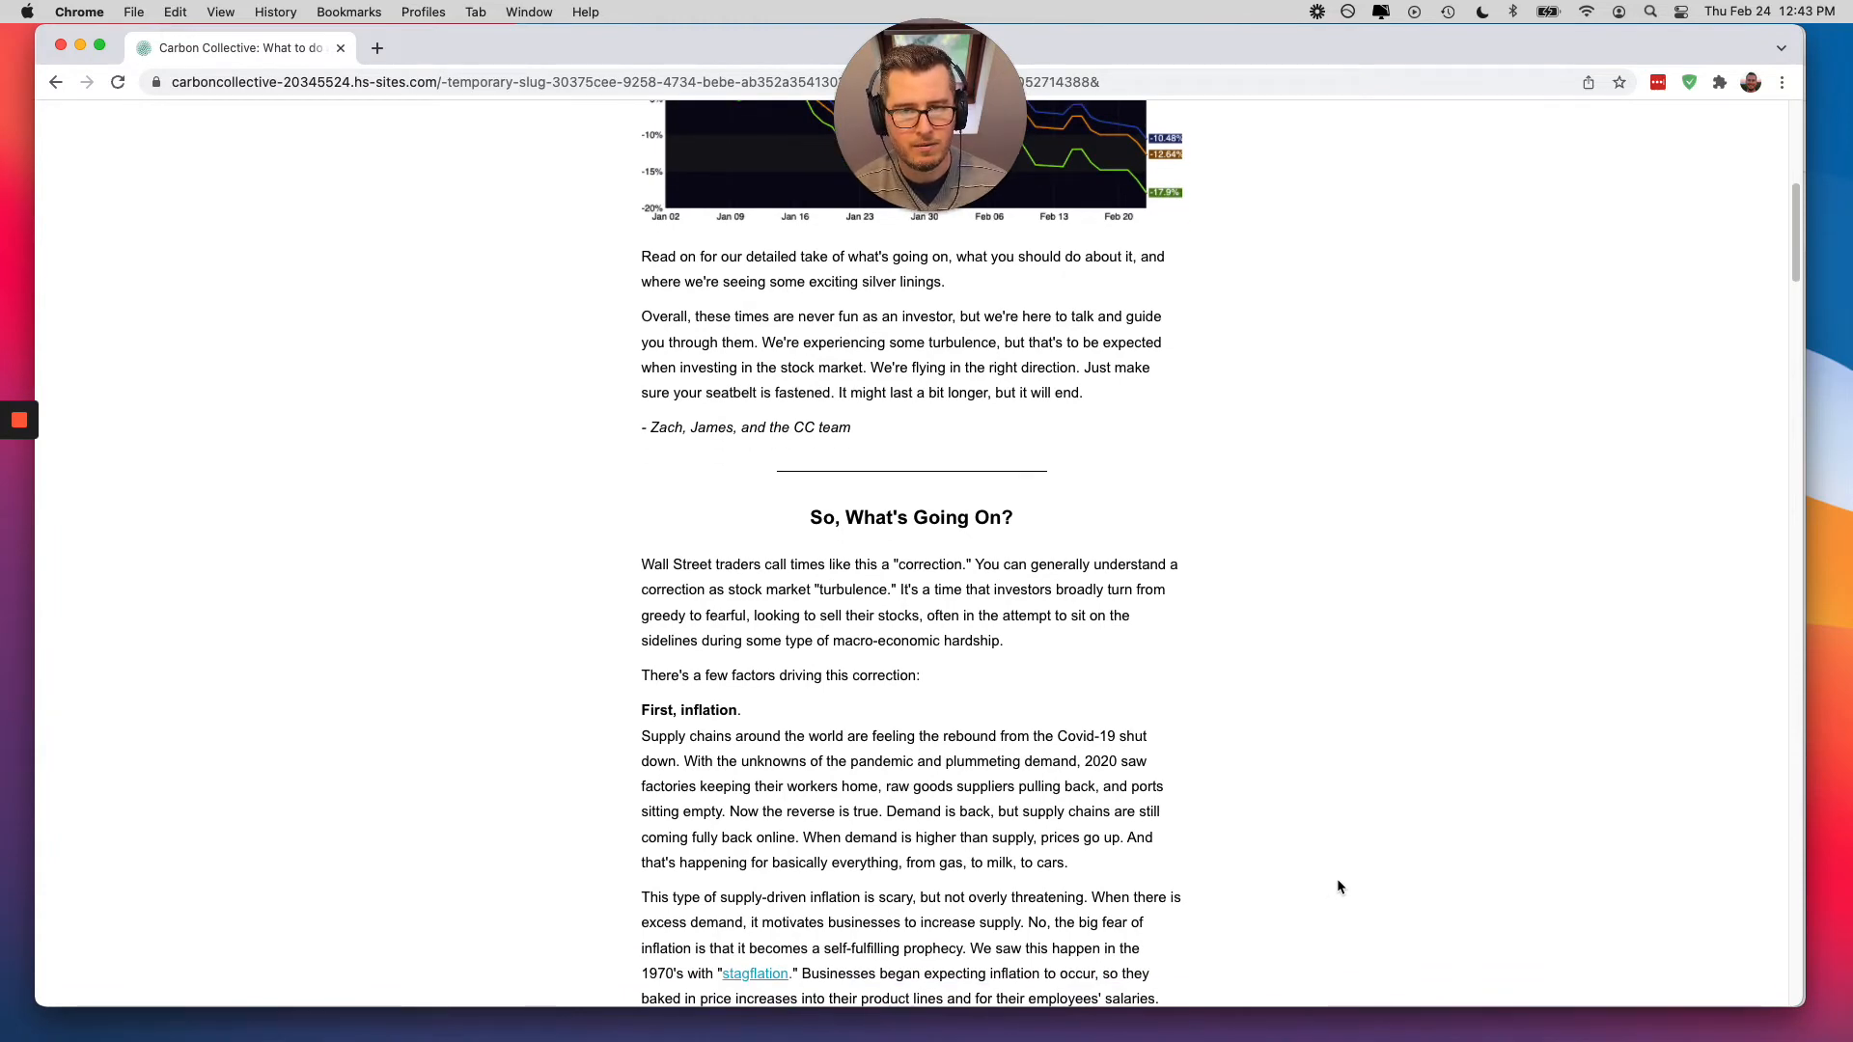
pyautogui.scroll(-3)
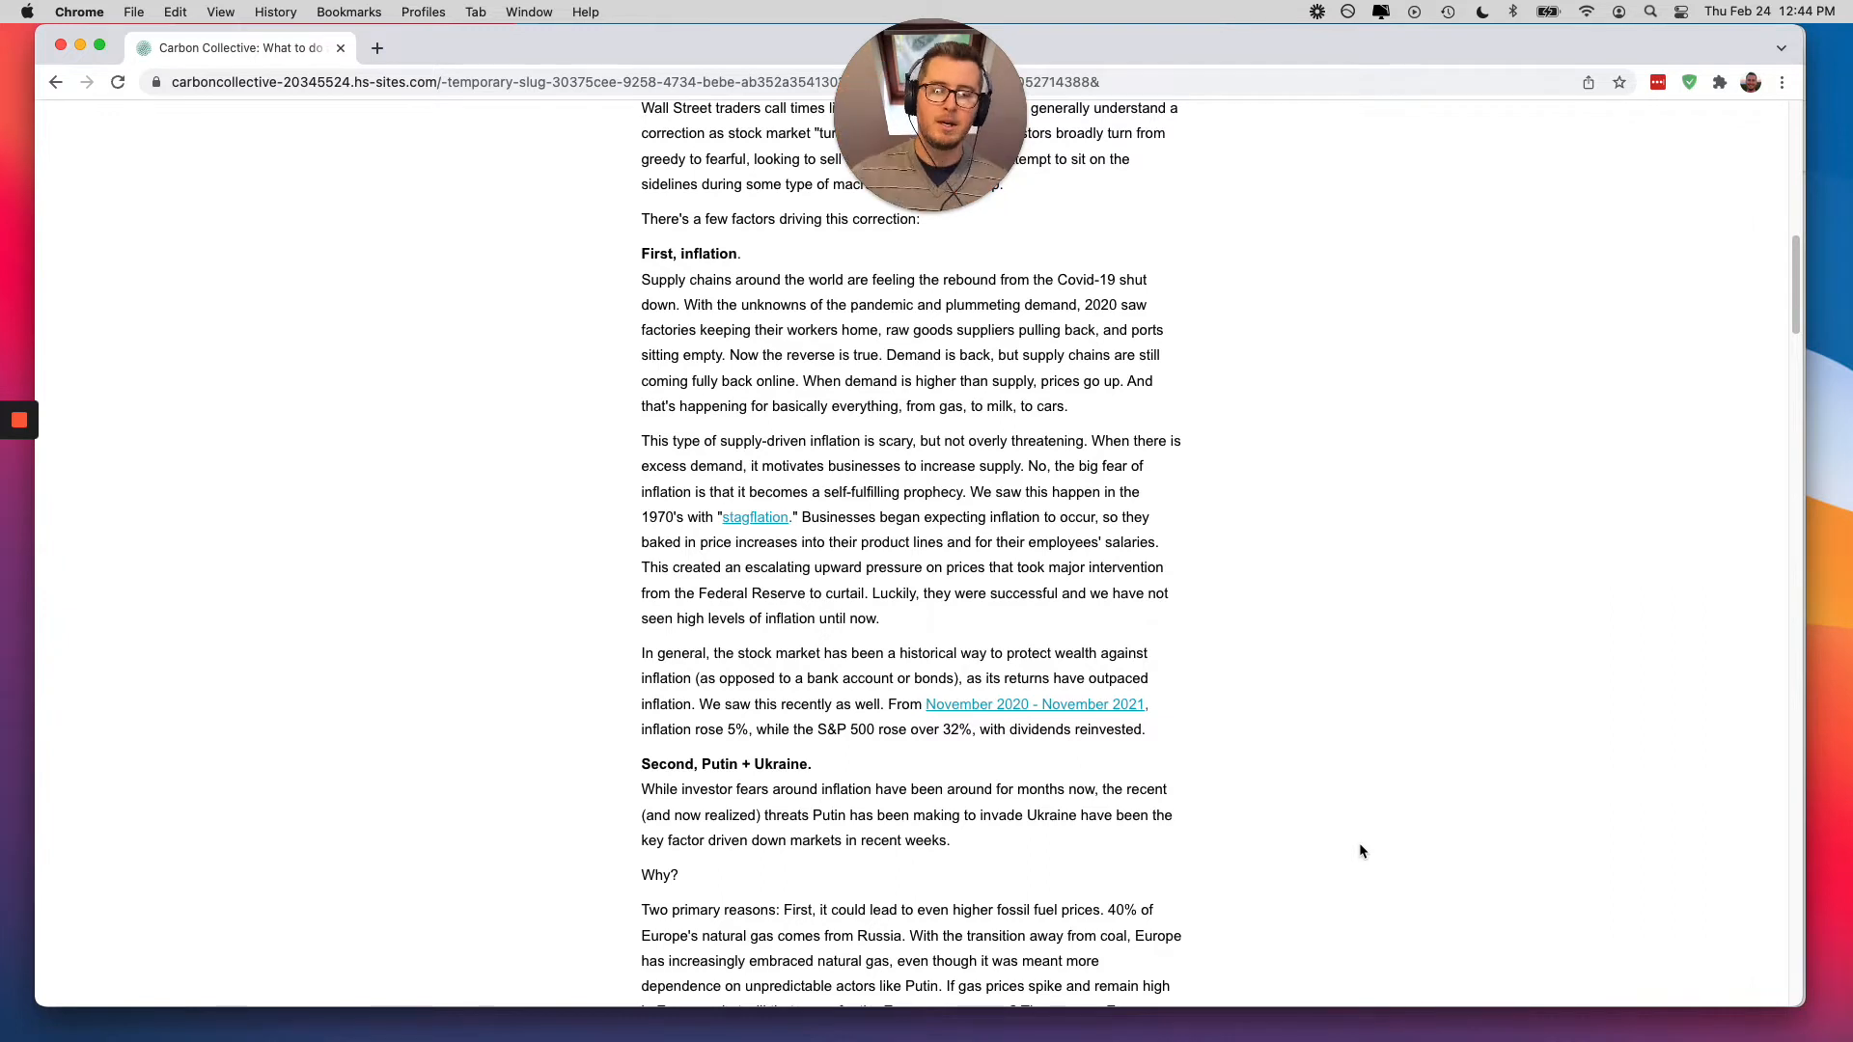
pyautogui.scroll(-3)
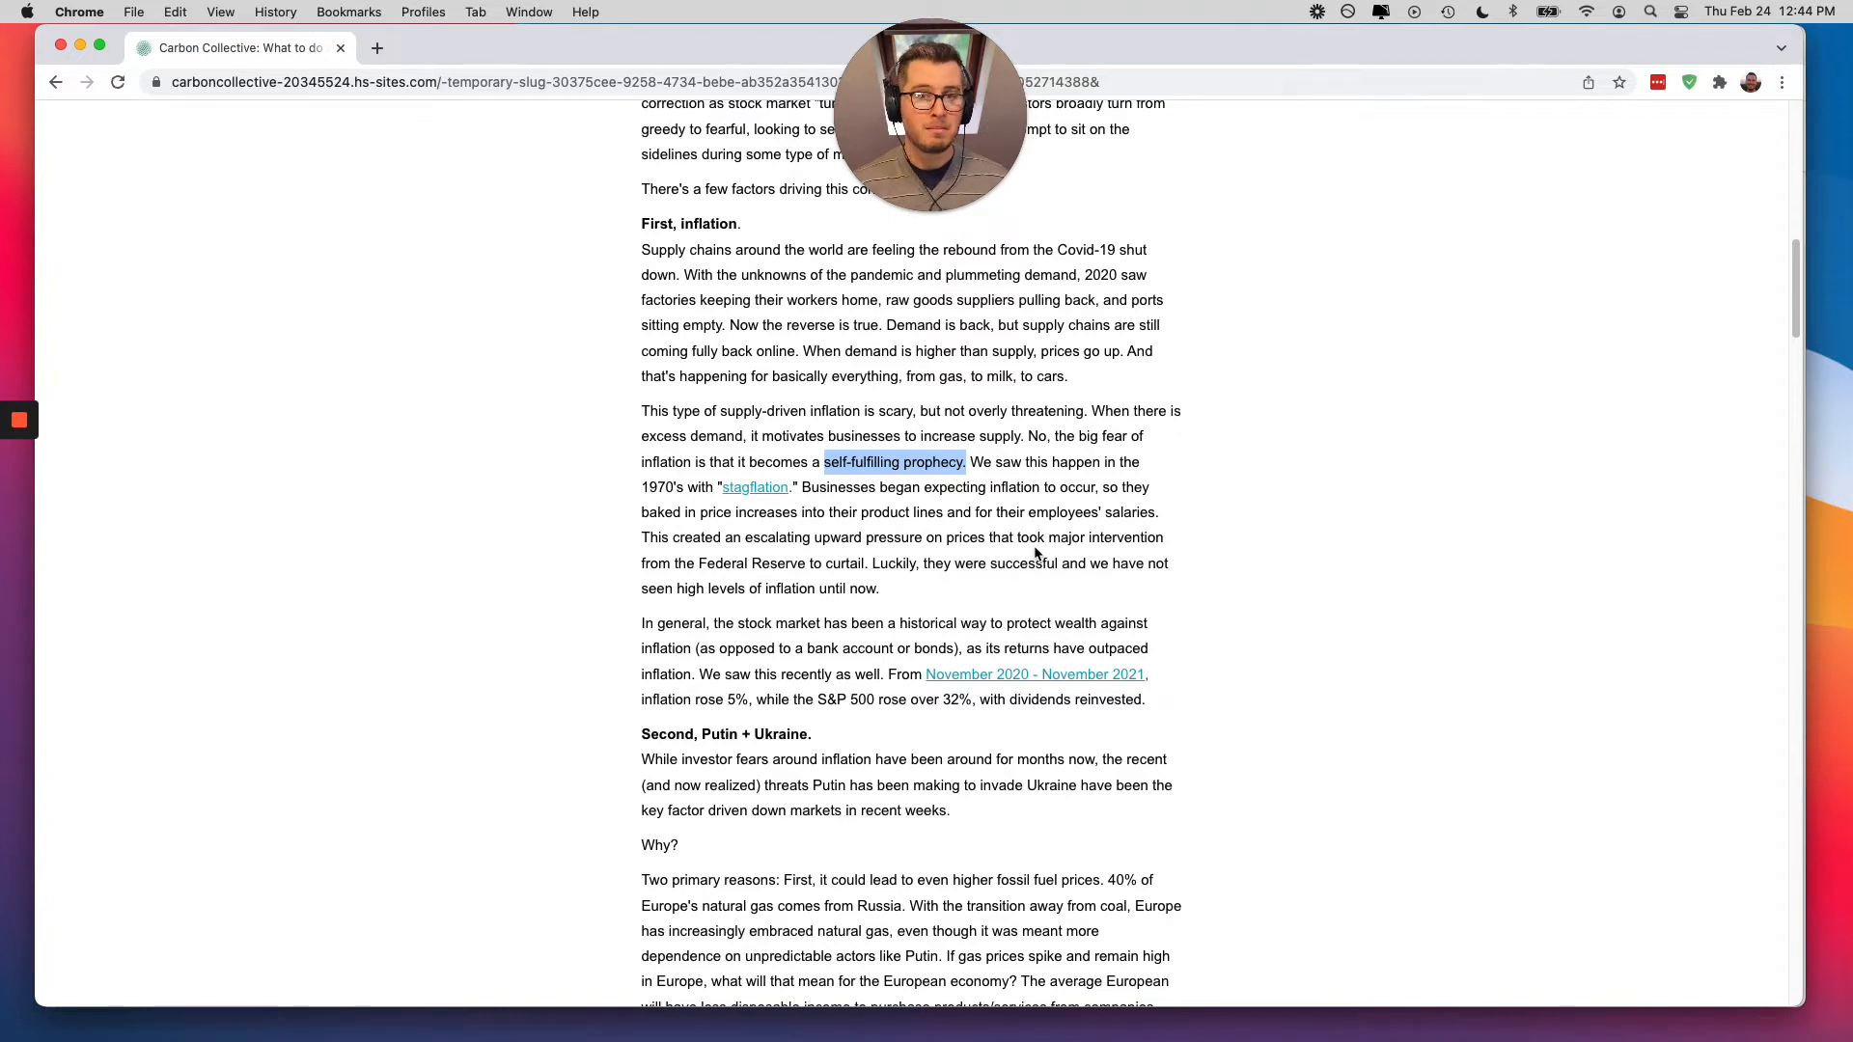
pyautogui.scroll(-3)
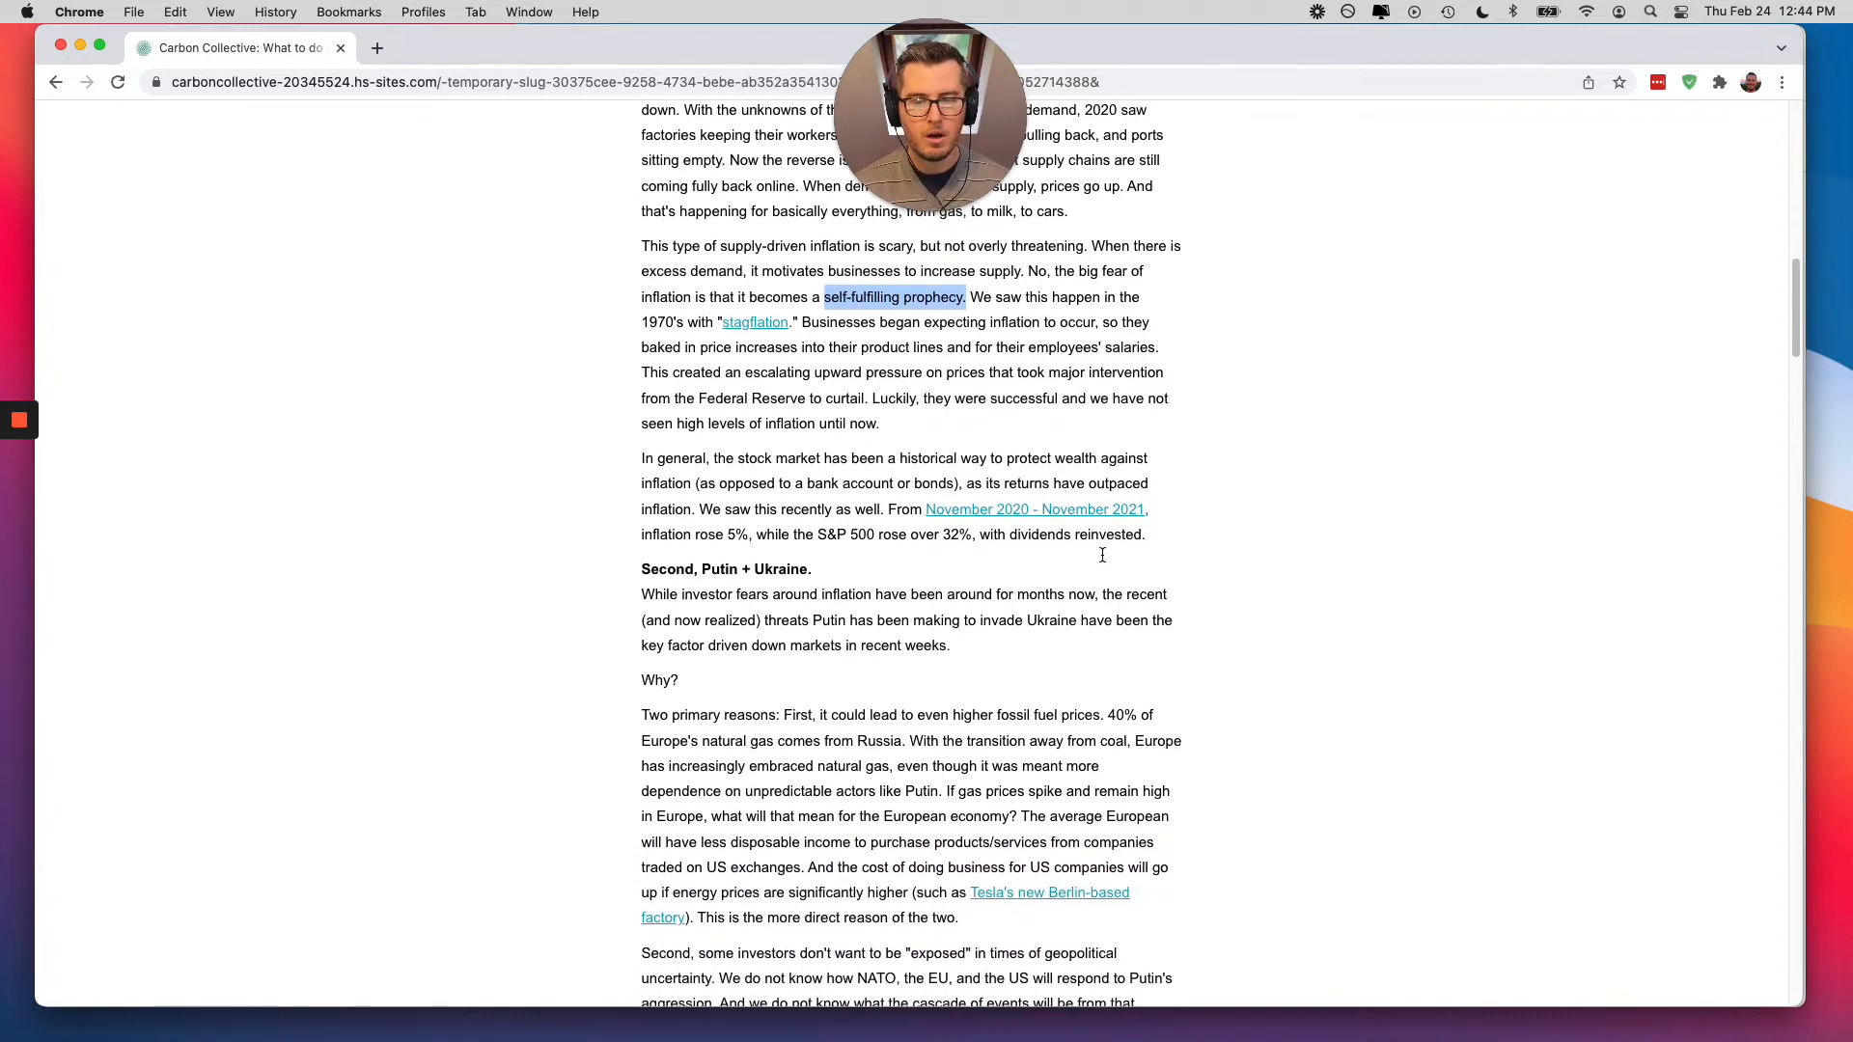
pyautogui.scroll(-3)
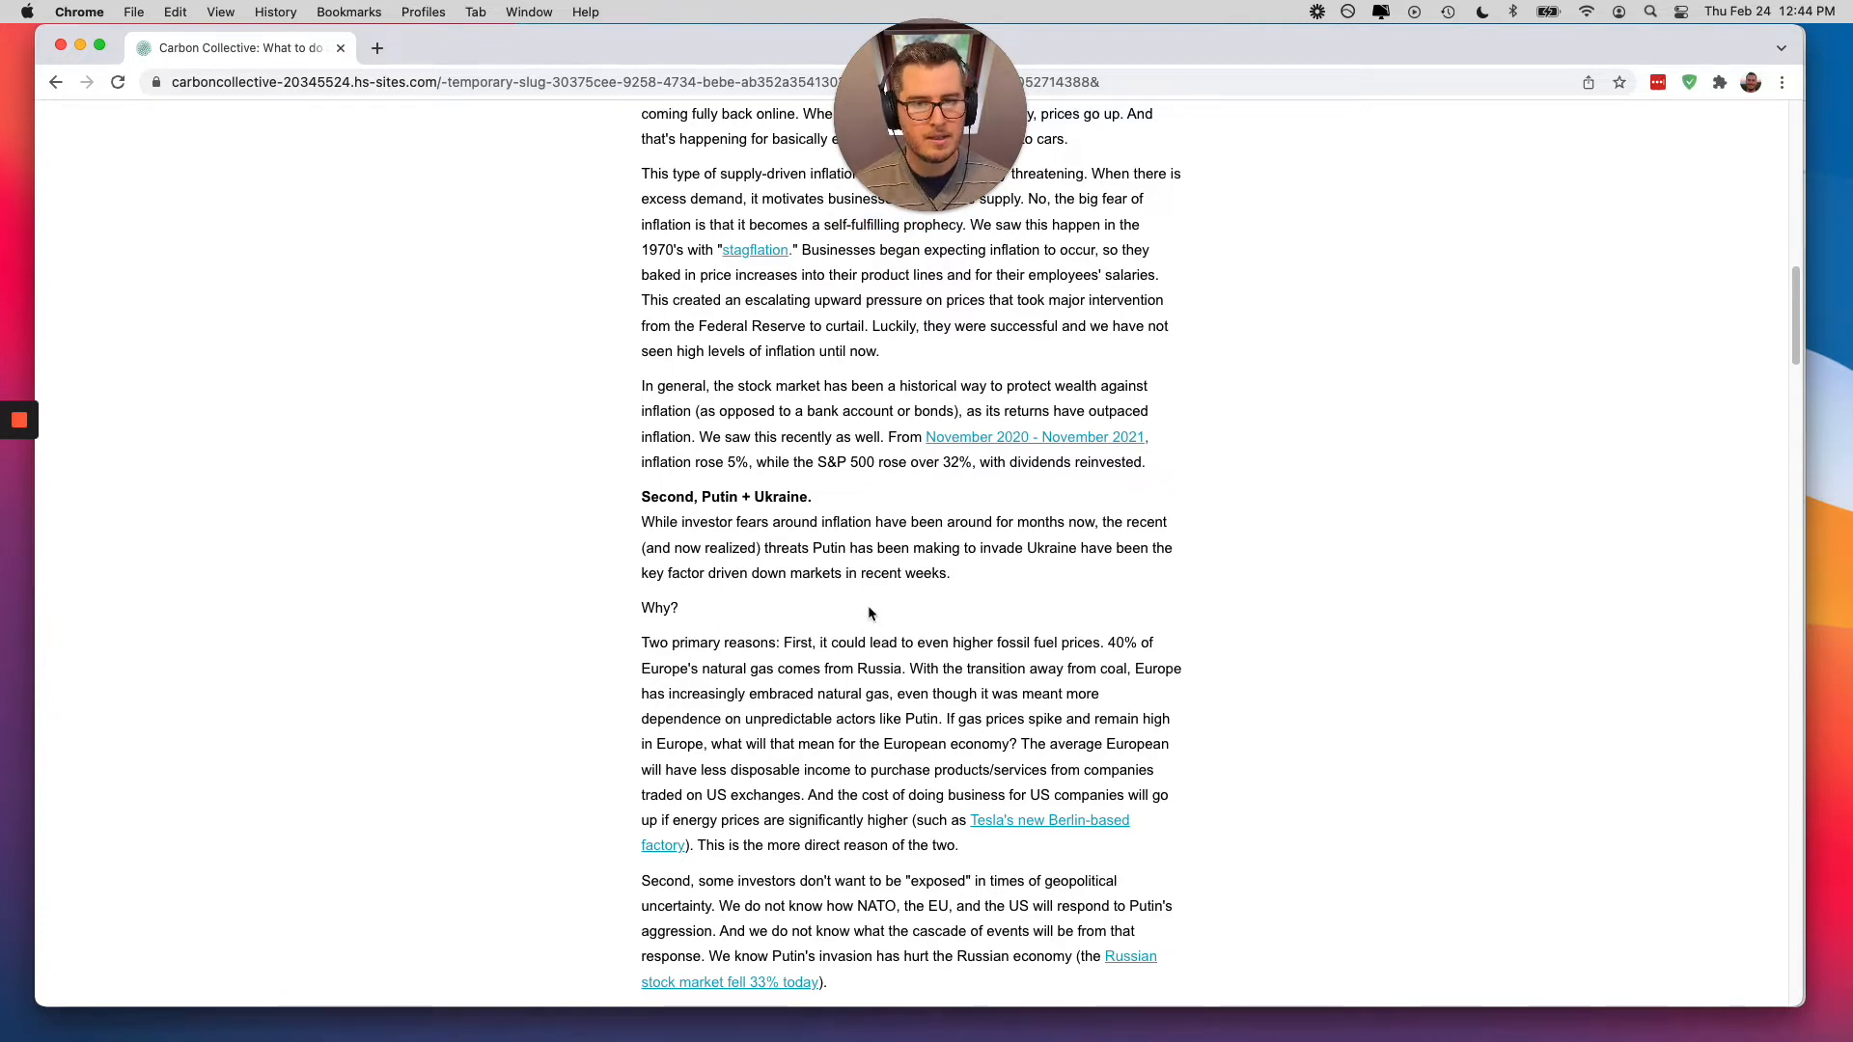
pyautogui.scroll(-3)
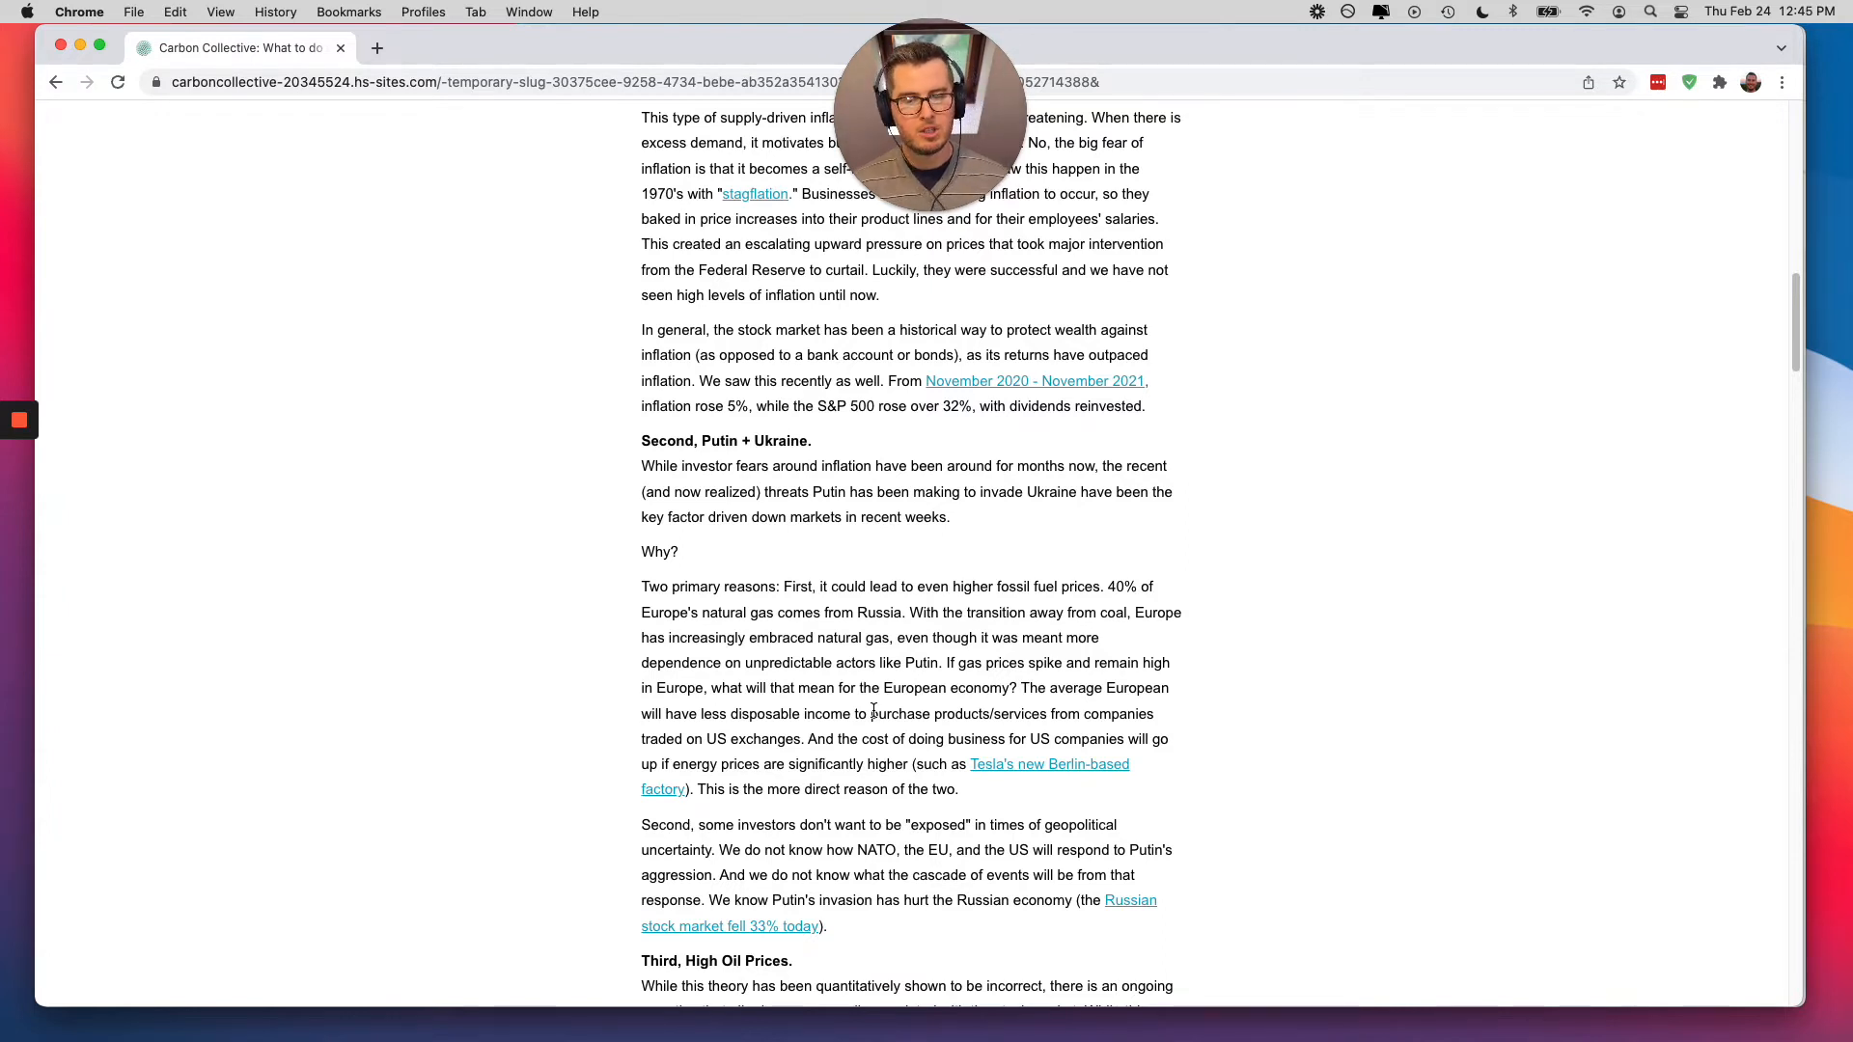
pyautogui.scroll(-3)
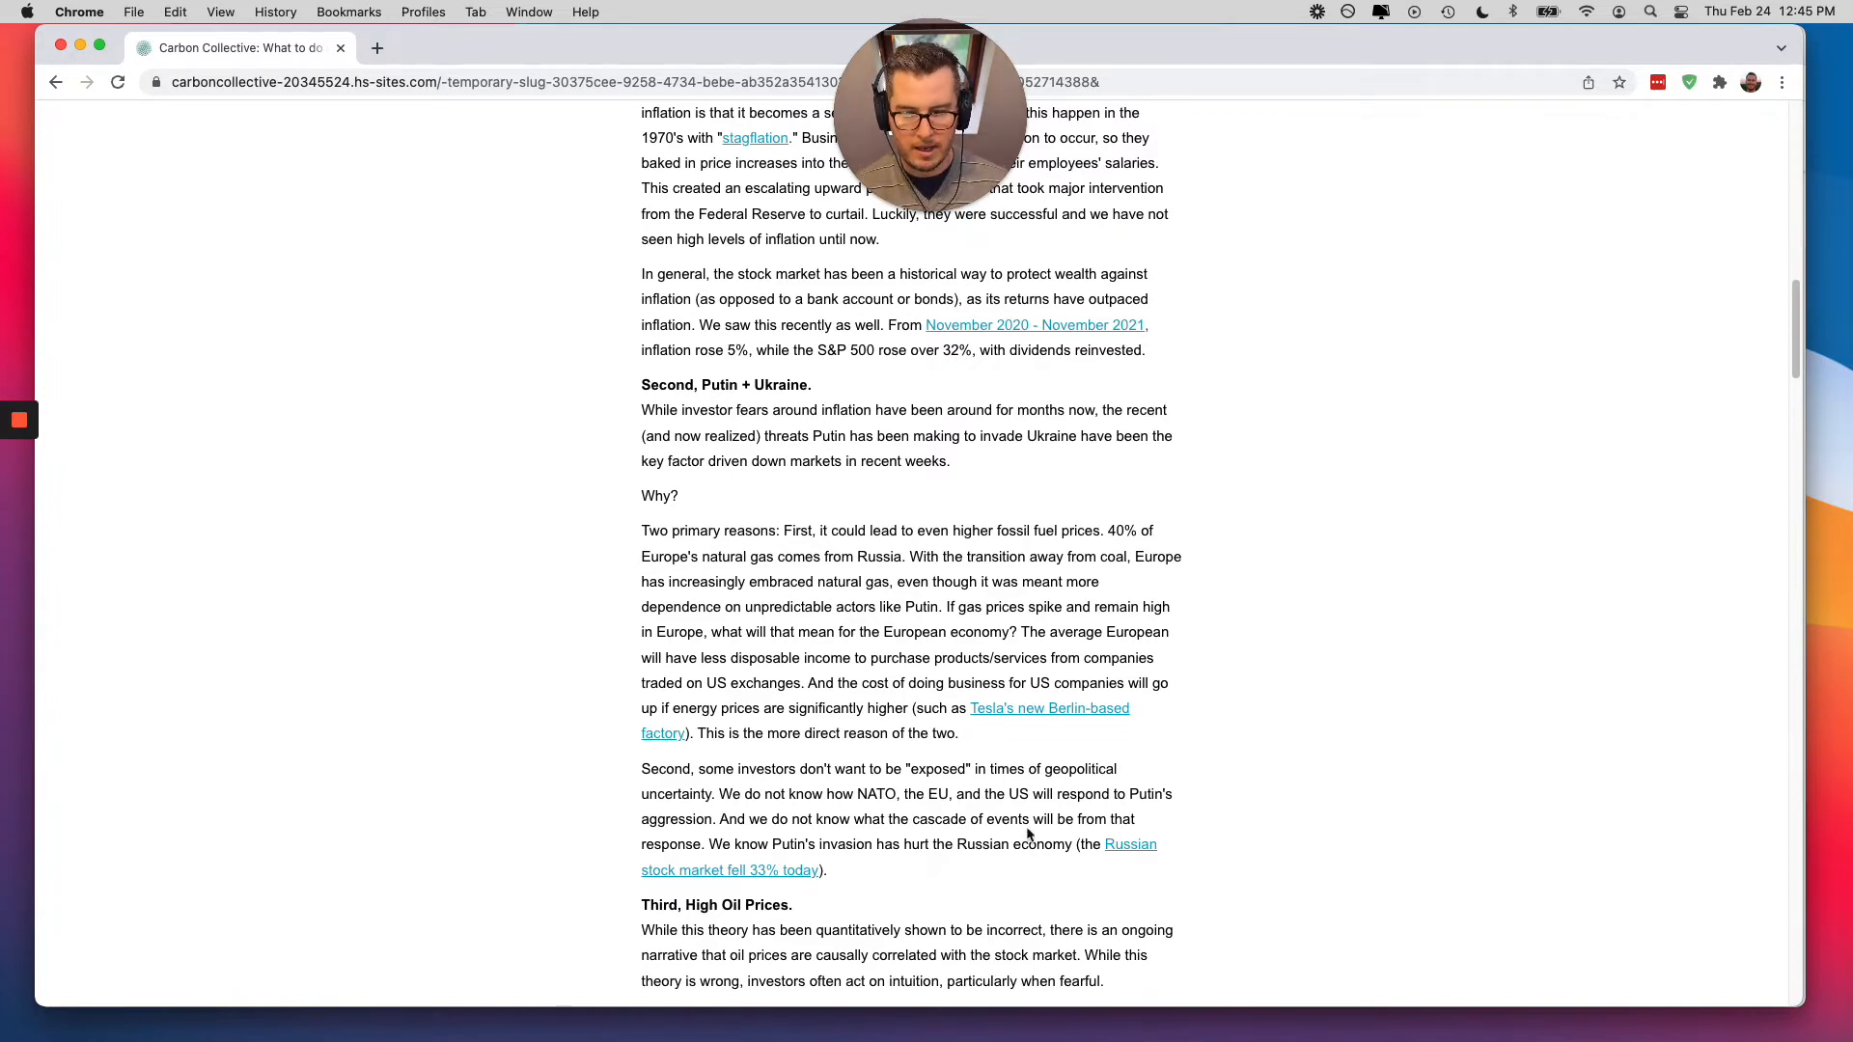
pyautogui.scroll(-3)
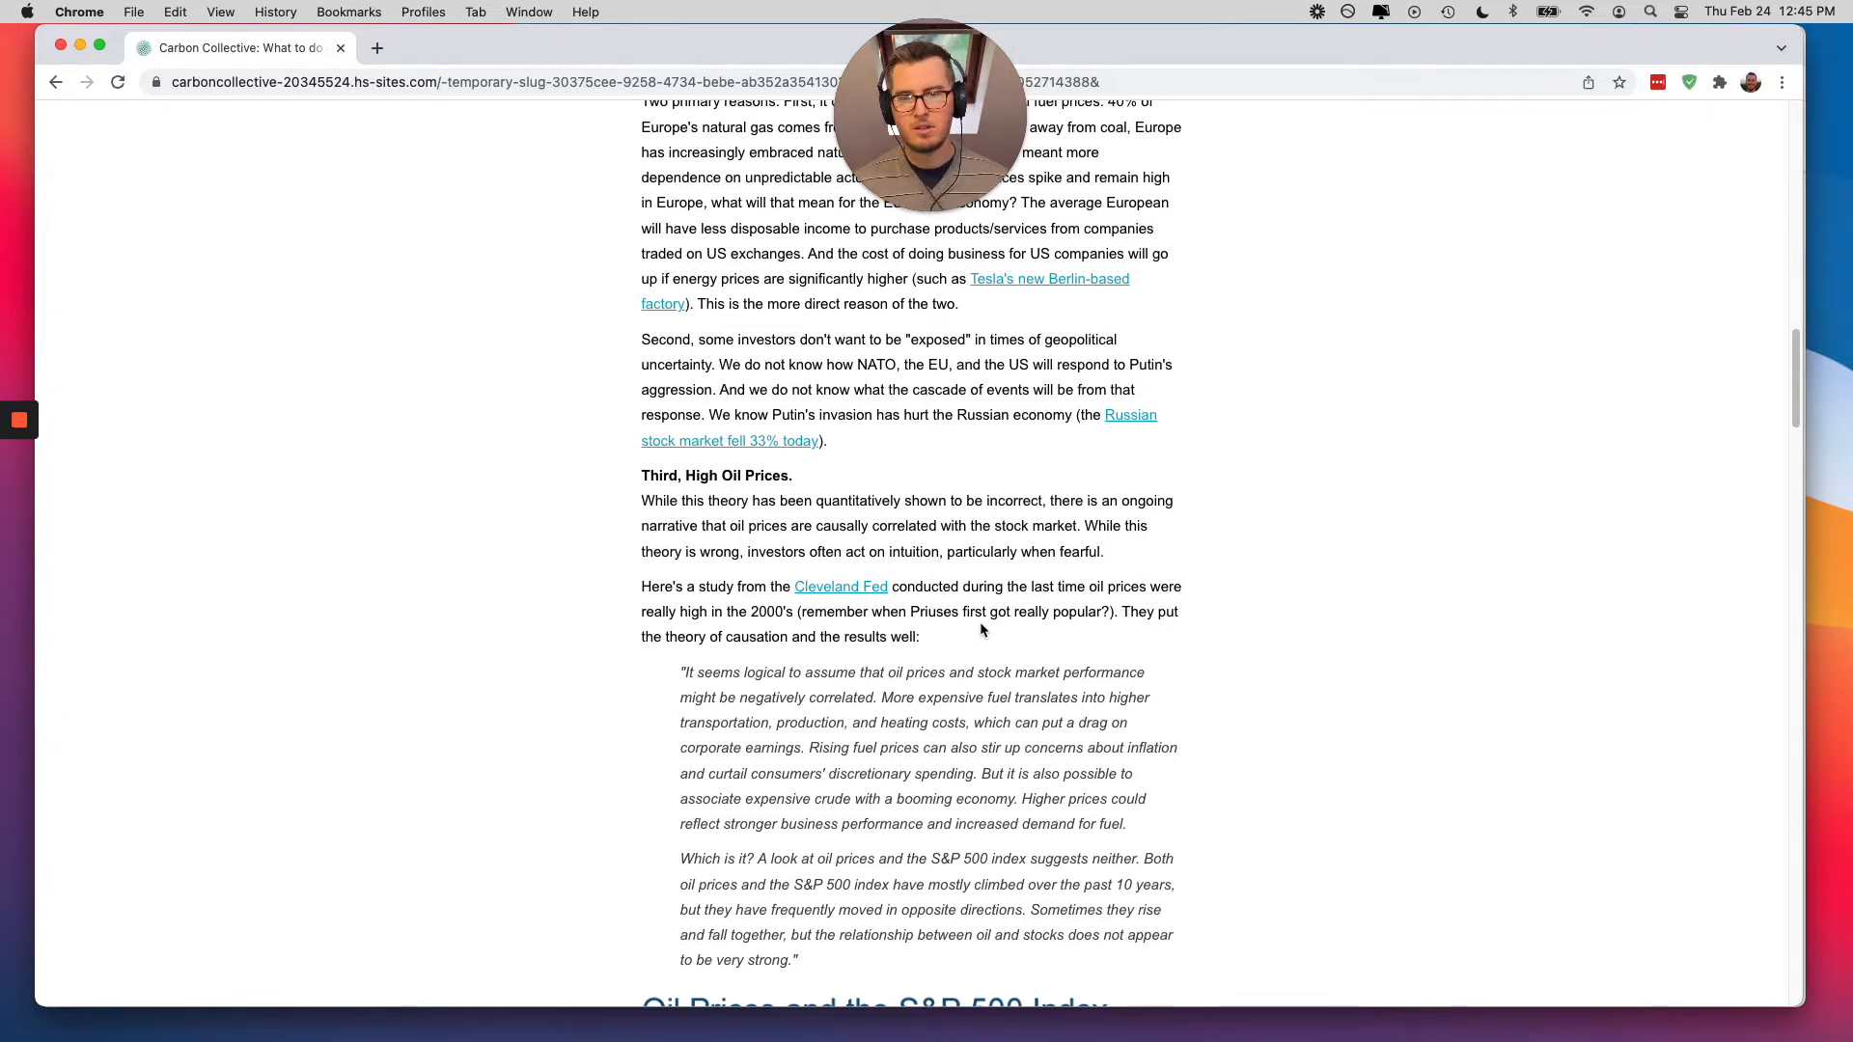
pyautogui.moveTo(1046, 677)
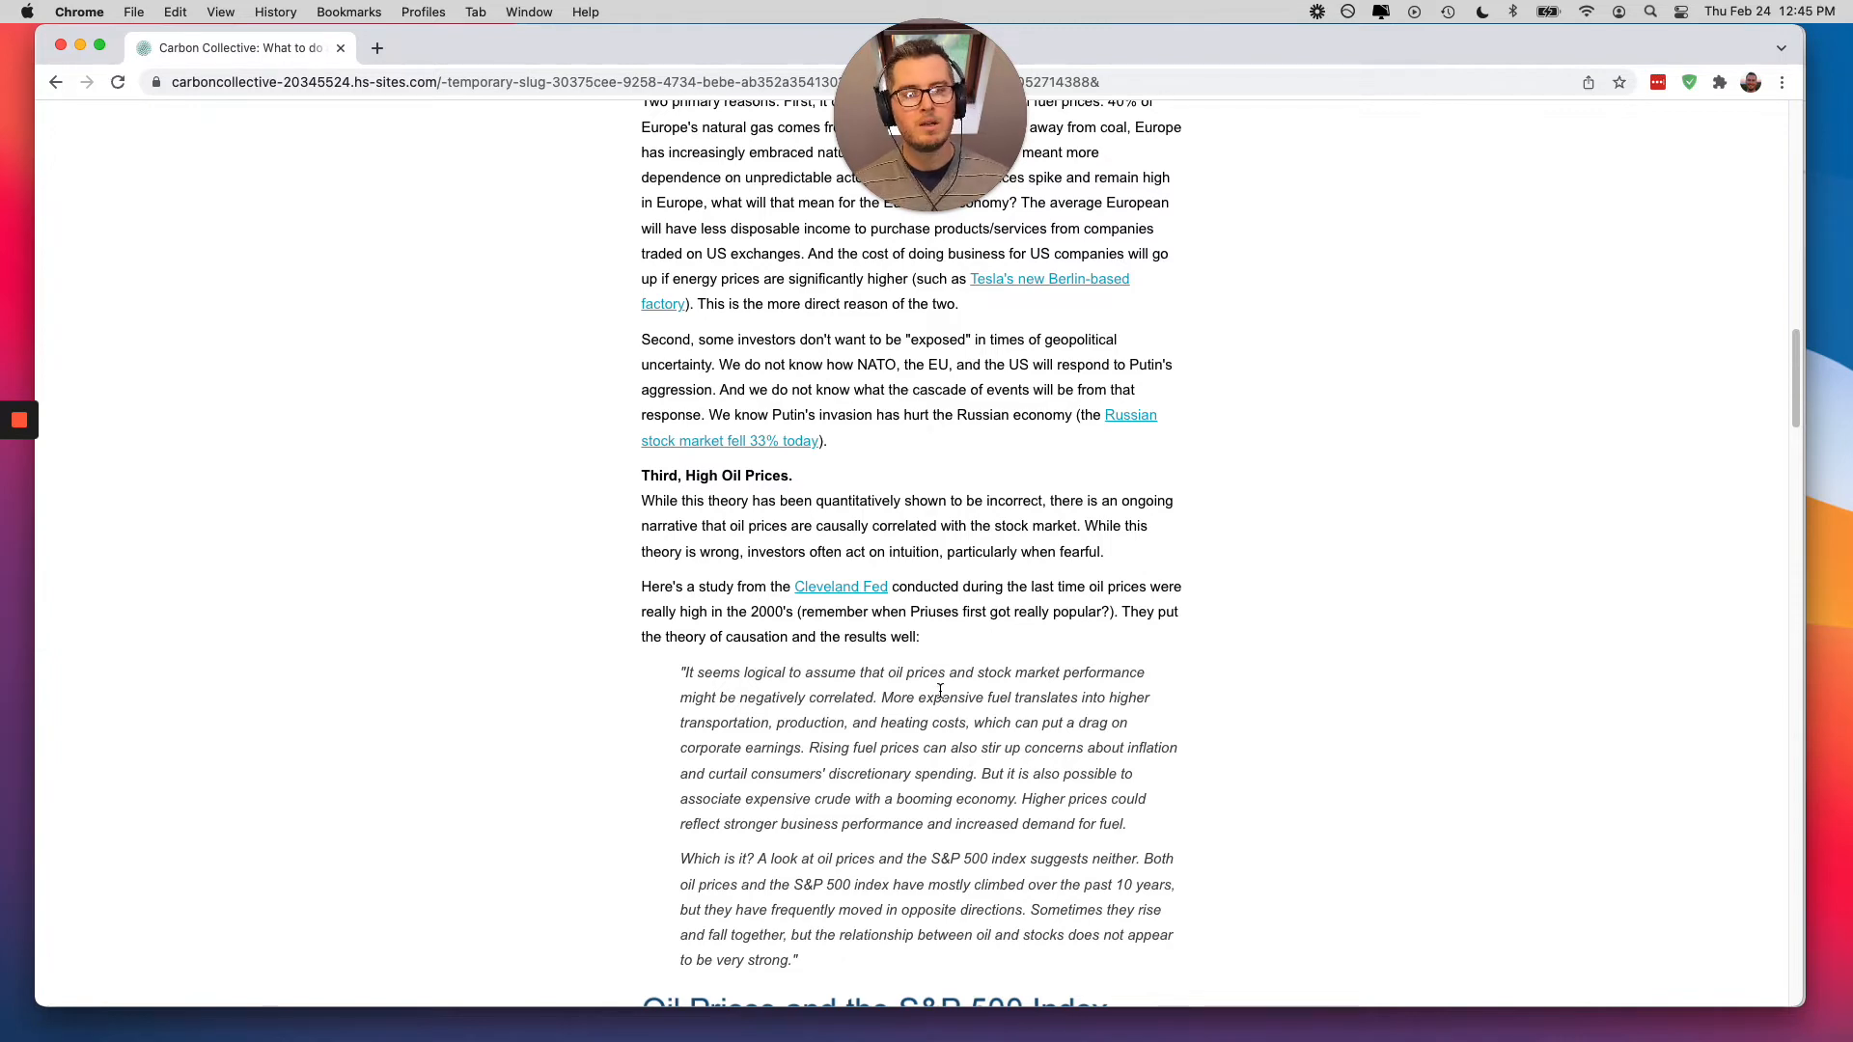
pyautogui.scroll(-3)
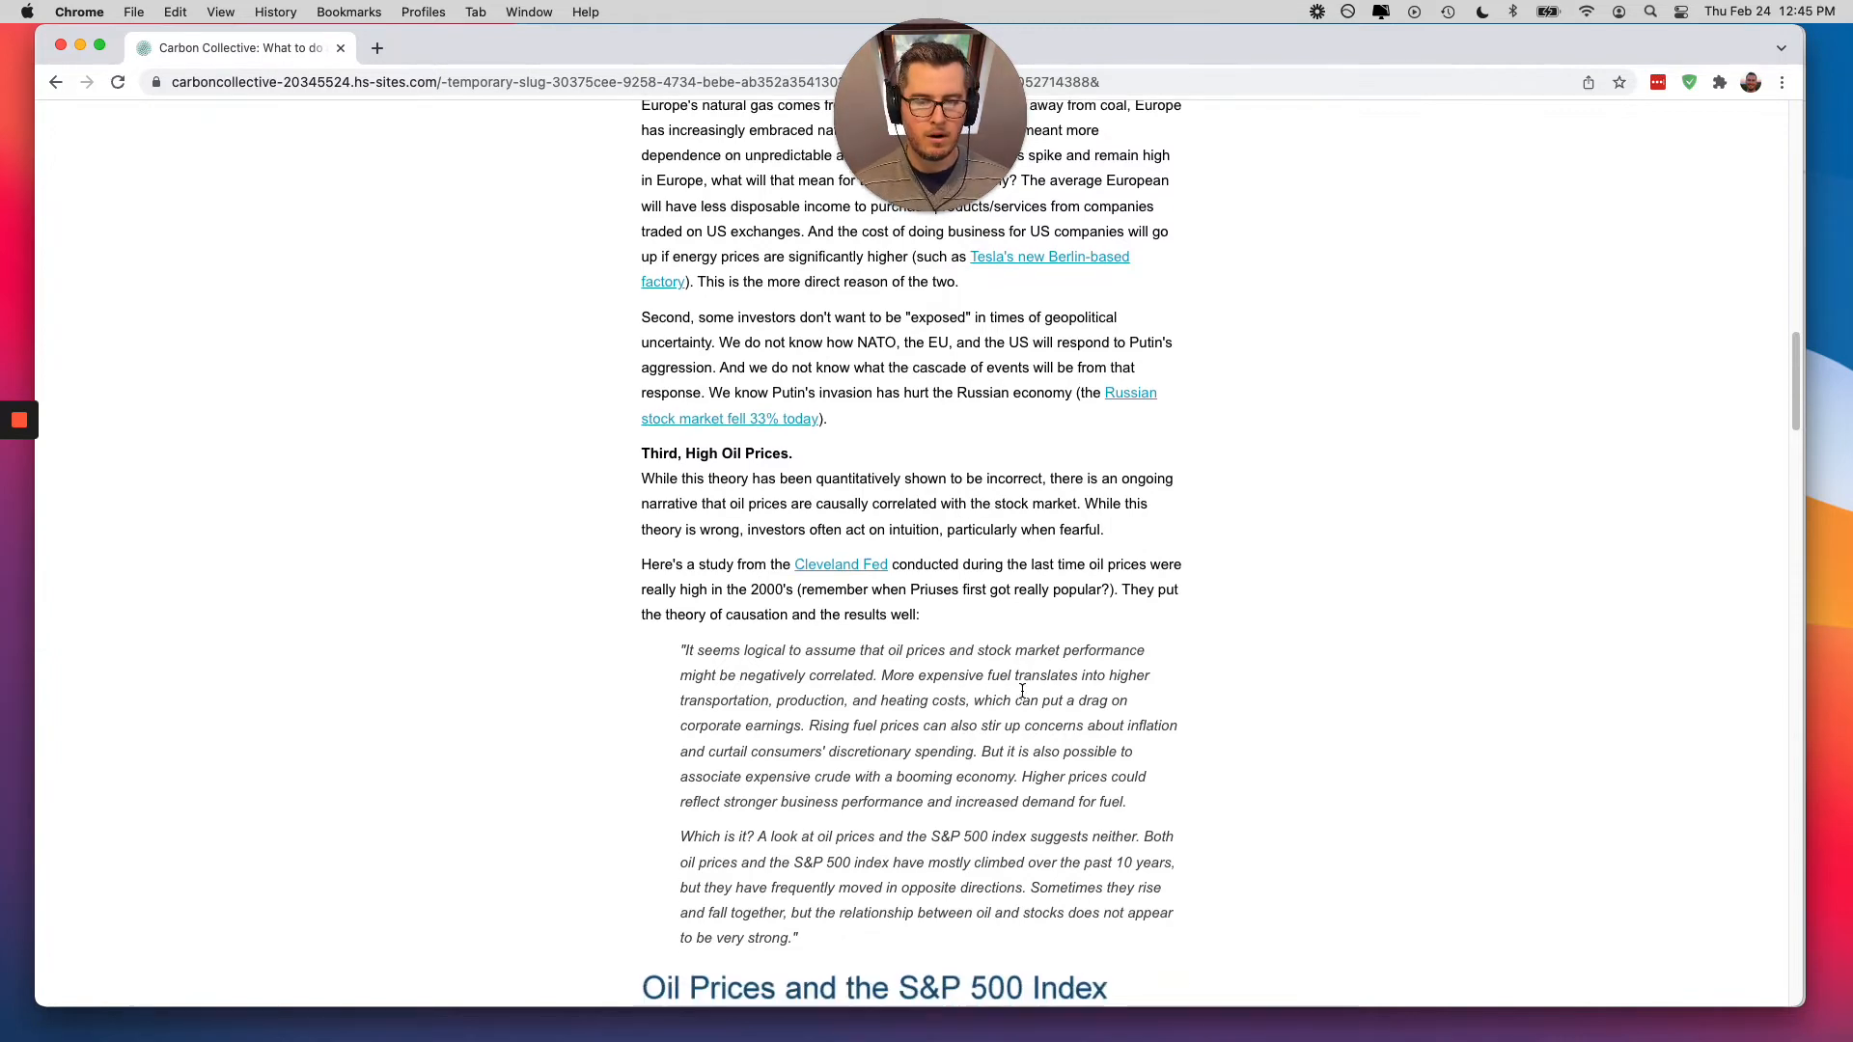
pyautogui.scroll(-3)
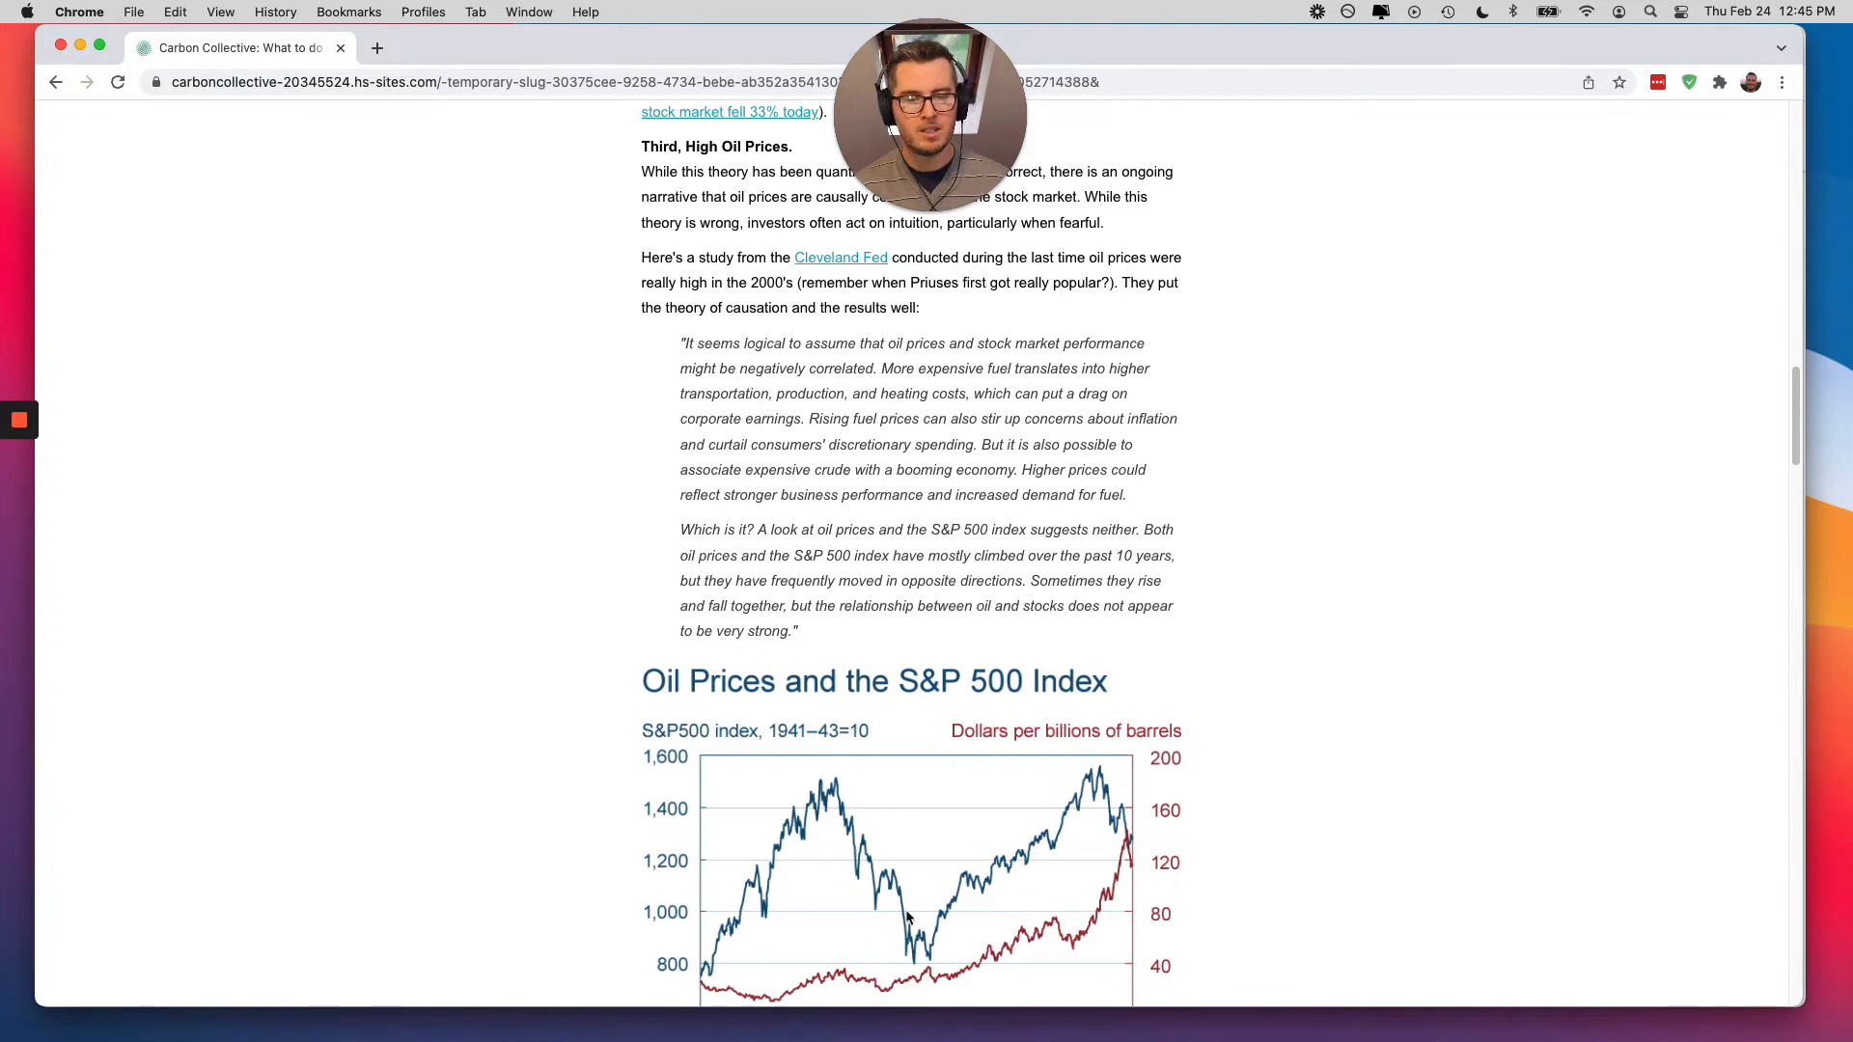
pyautogui.moveTo(1198, 807)
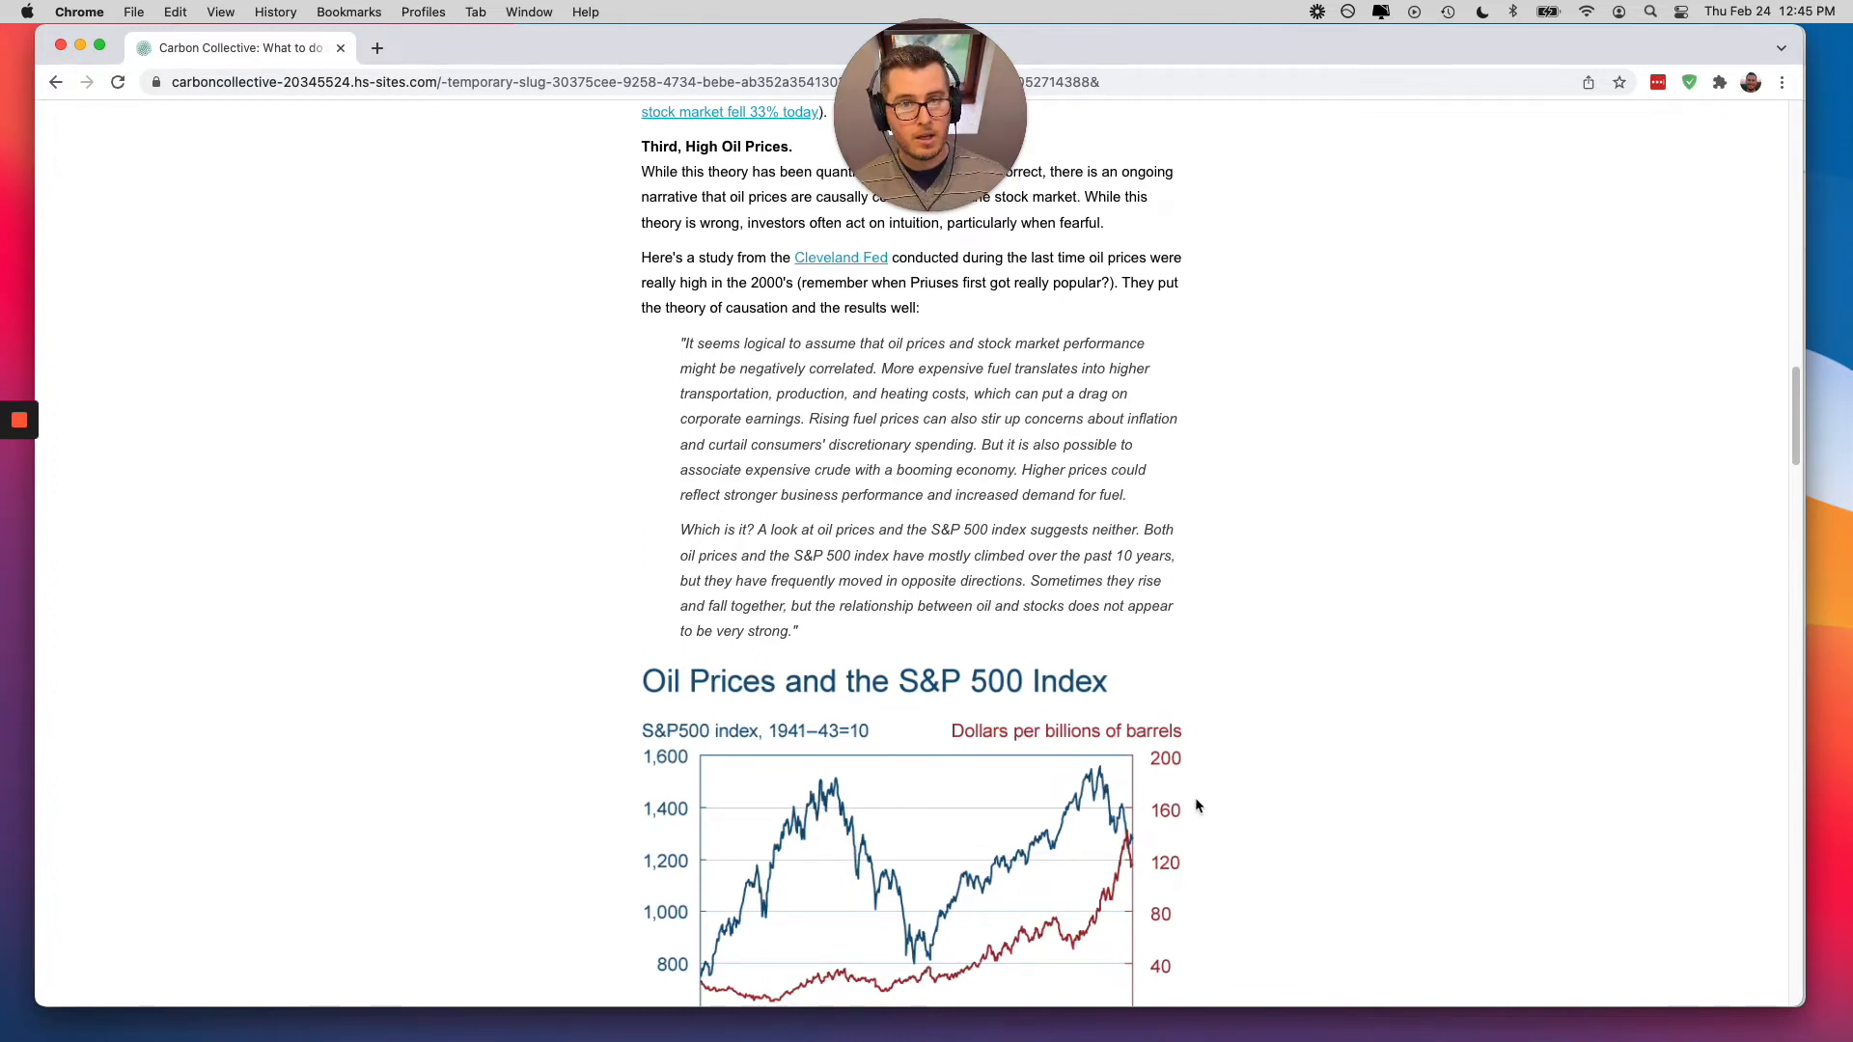
pyautogui.scroll(-3)
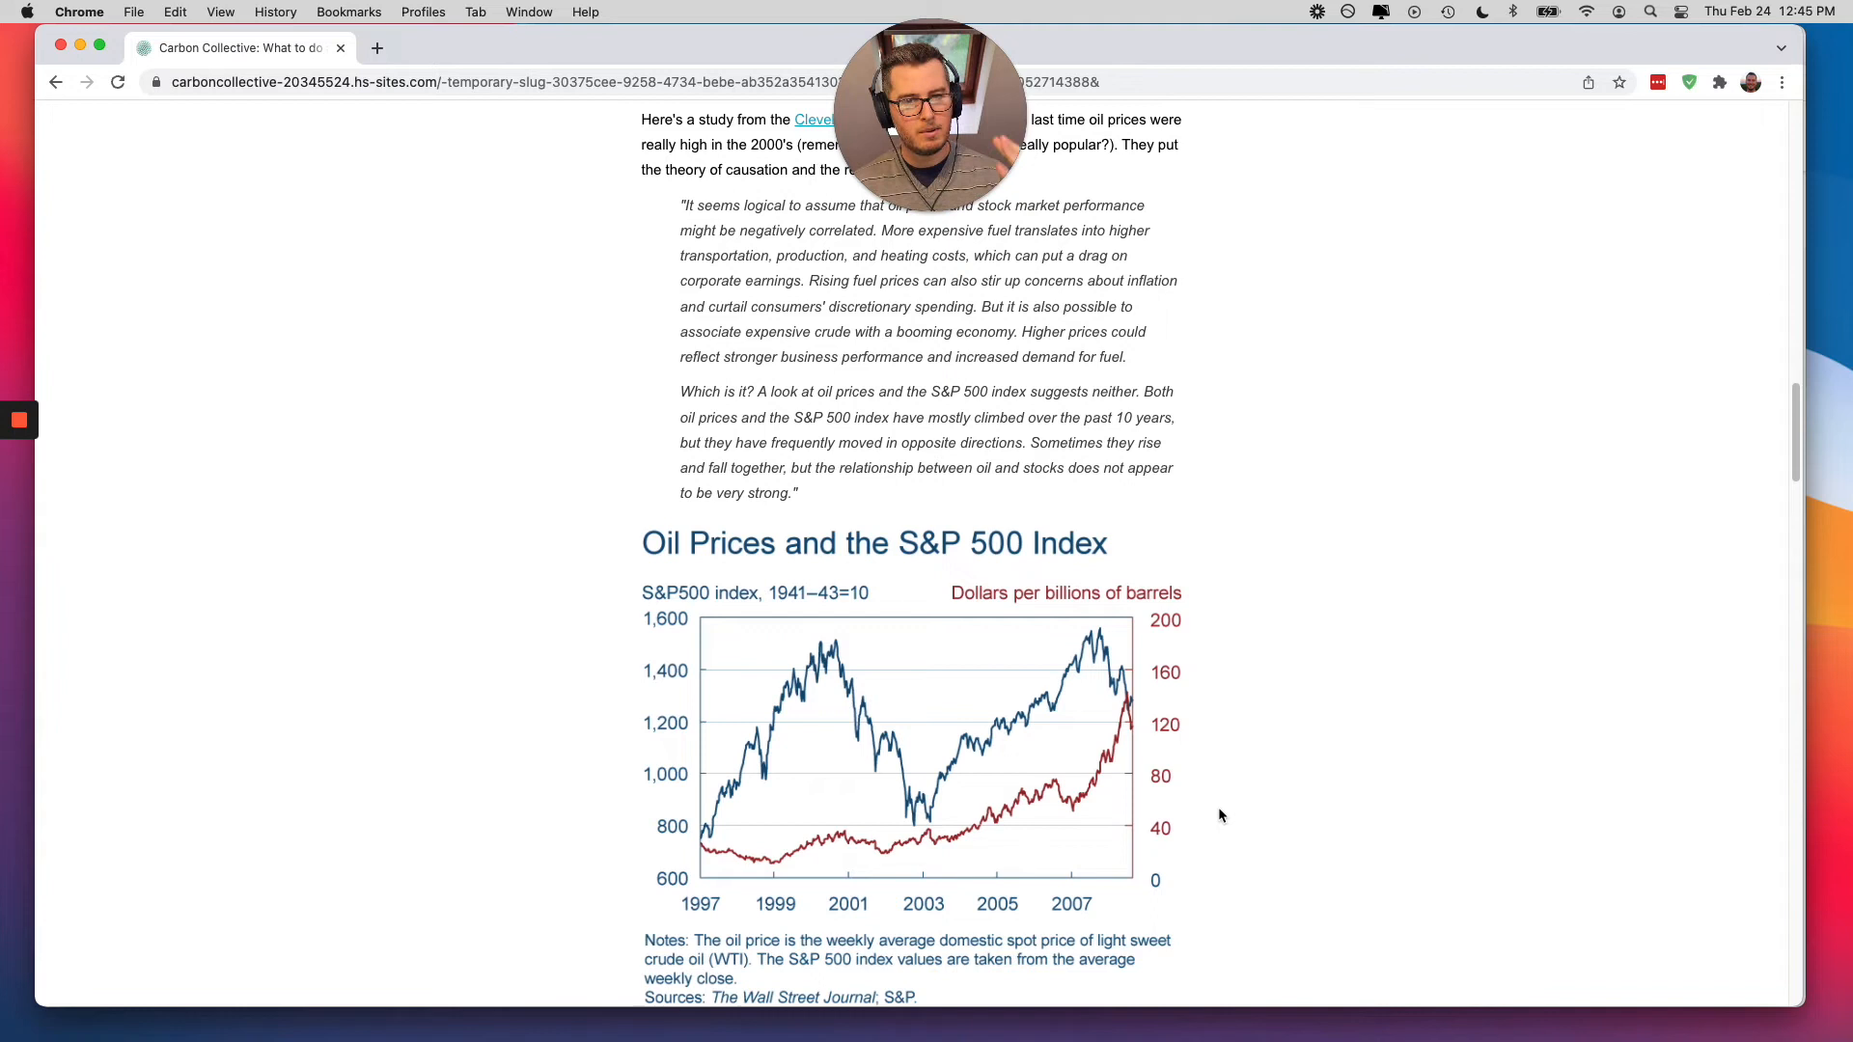
pyautogui.moveTo(1102, 822)
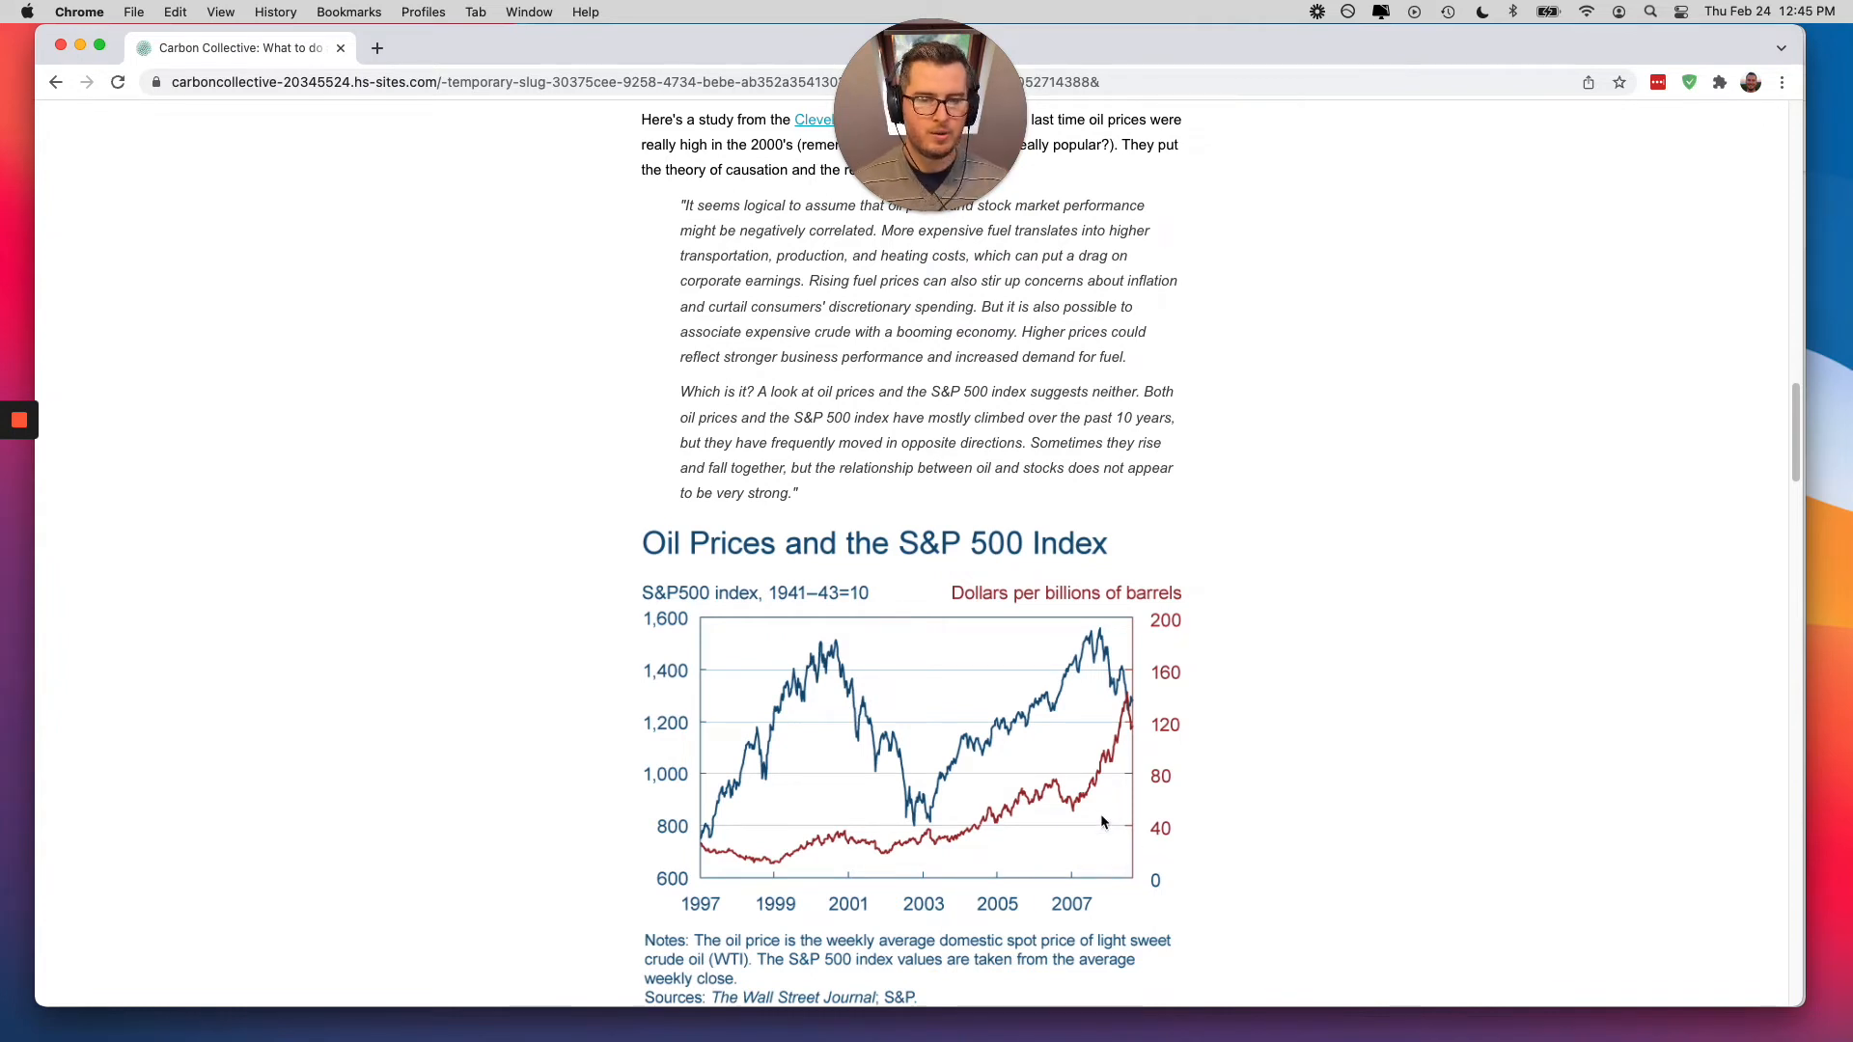
pyautogui.moveTo(1394, 679)
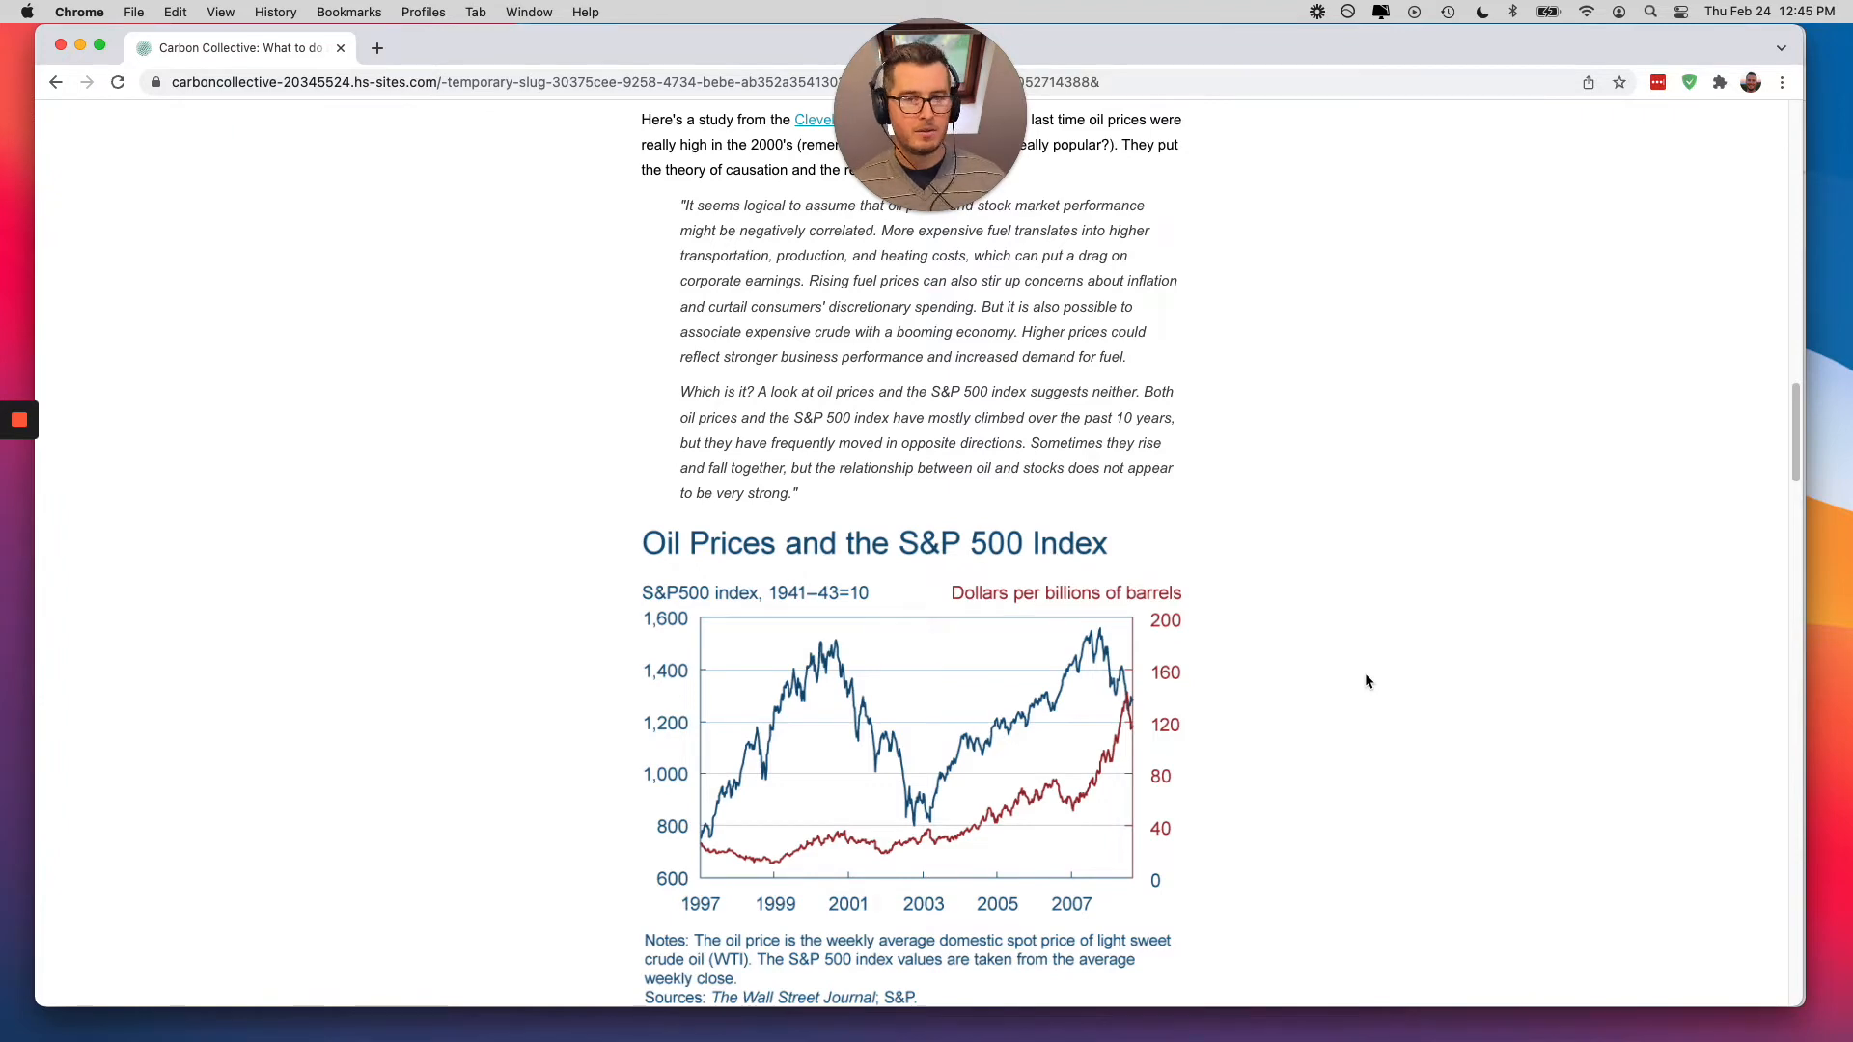
pyautogui.scroll(-3)
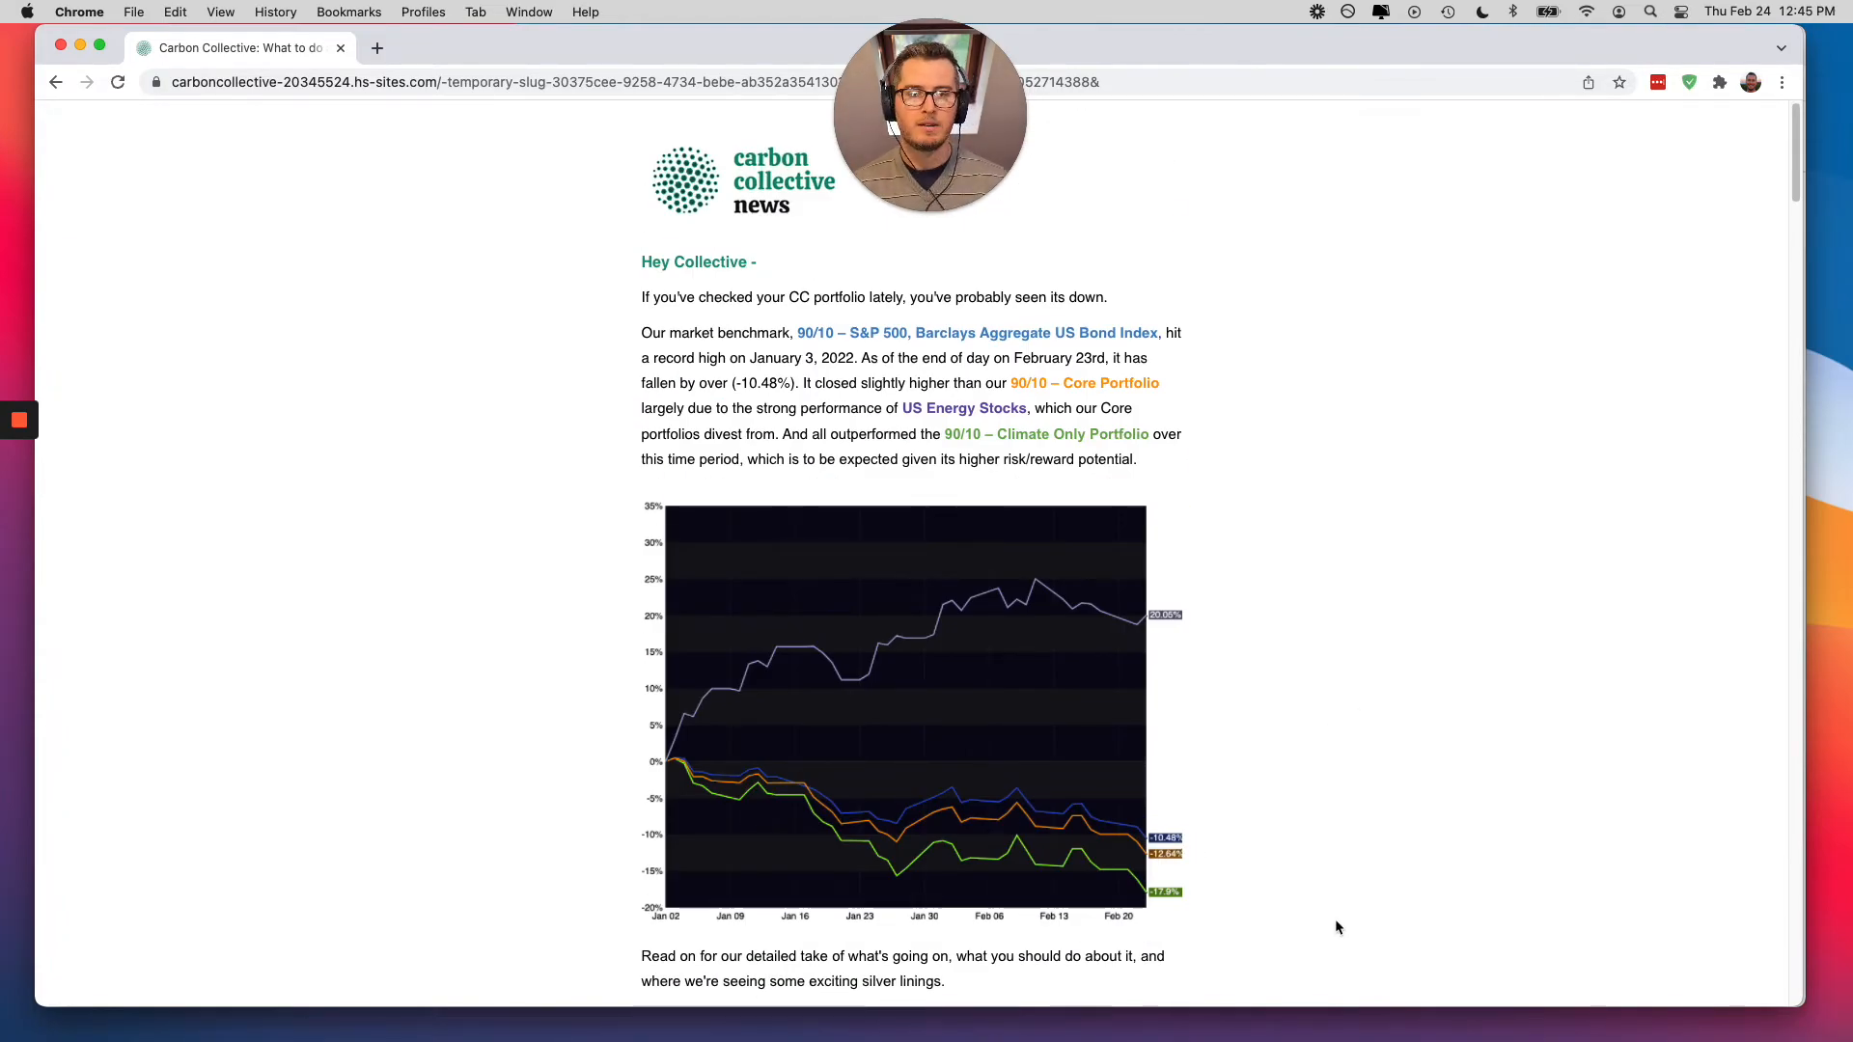
pyautogui.scroll(-3)
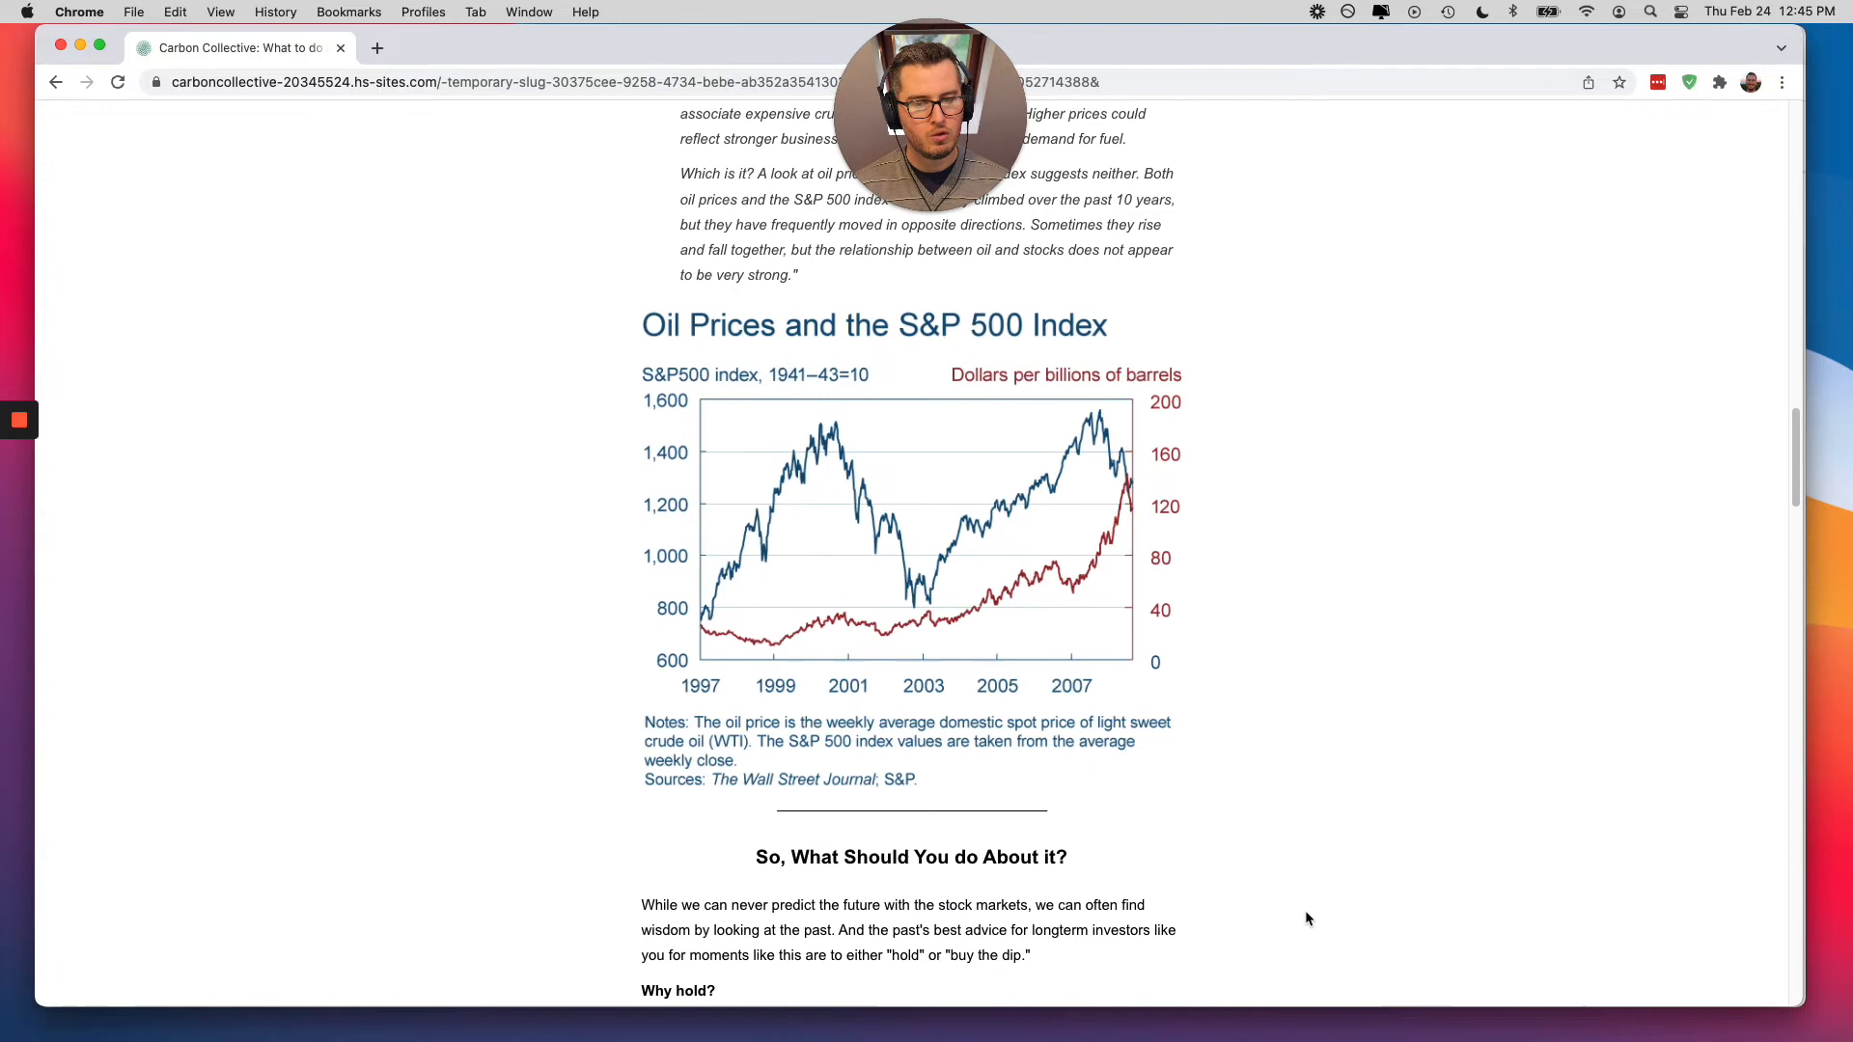
pyautogui.scroll(-3)
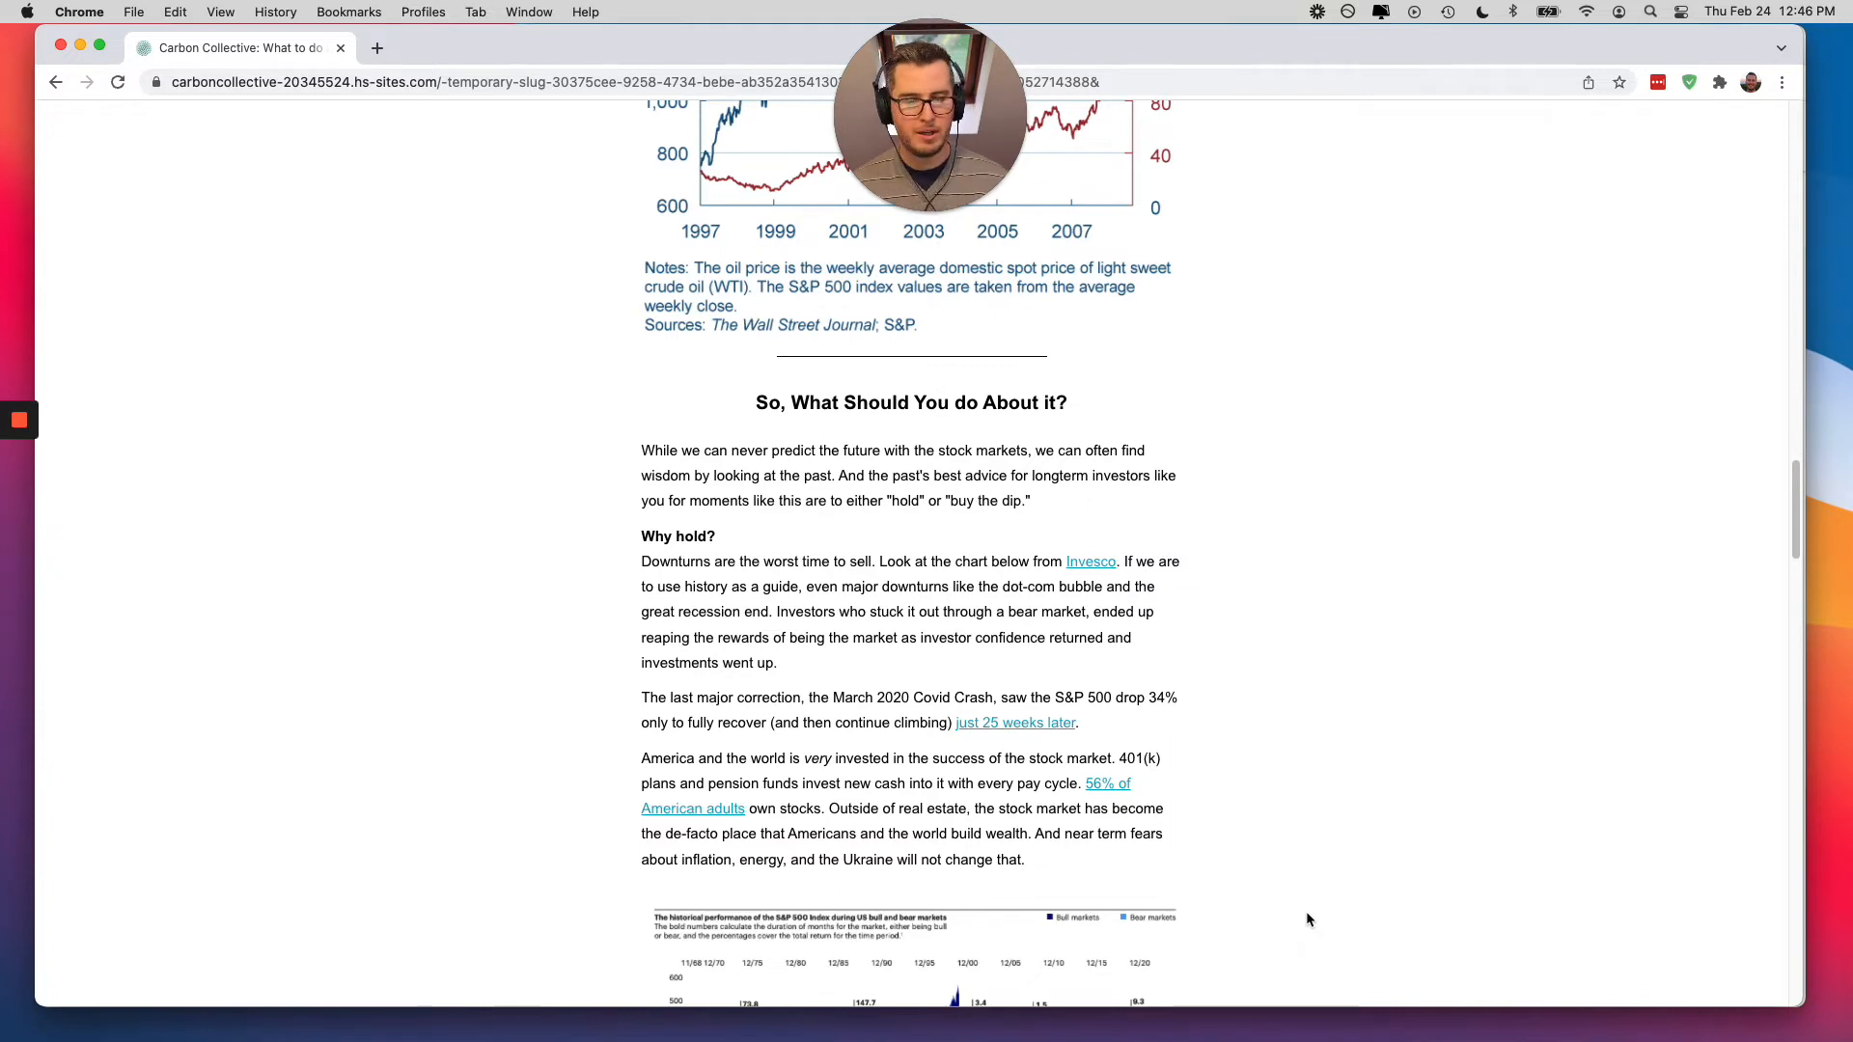
pyautogui.scroll(-3)
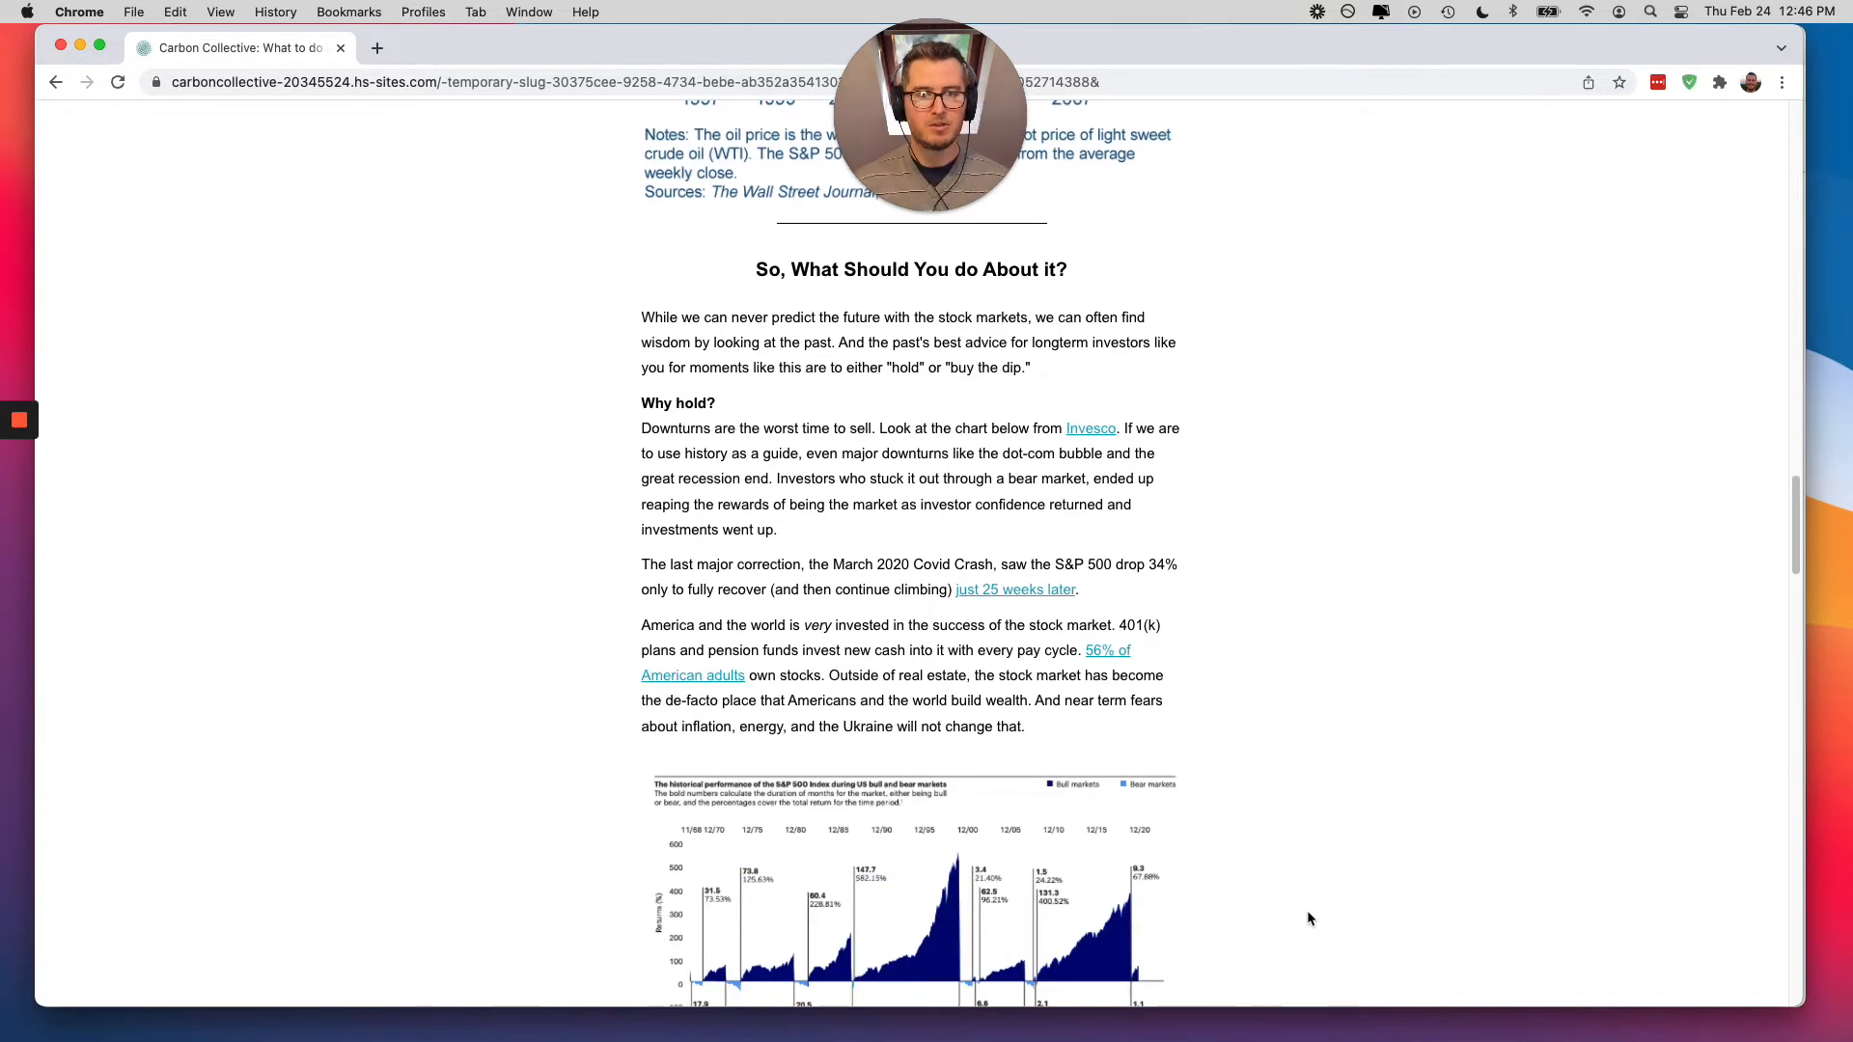
pyautogui.scroll(-3)
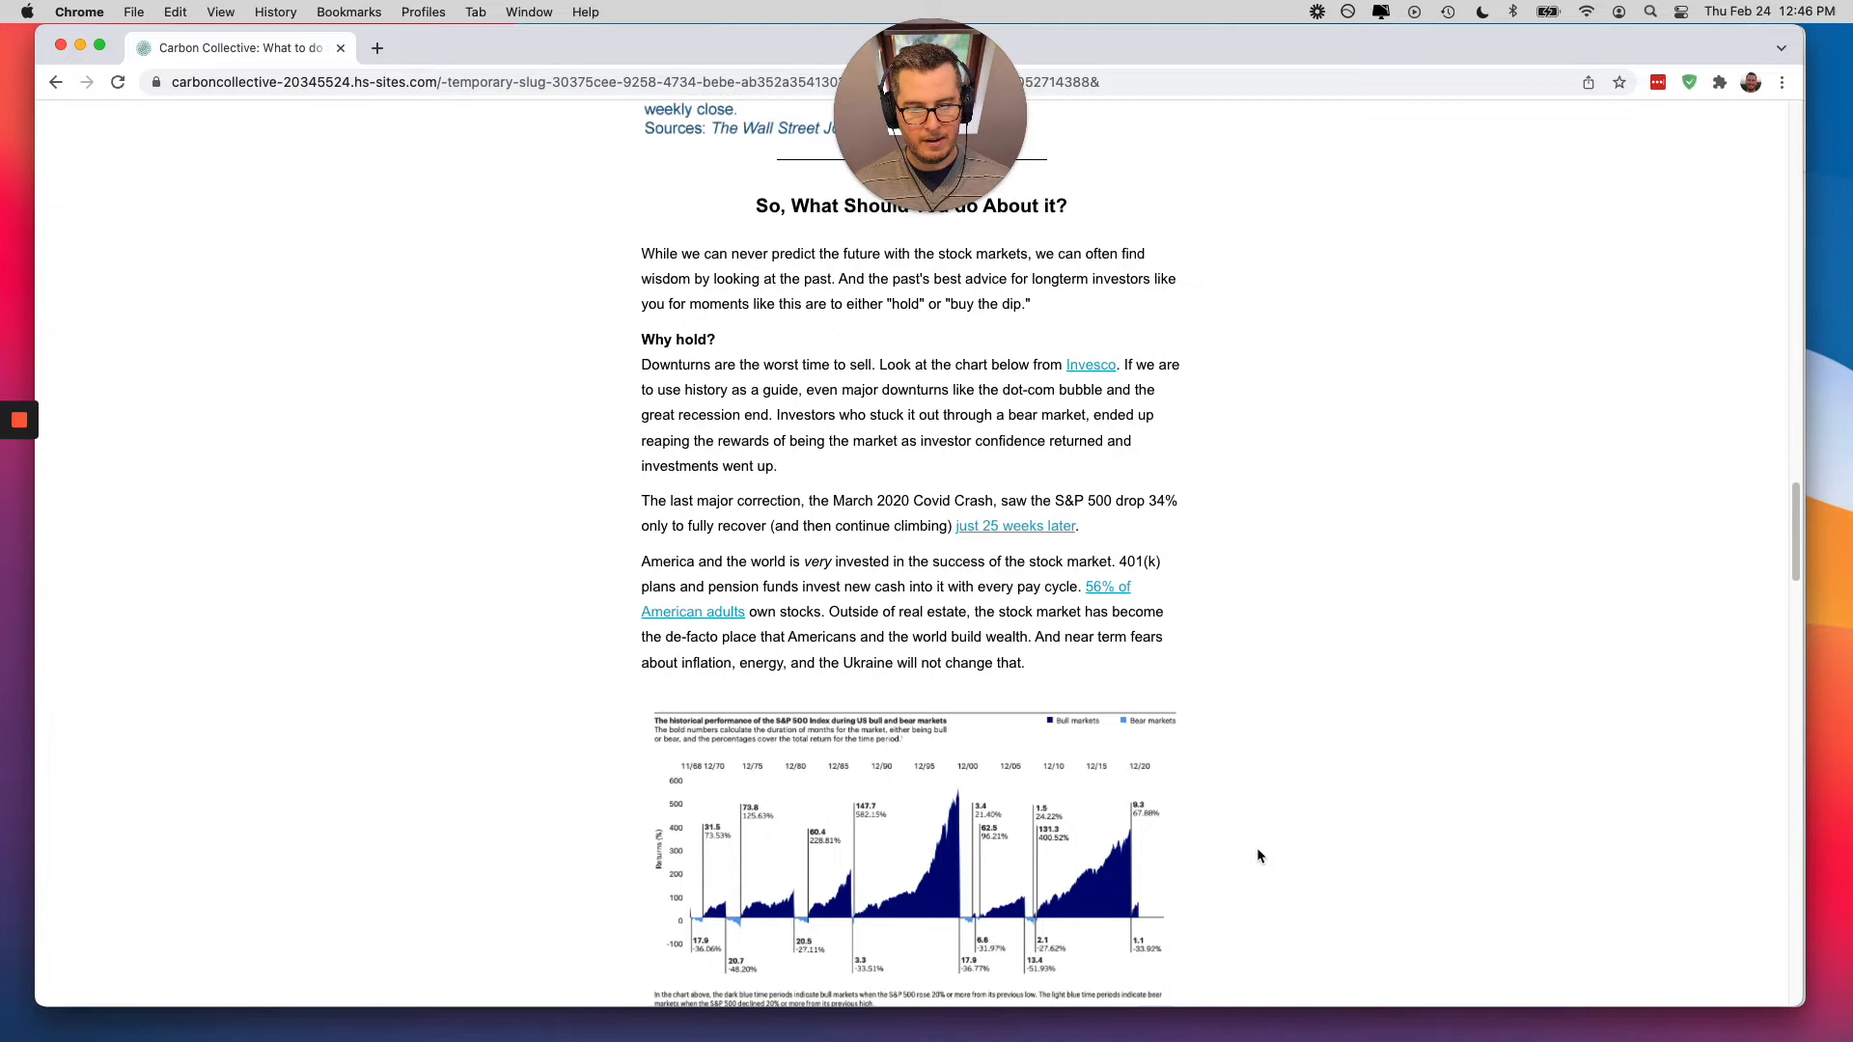
pyautogui.scroll(-3)
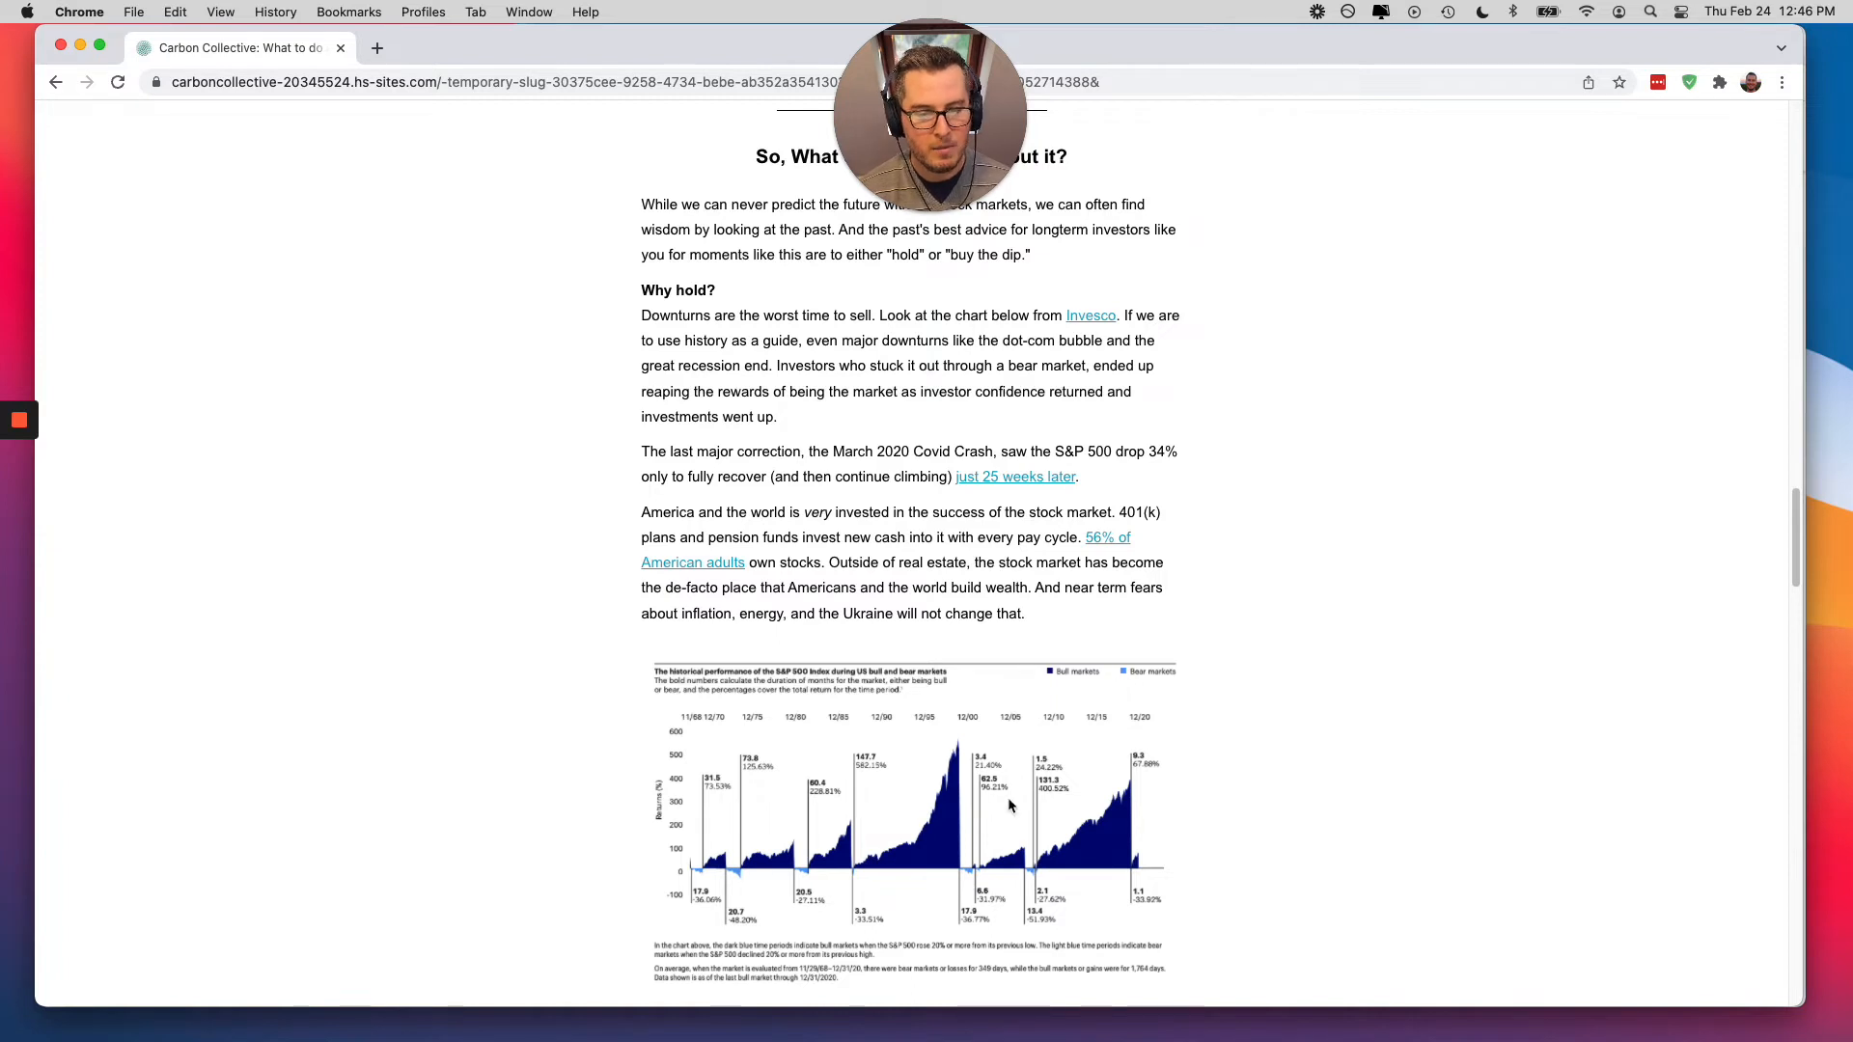
pyautogui.moveTo(969, 884)
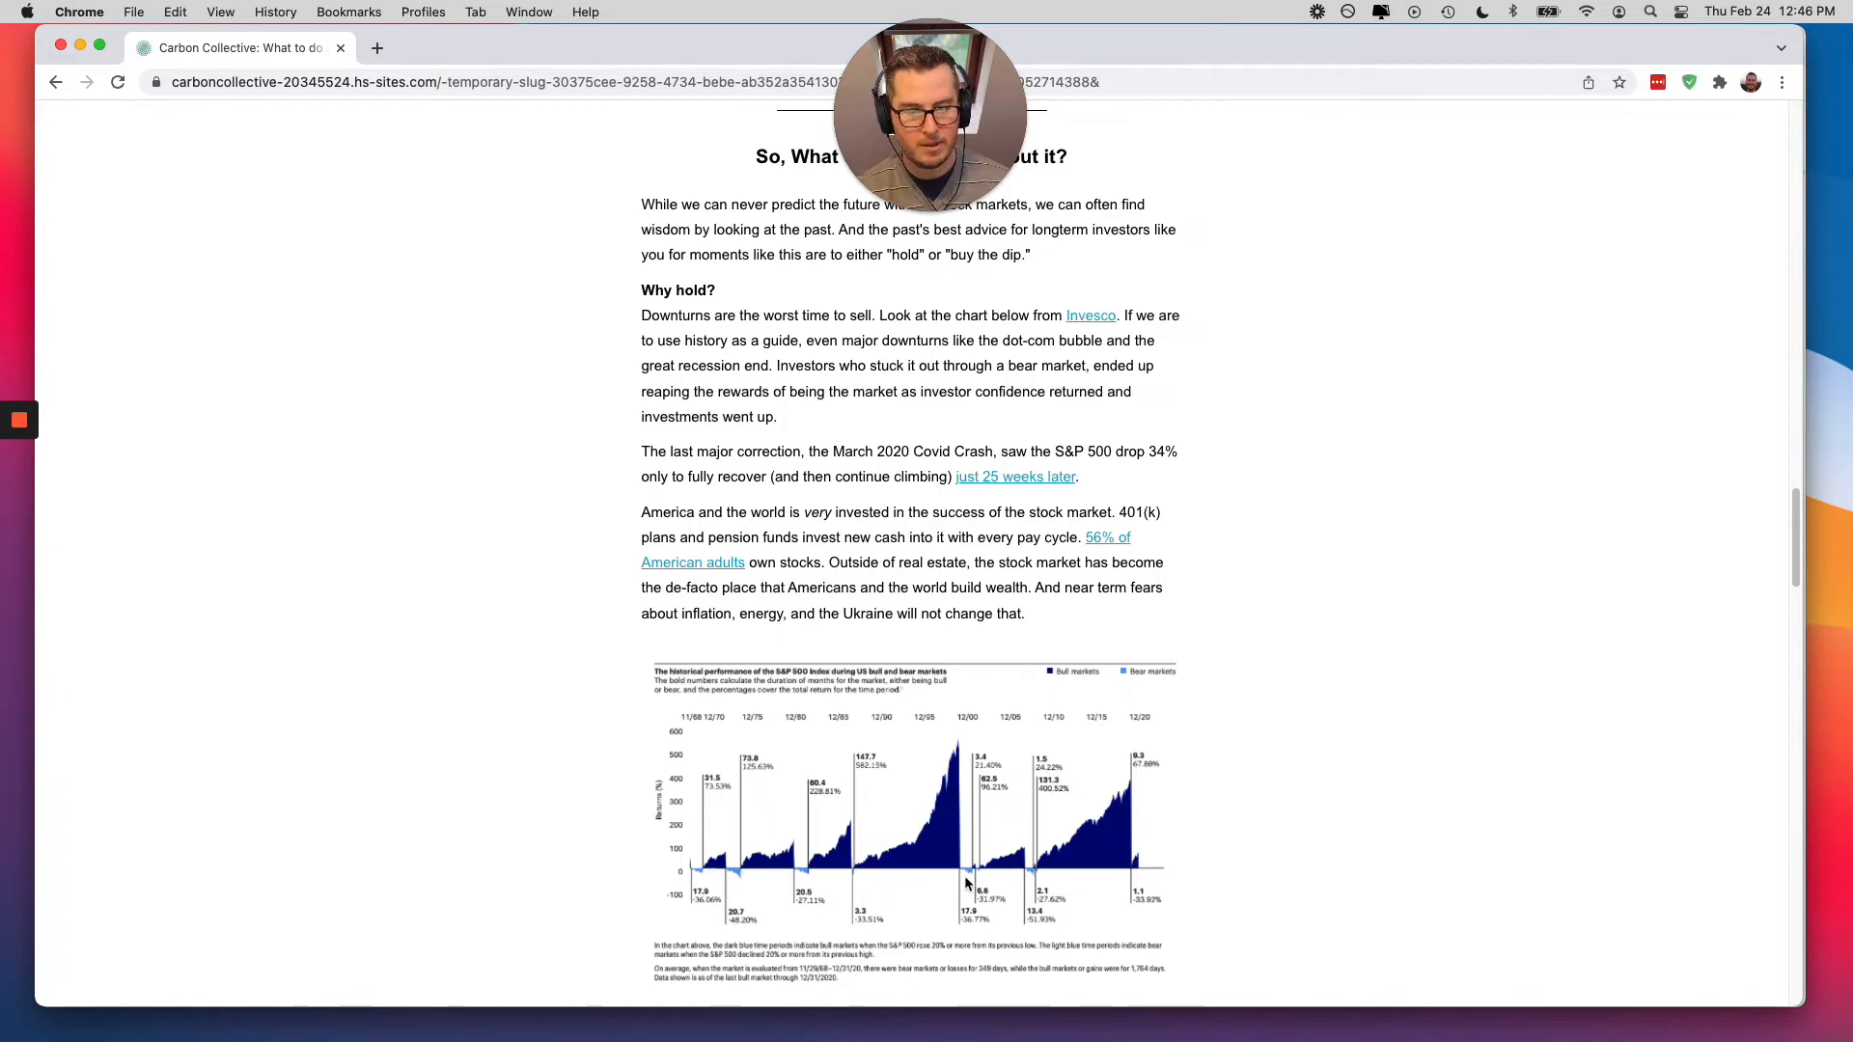
pyautogui.scroll(-3)
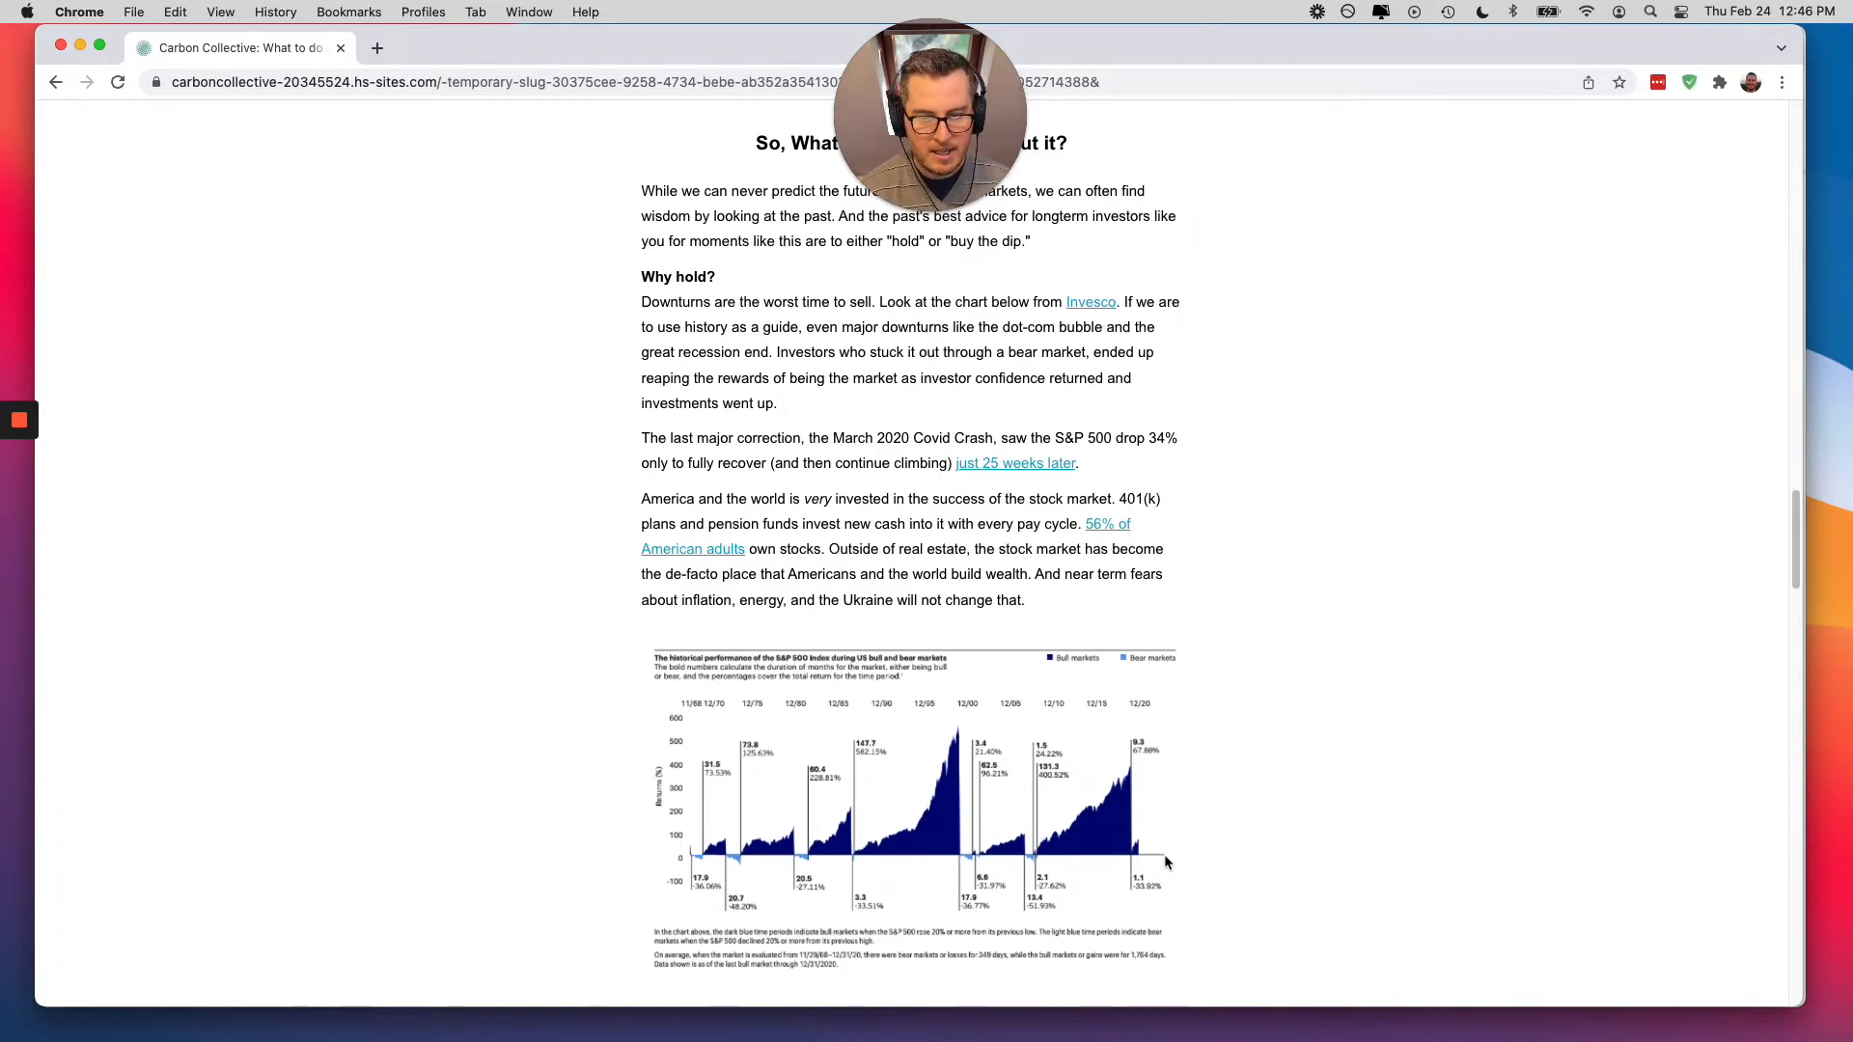
pyautogui.scroll(-3)
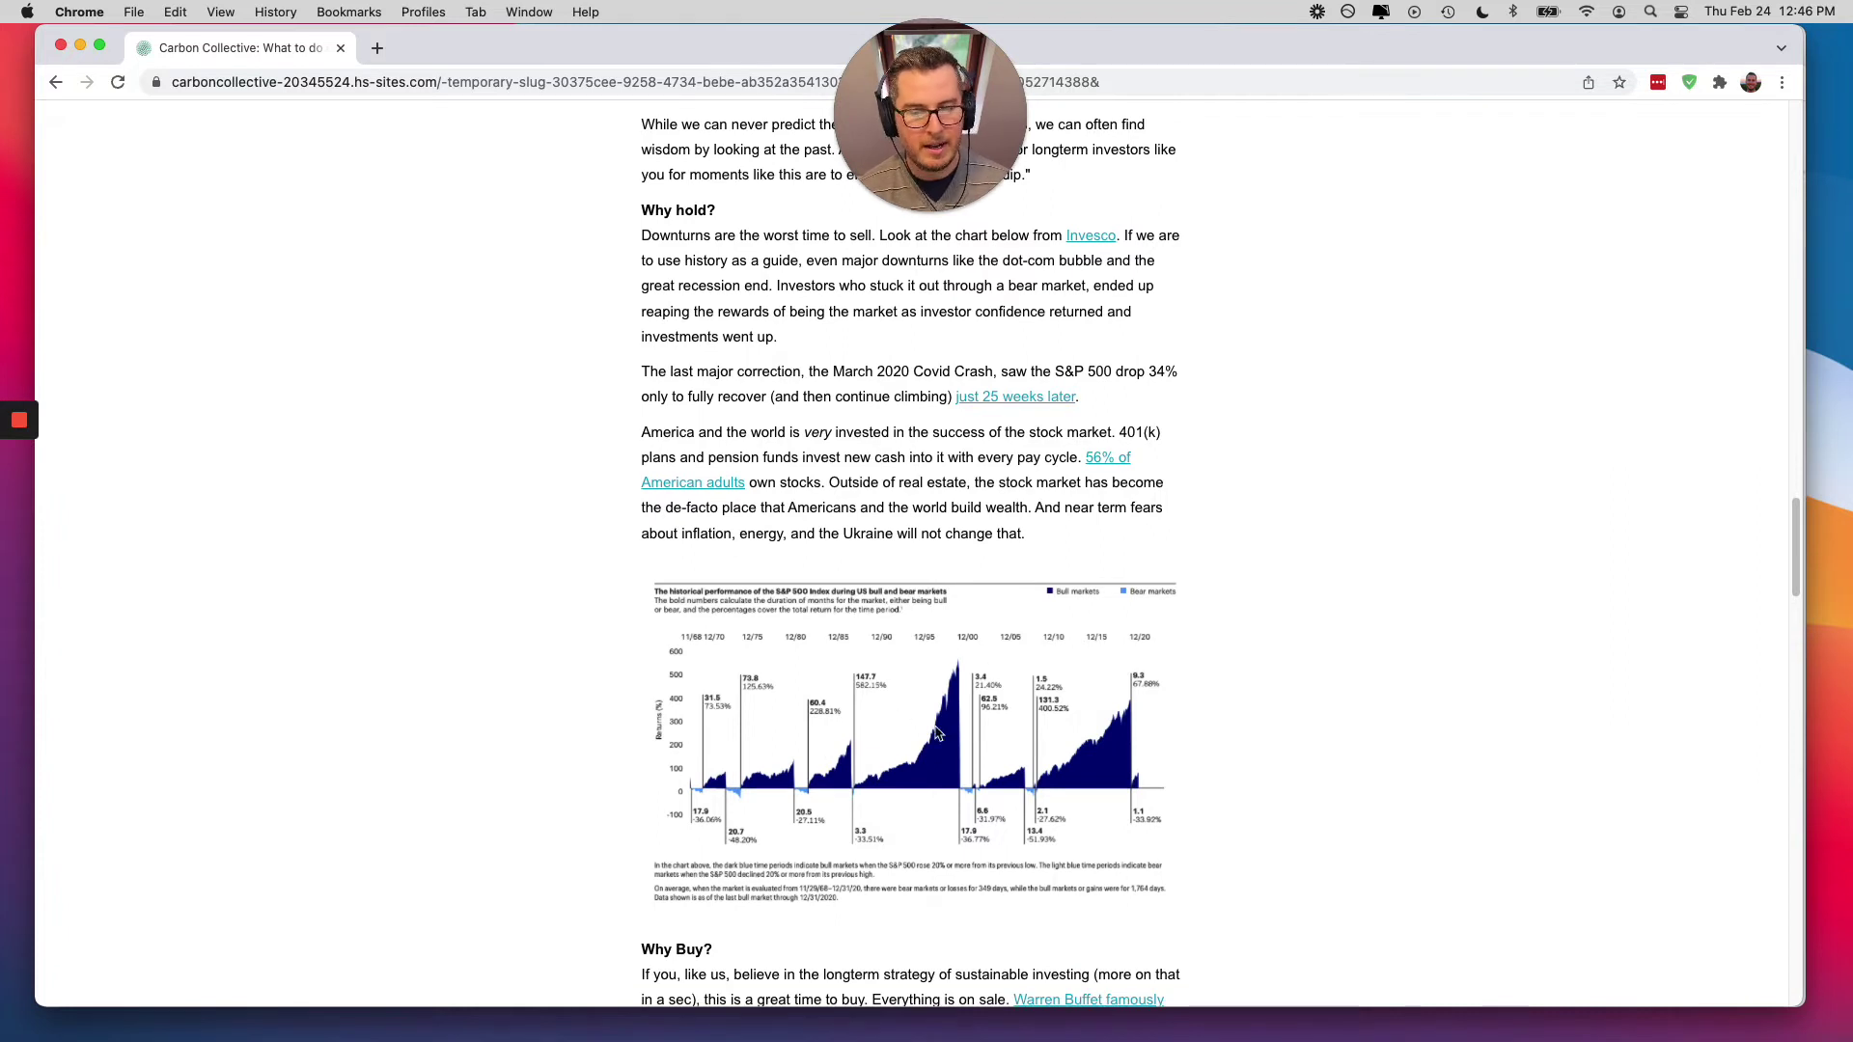
pyautogui.moveTo(1355, 710)
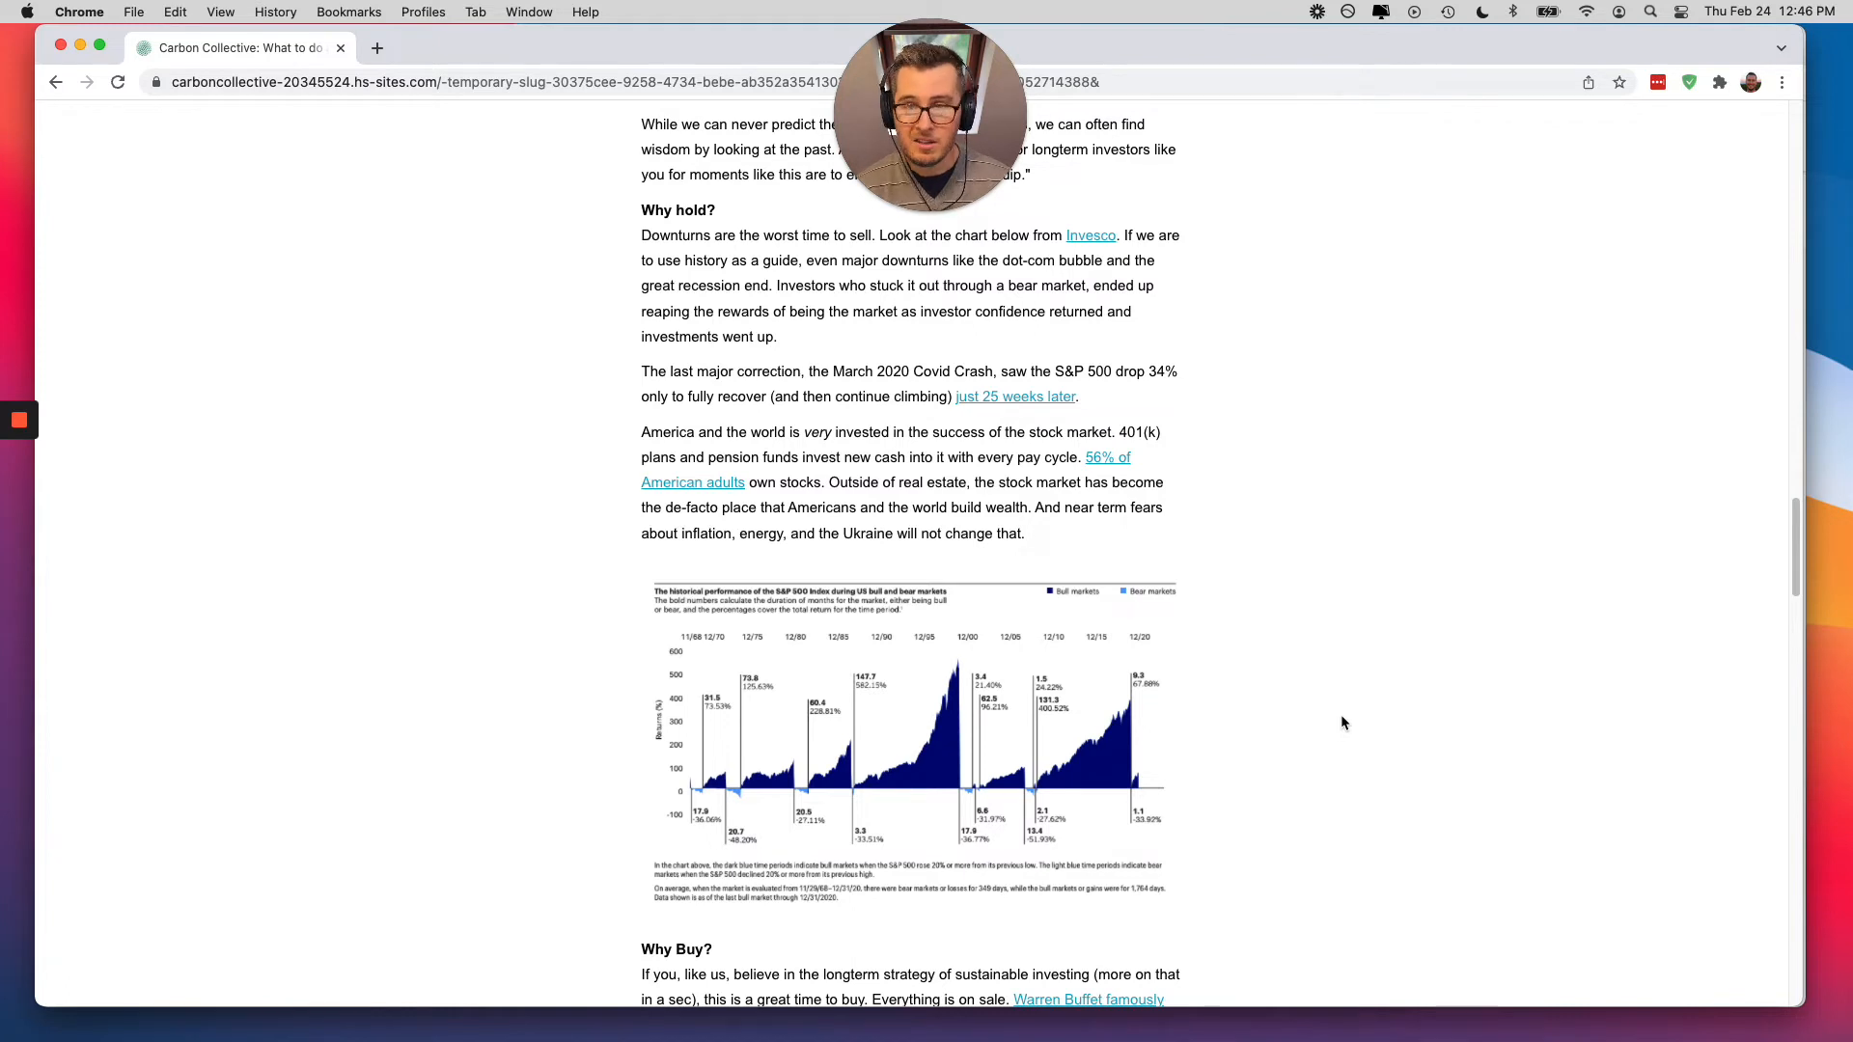
pyautogui.moveTo(1412, 849)
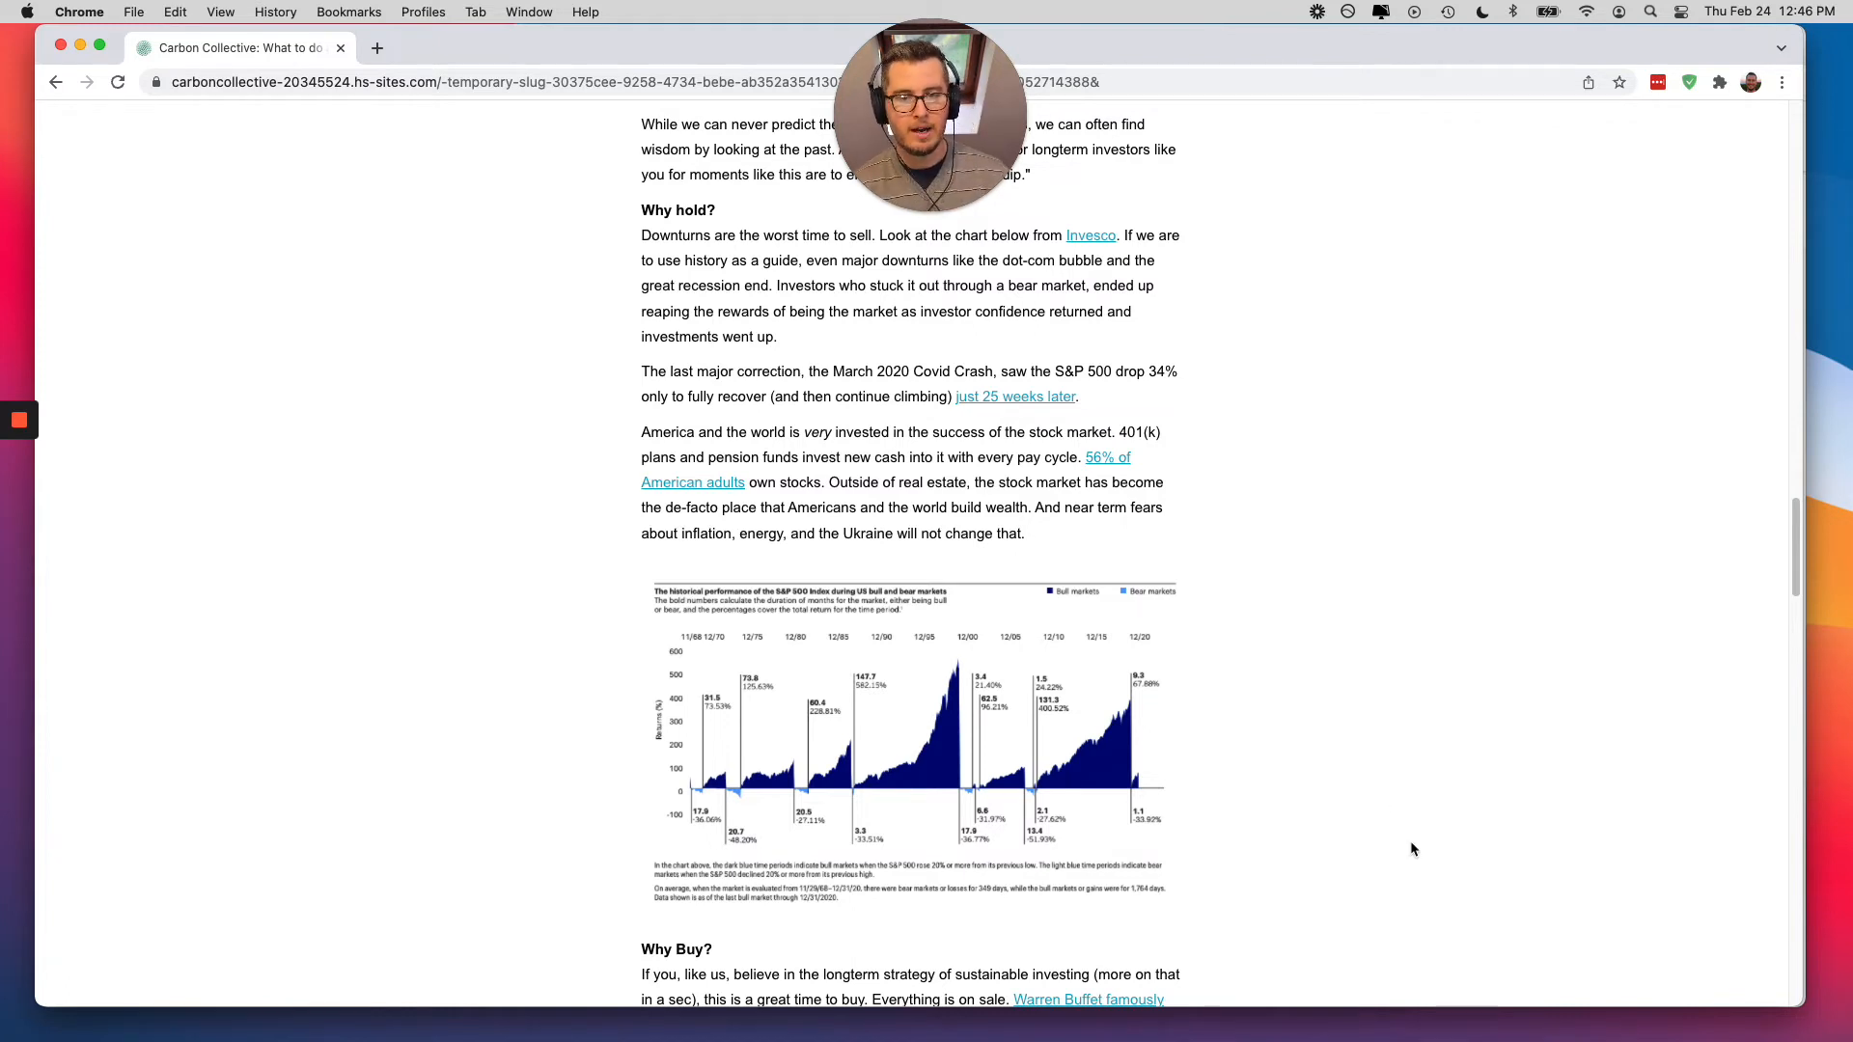
pyautogui.moveTo(1401, 856)
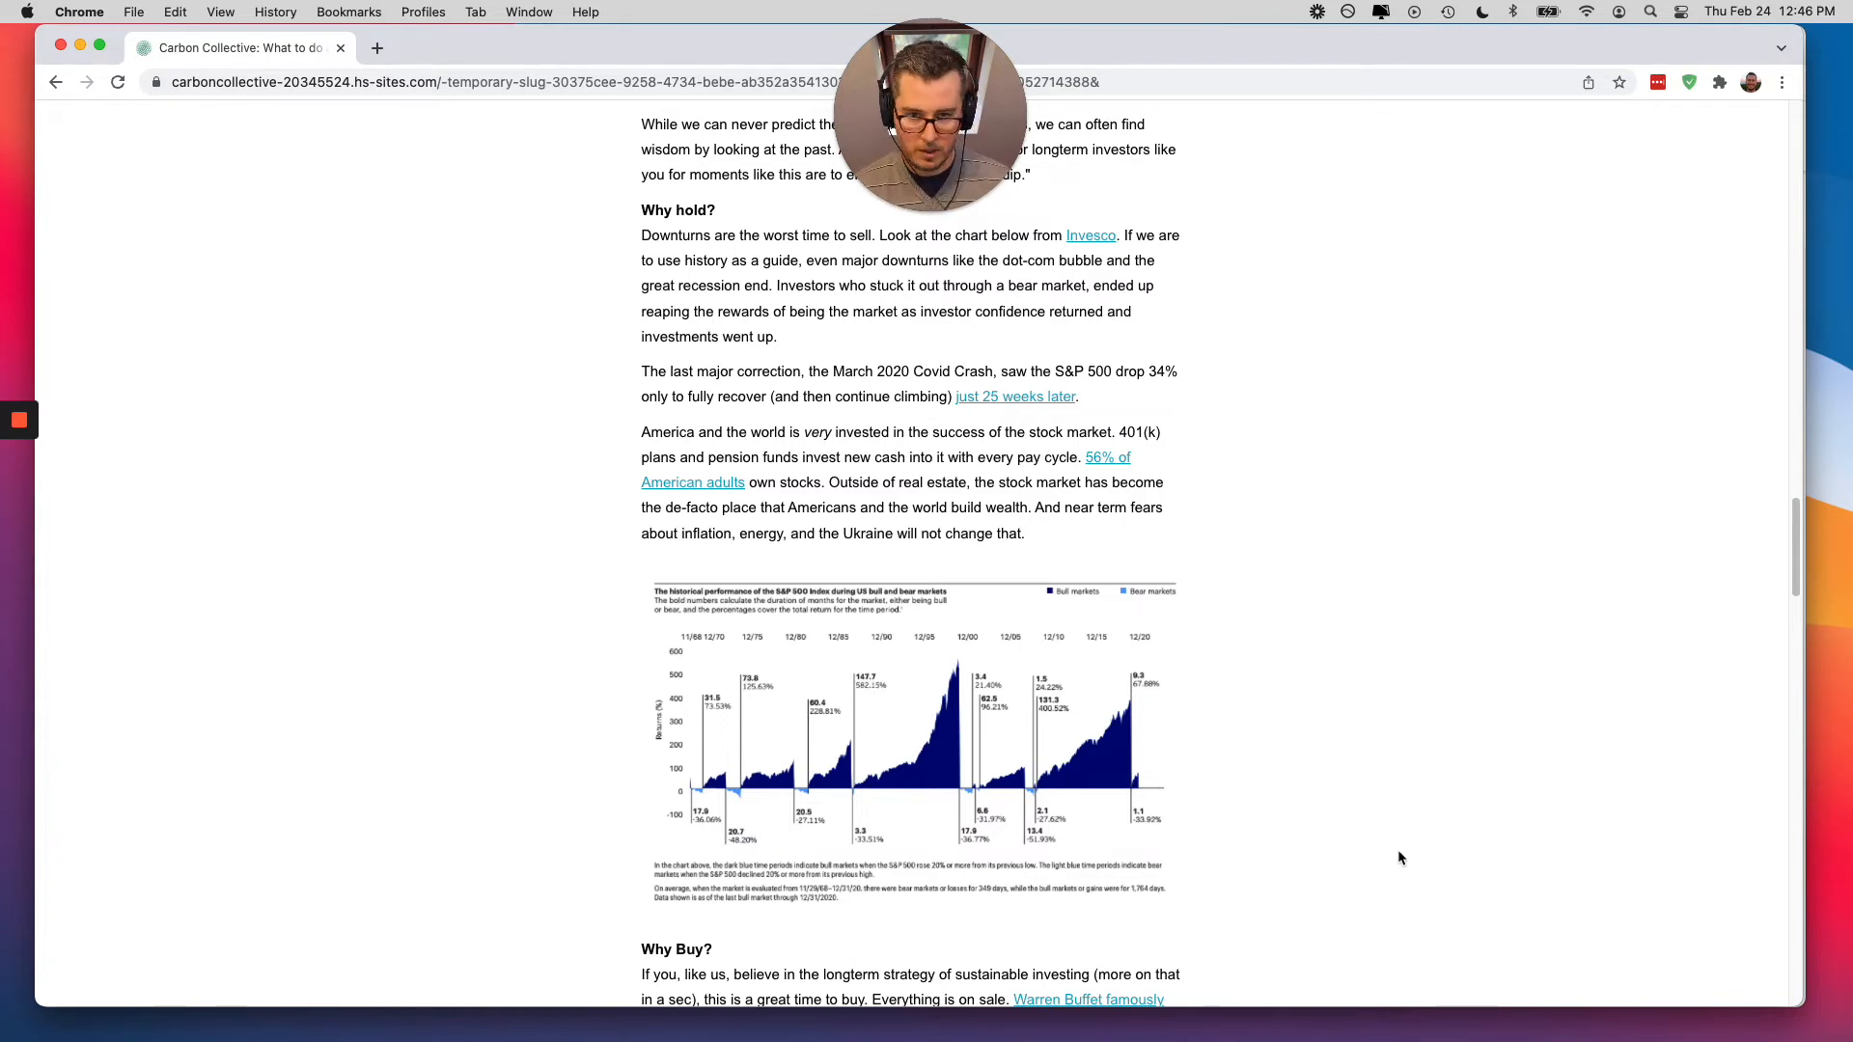
pyautogui.moveTo(1297, 876)
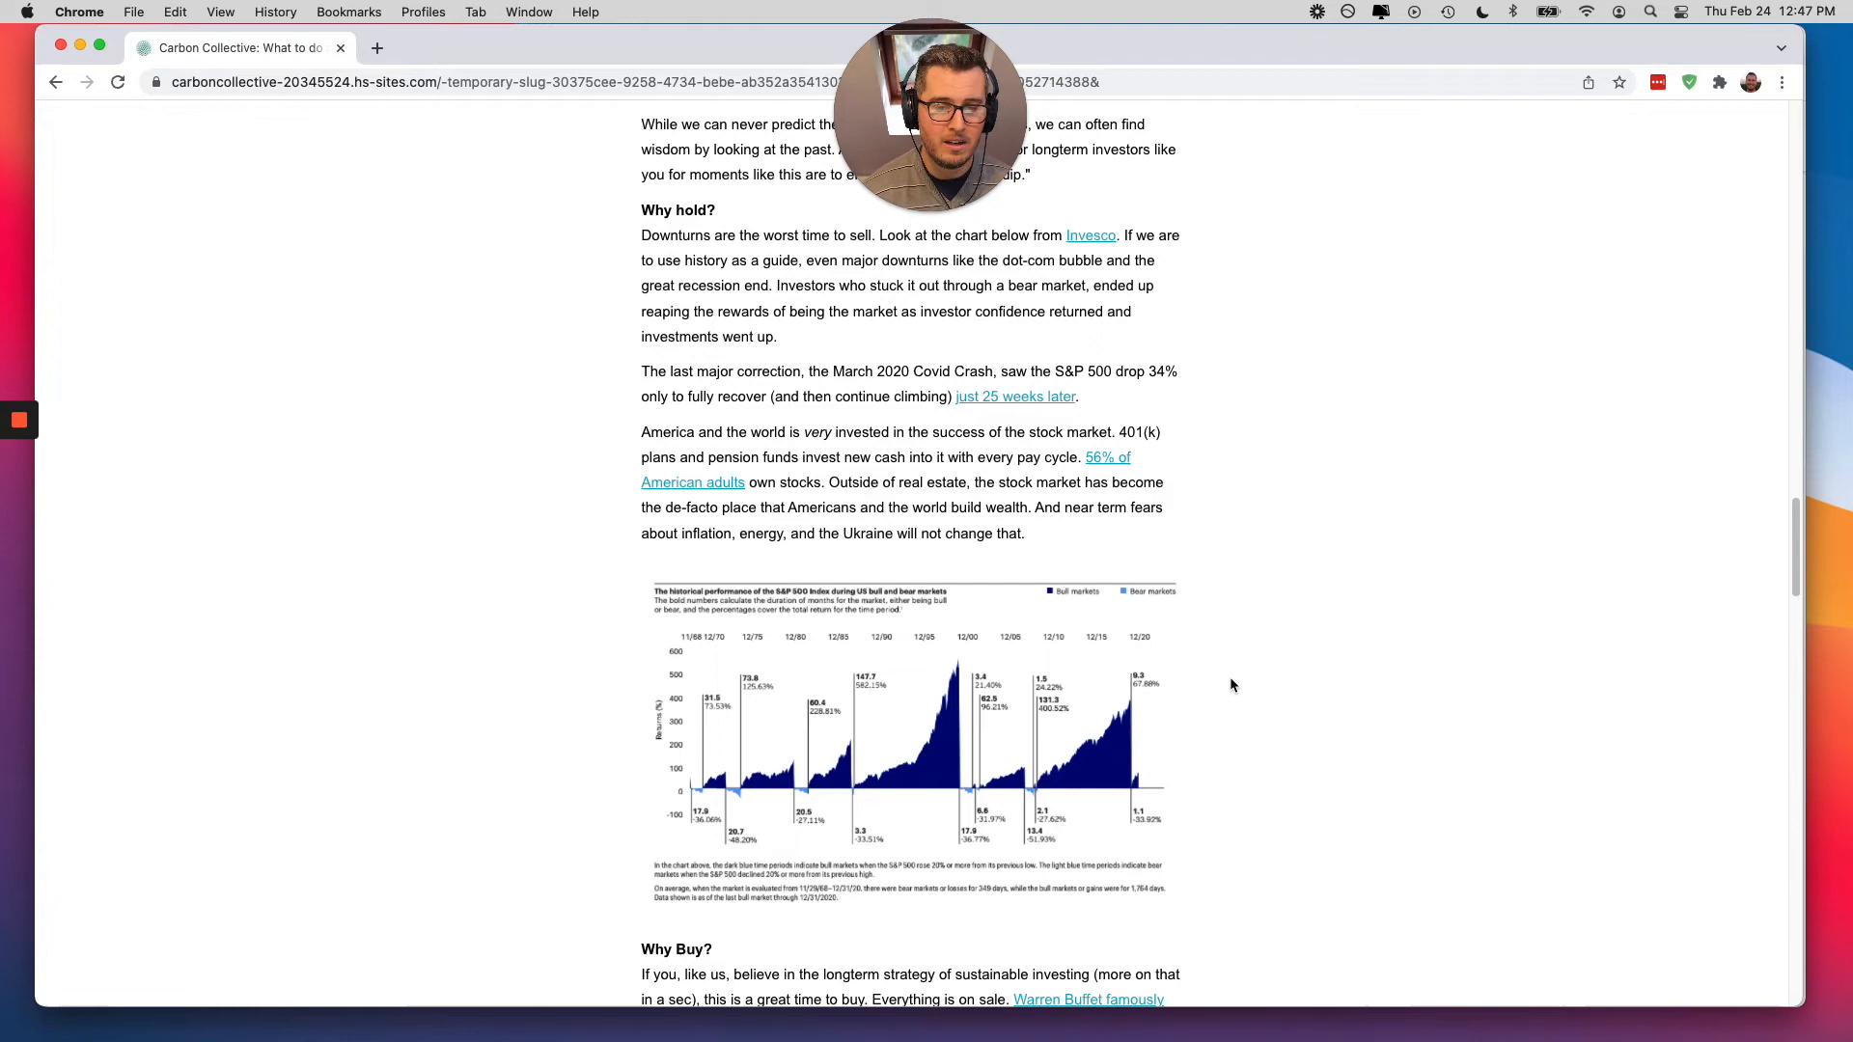
pyautogui.scroll(-3)
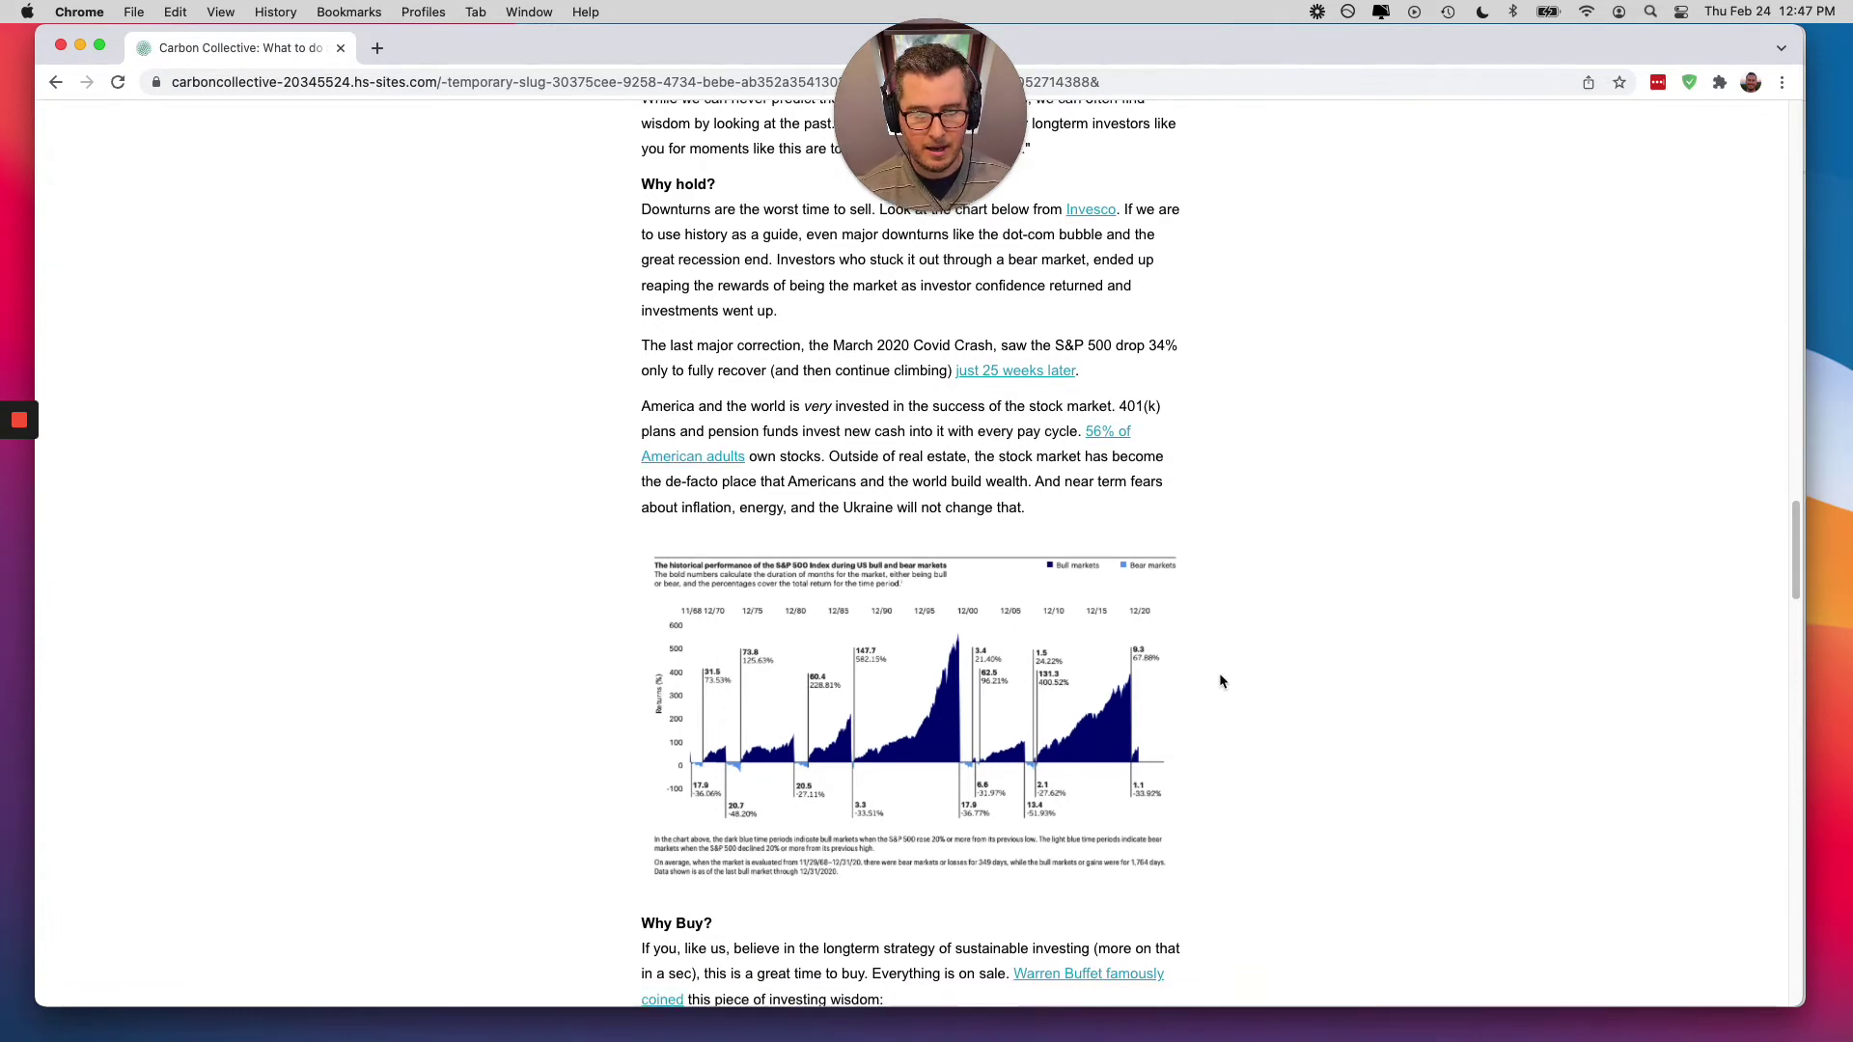
pyautogui.scroll(-3)
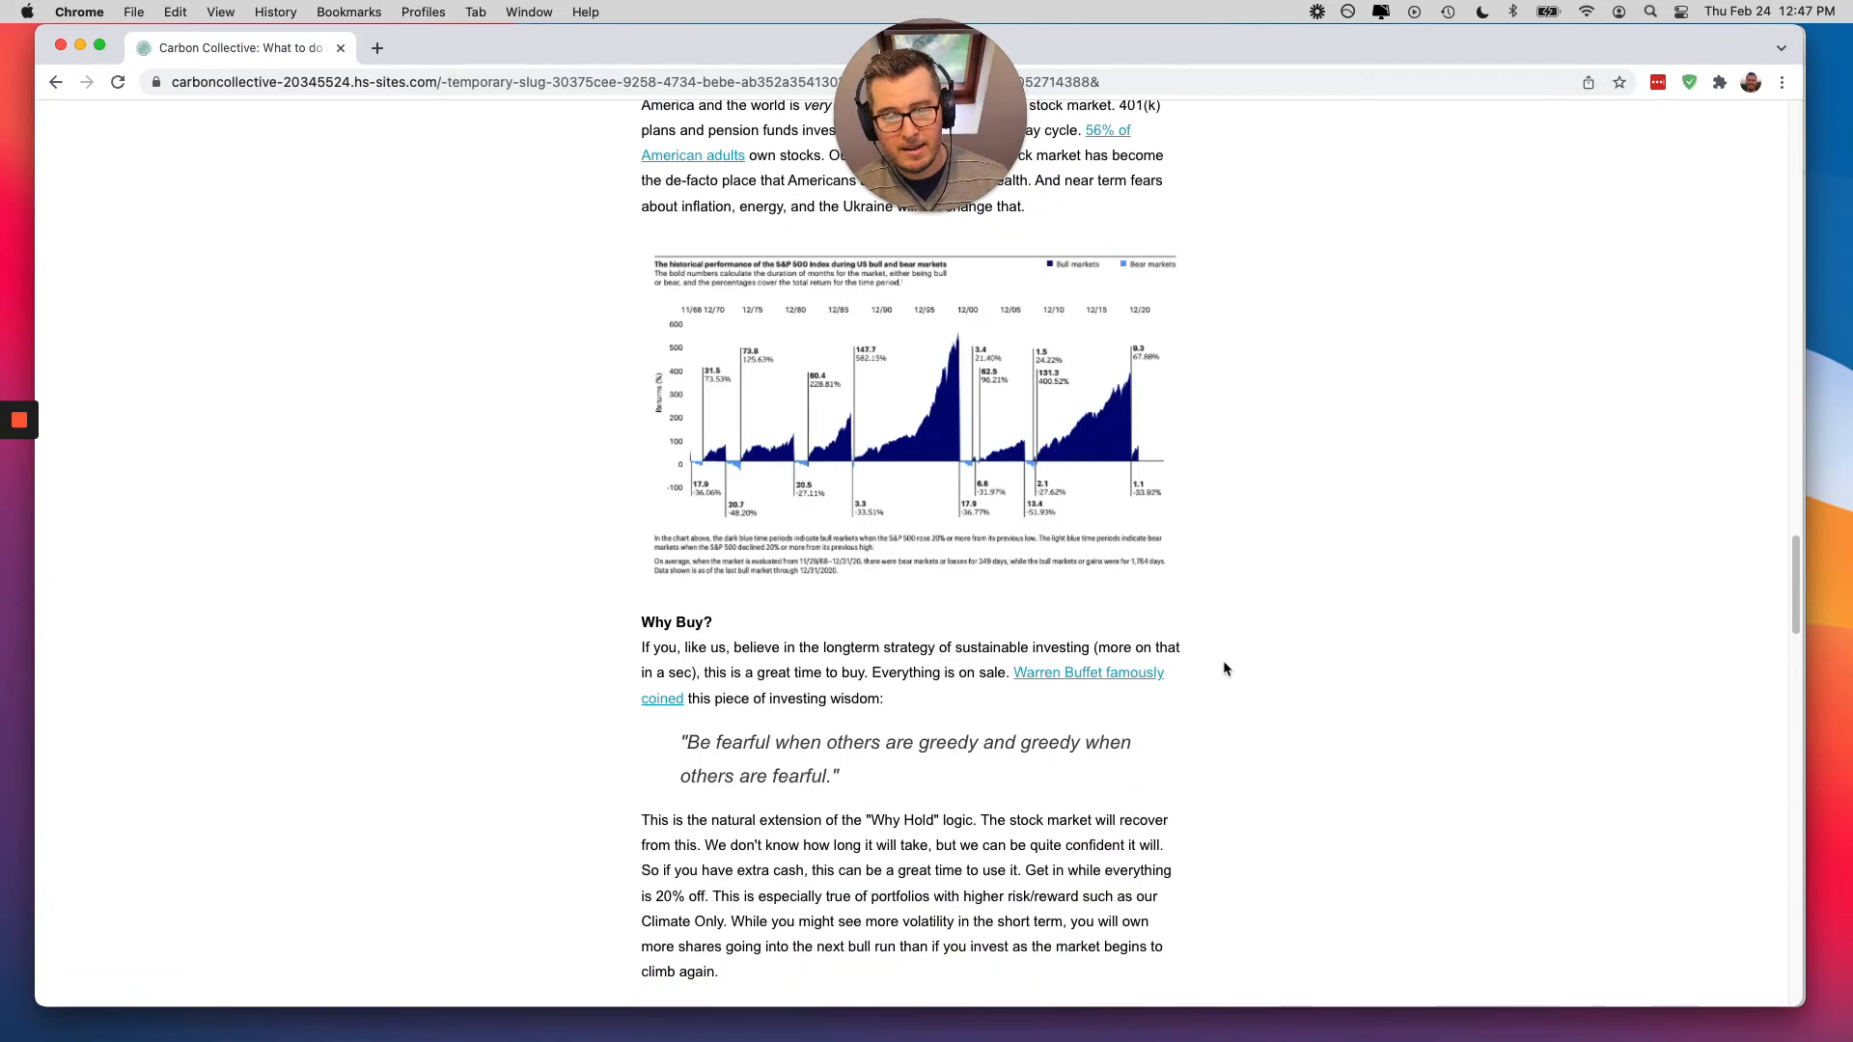
pyautogui.scroll(-3)
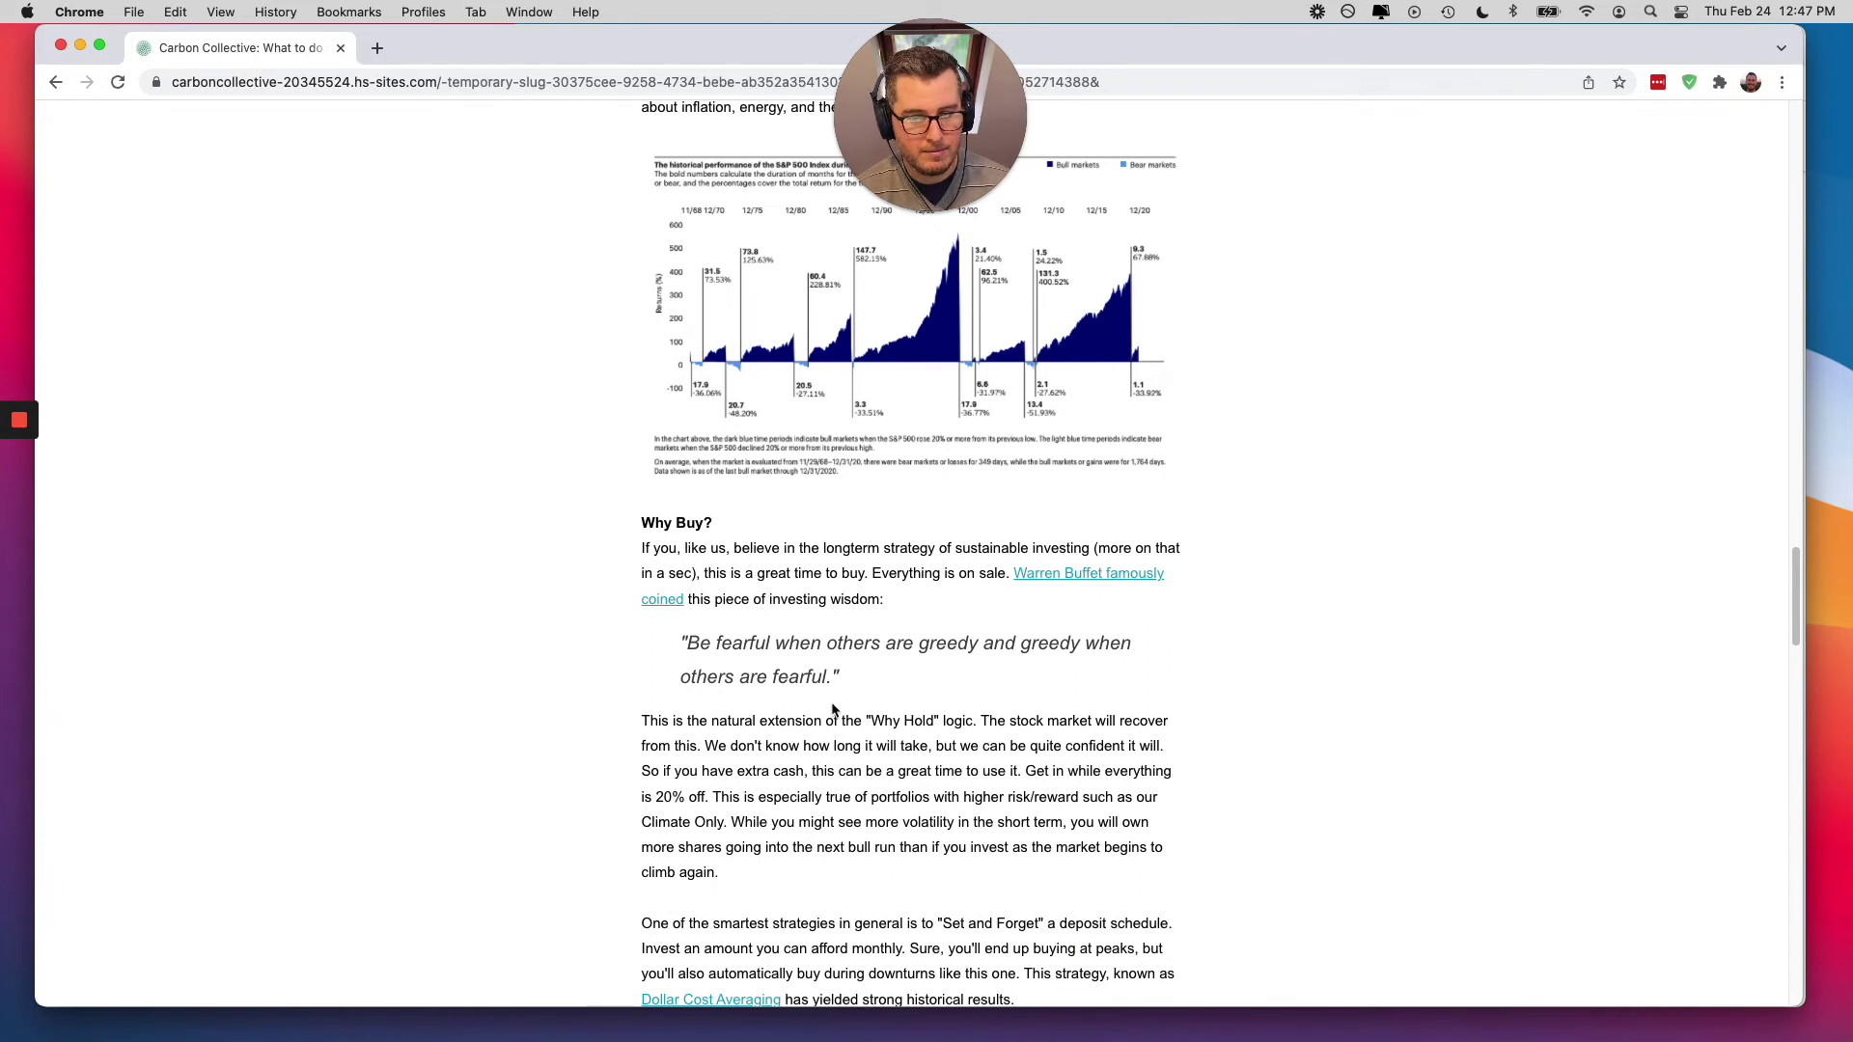
pyautogui.moveTo(1112, 660)
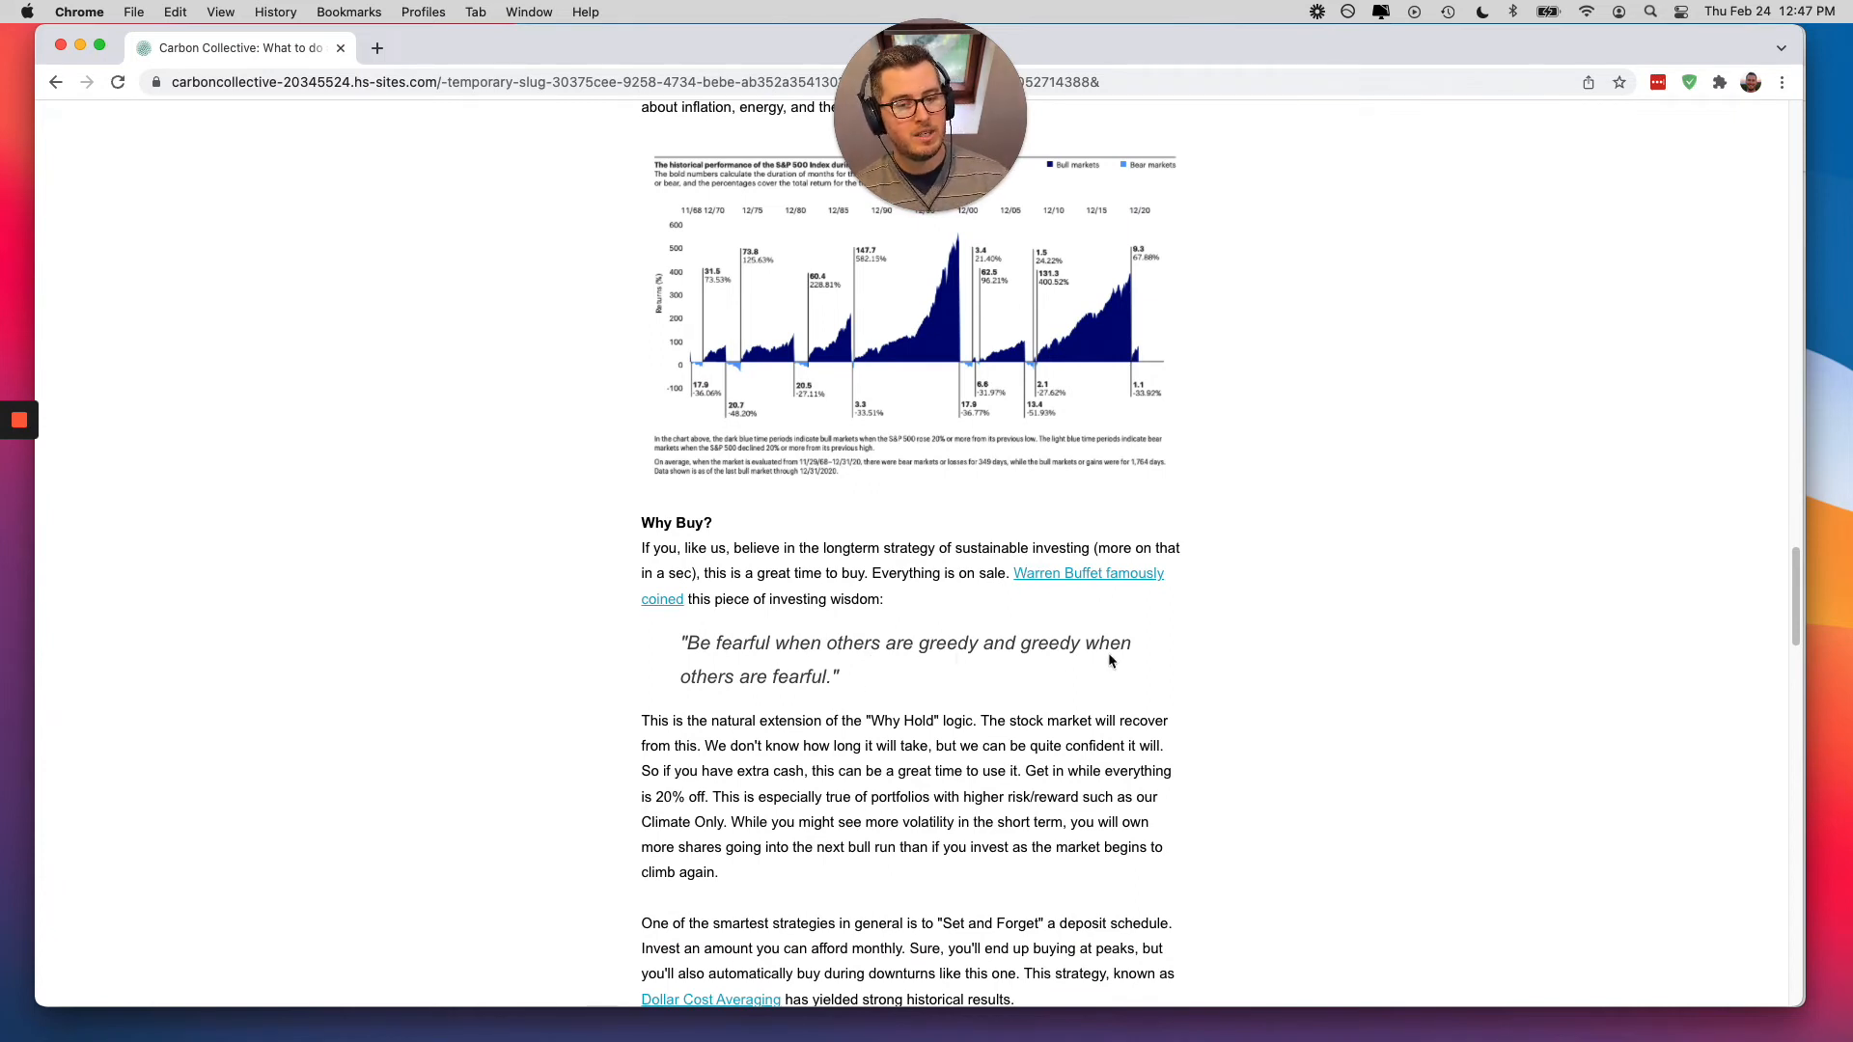
pyautogui.moveTo(1142, 666)
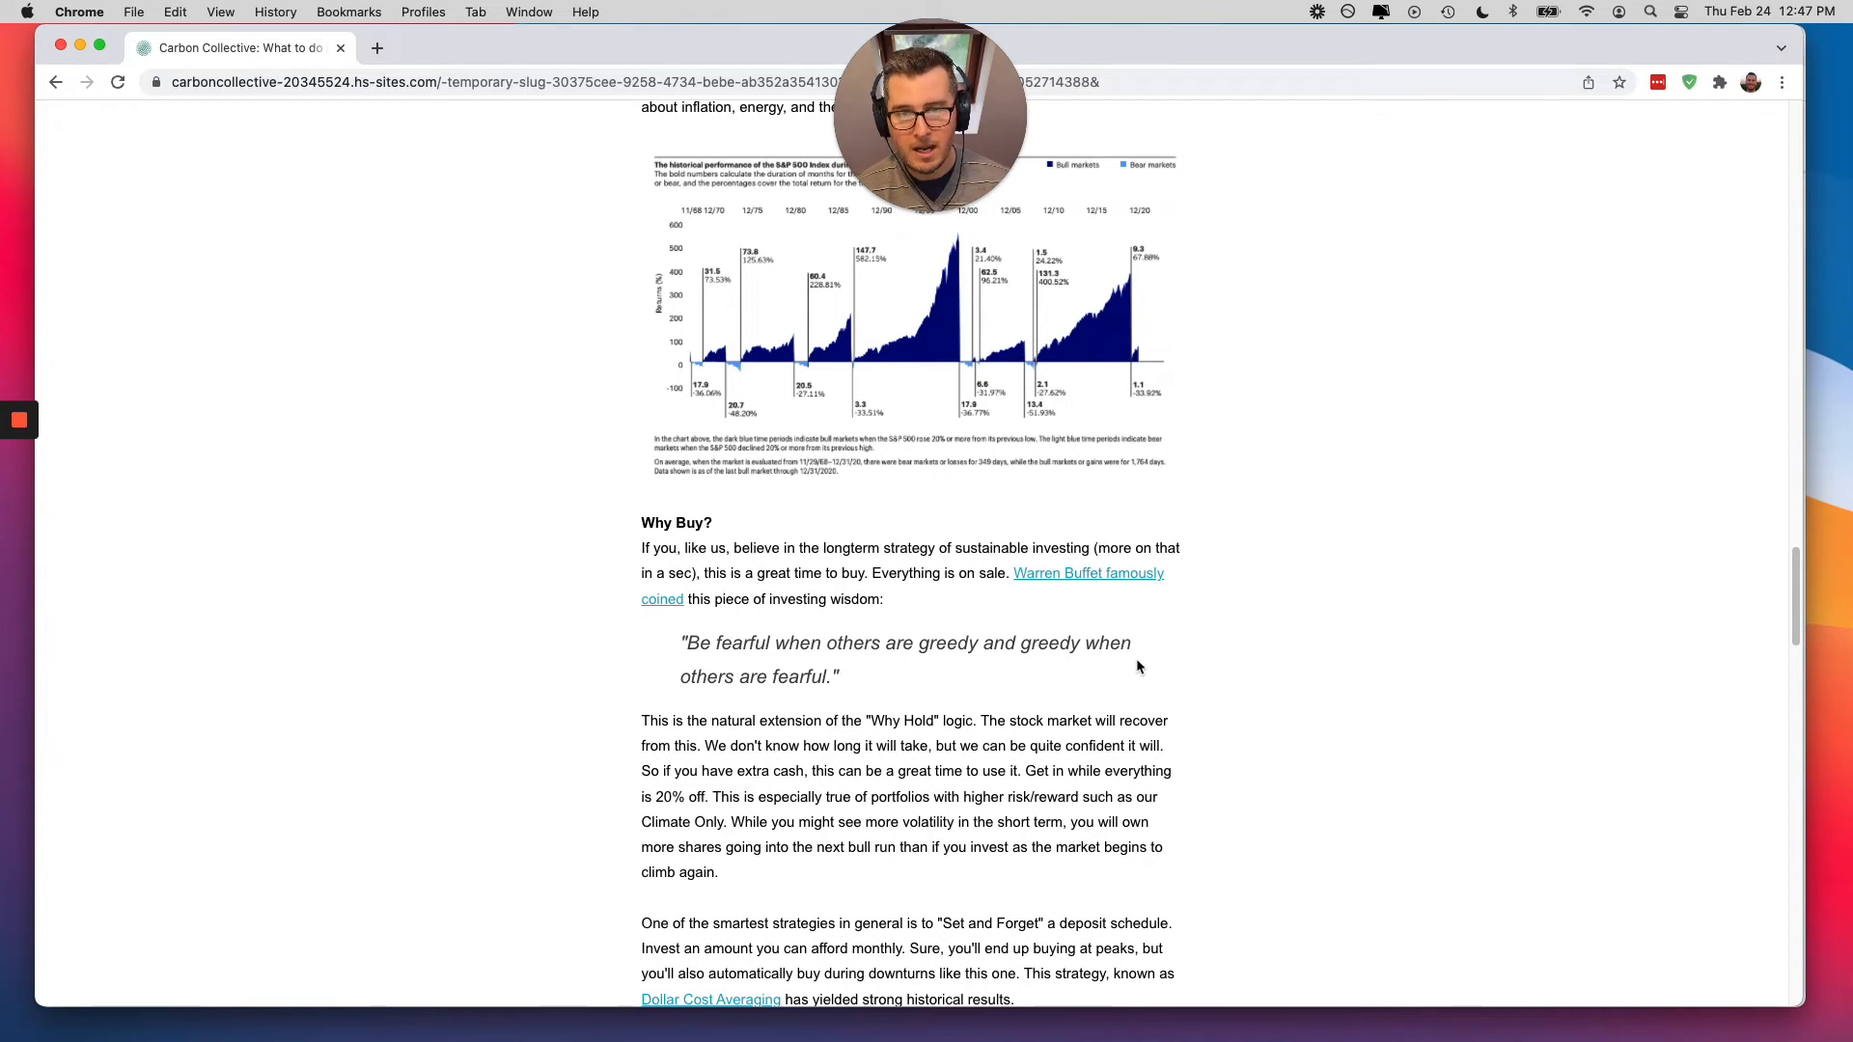
pyautogui.moveTo(1173, 691)
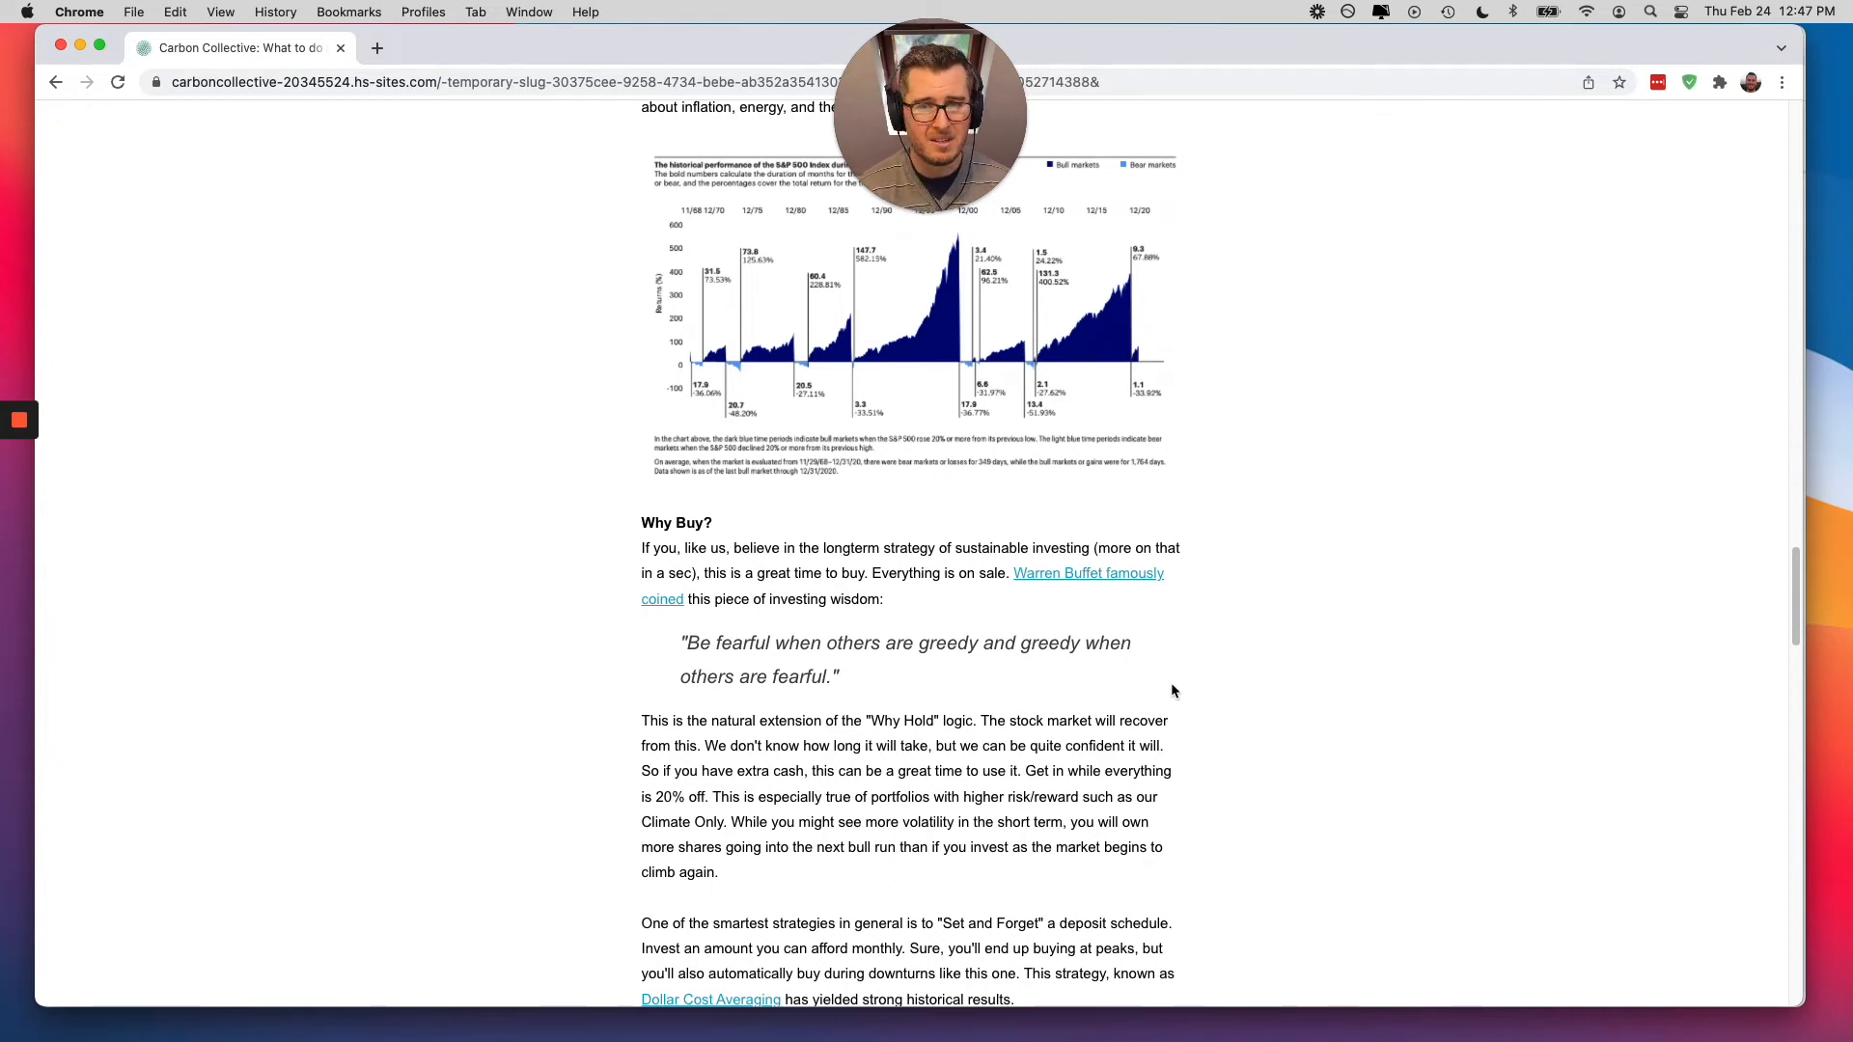
pyautogui.moveTo(1193, 699)
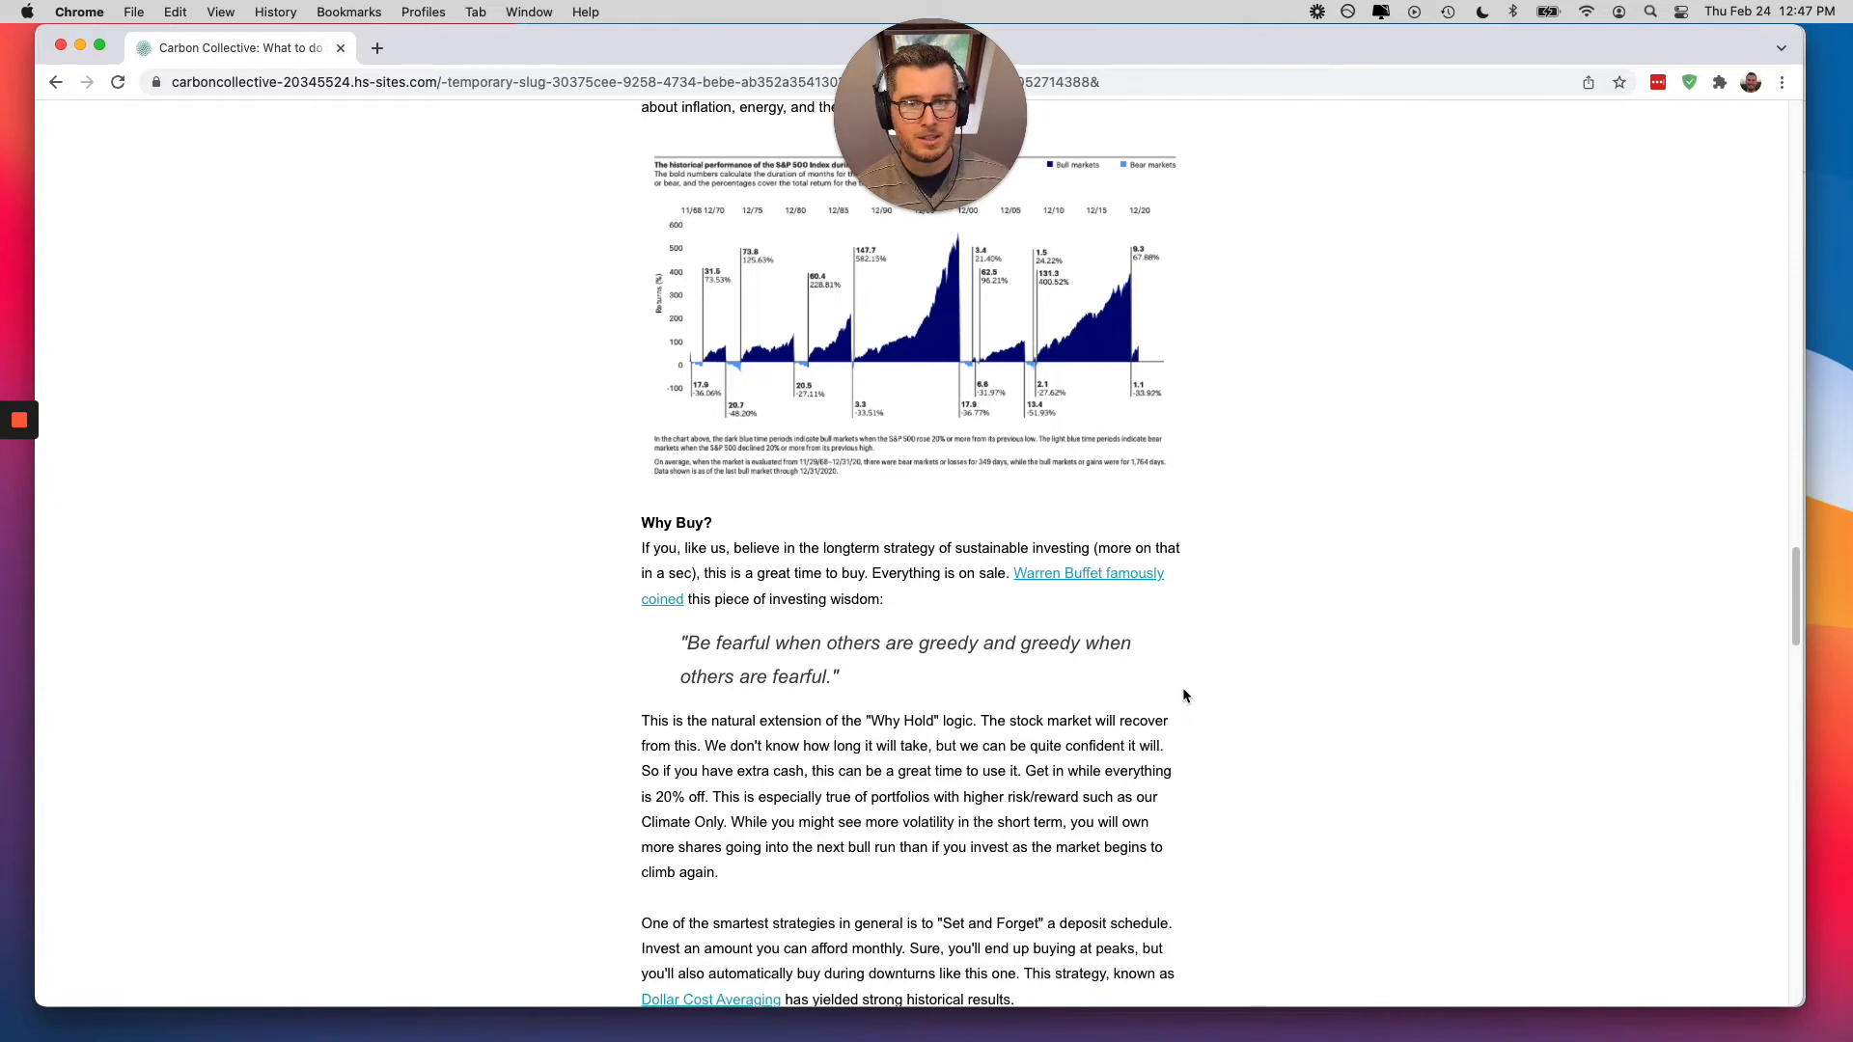
pyautogui.moveTo(1271, 706)
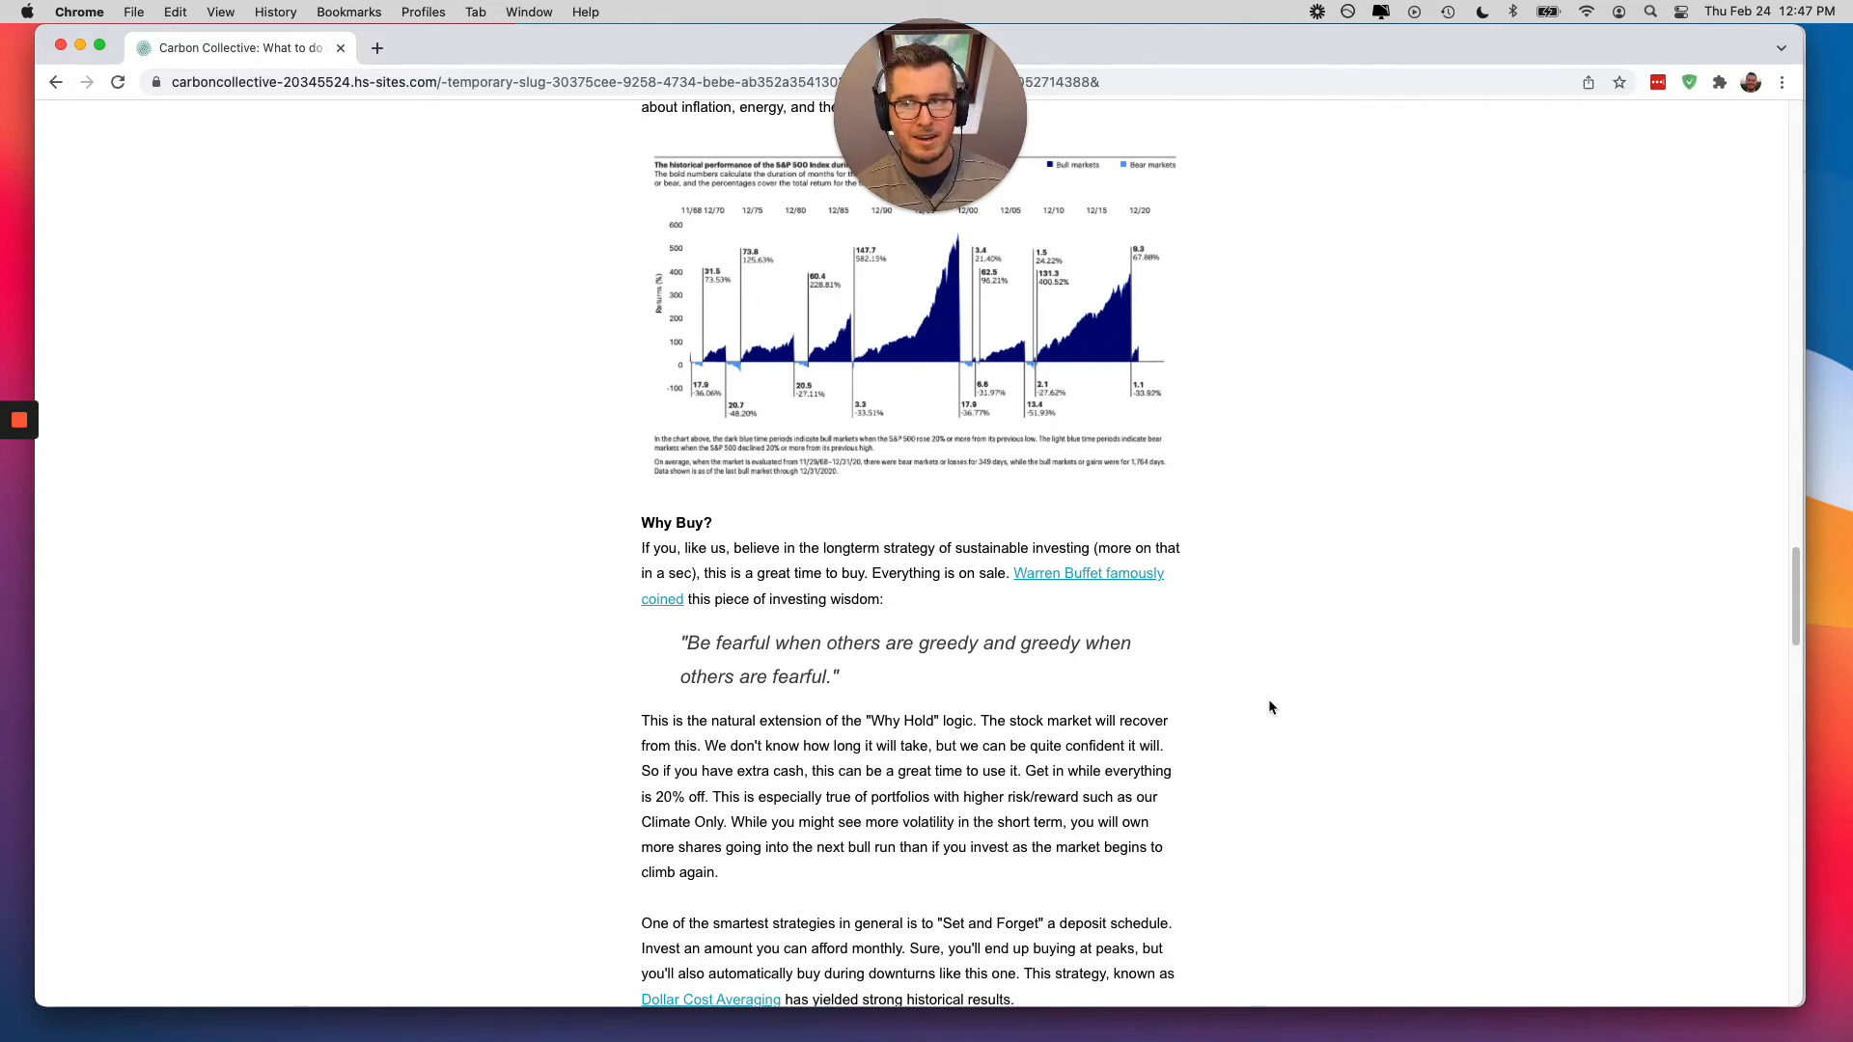
pyautogui.scroll(-3)
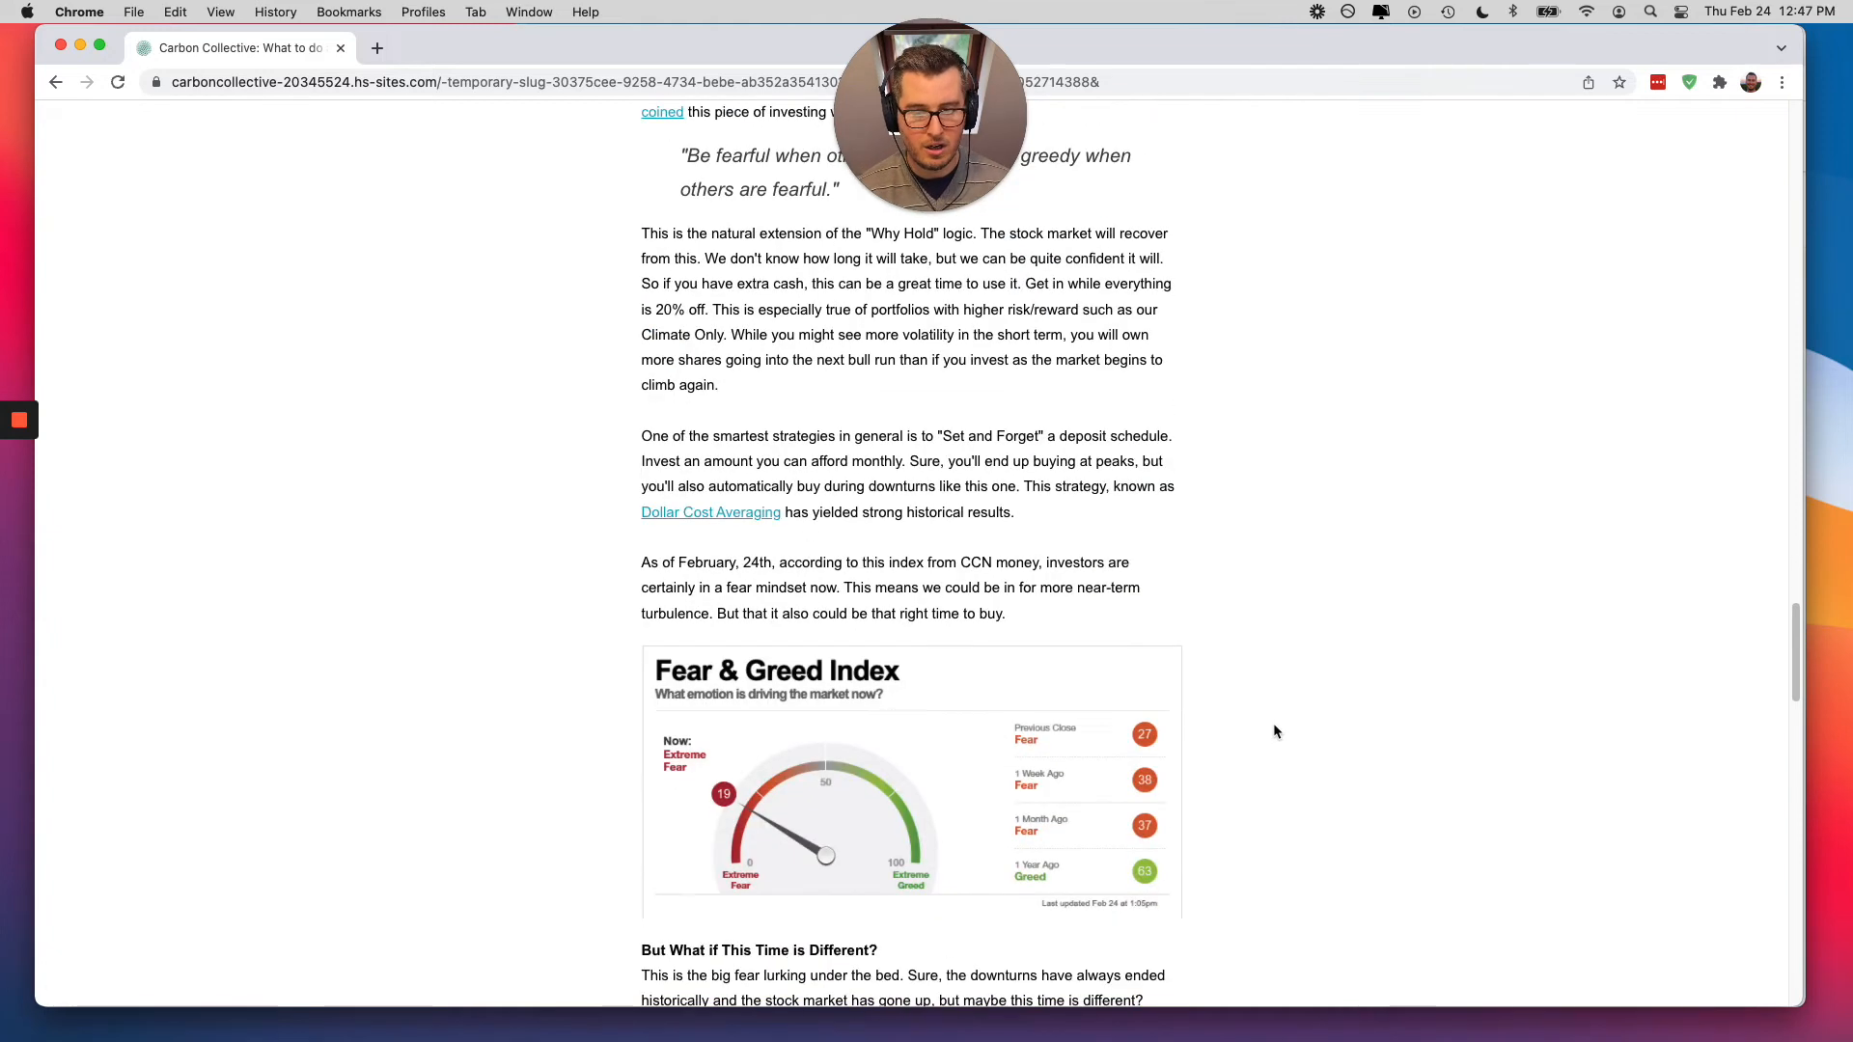
pyautogui.scroll(-3)
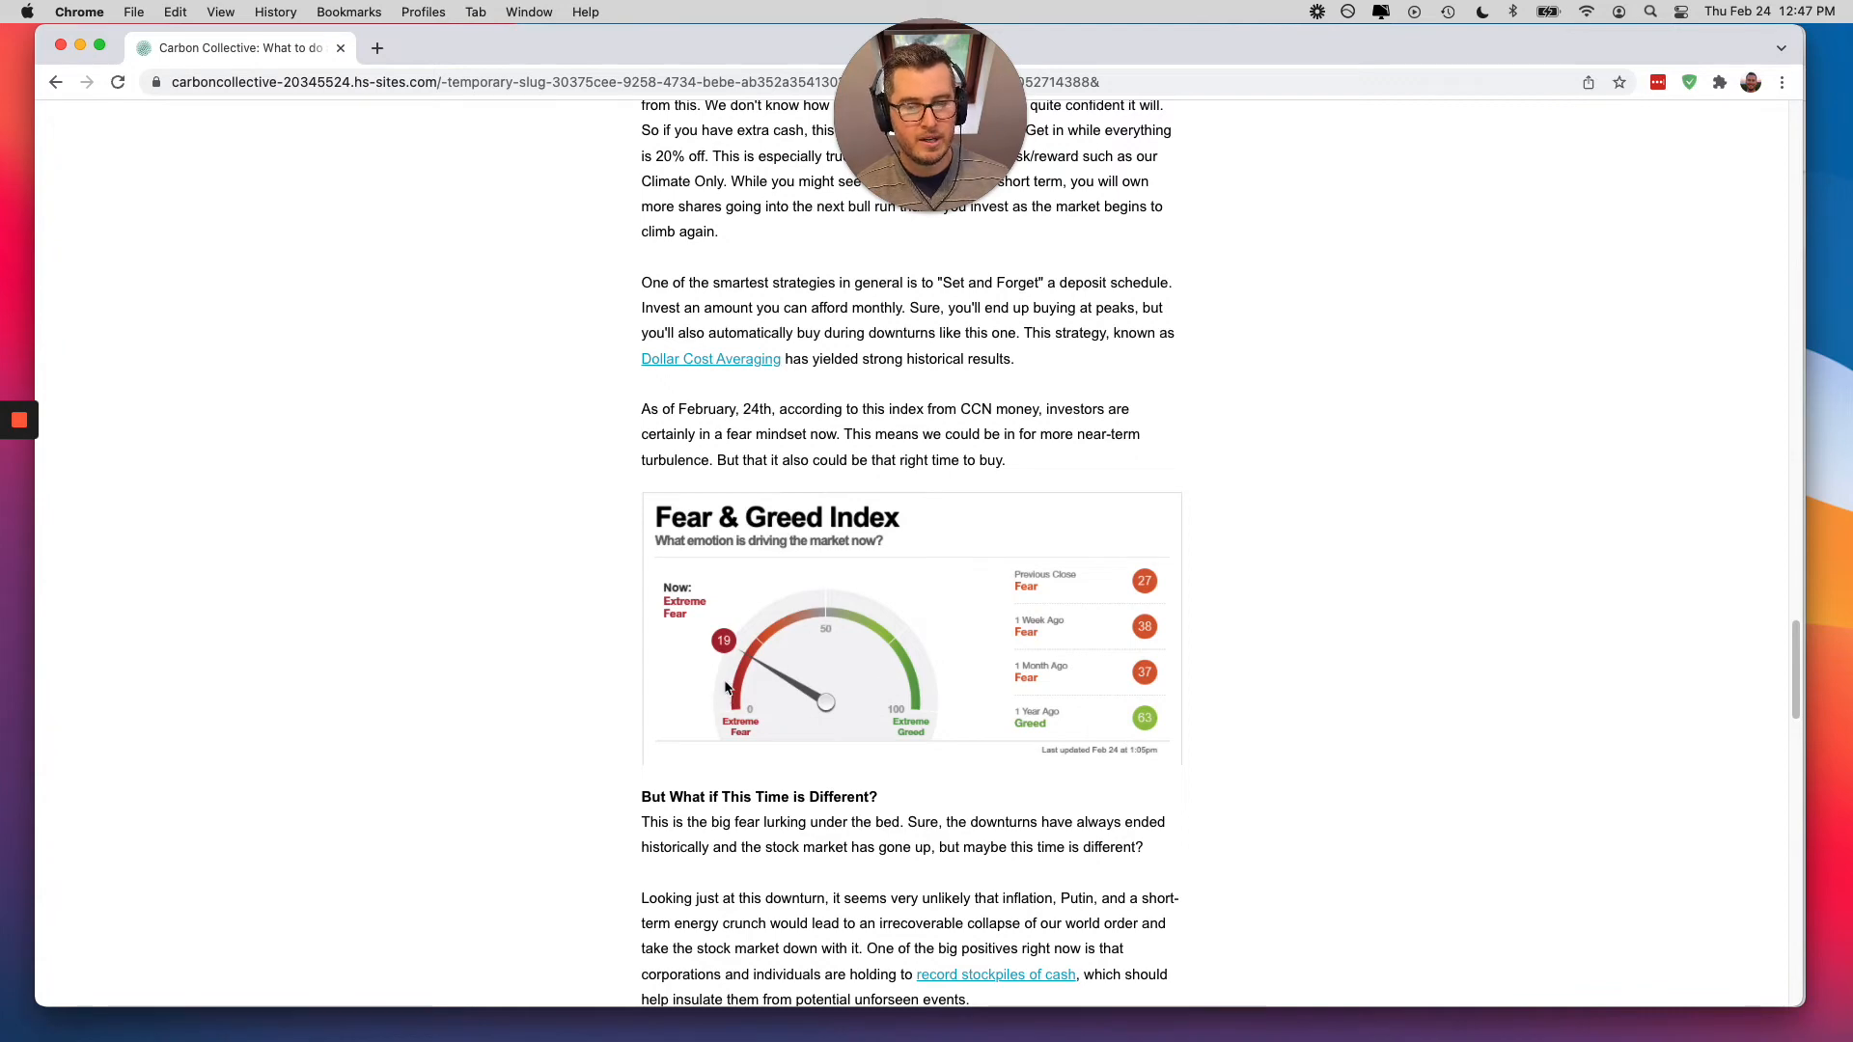
pyautogui.scroll(3)
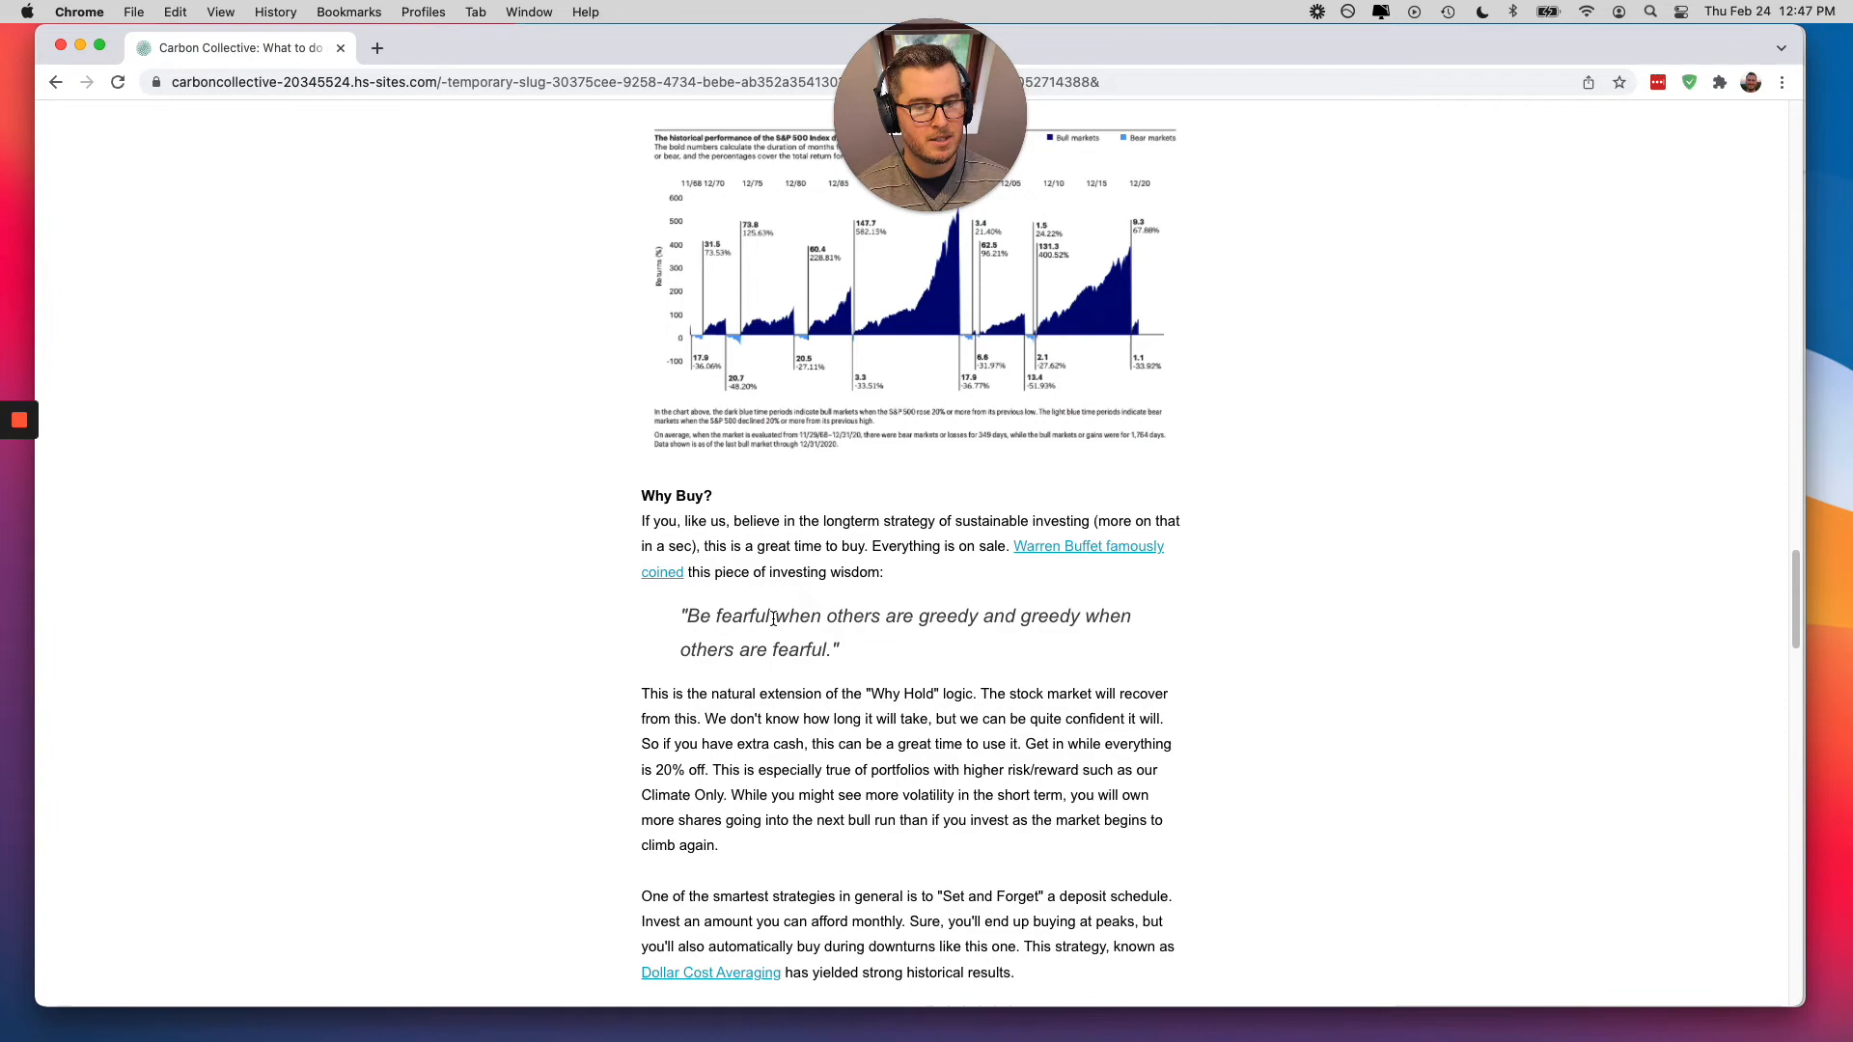
pyautogui.scroll(-3)
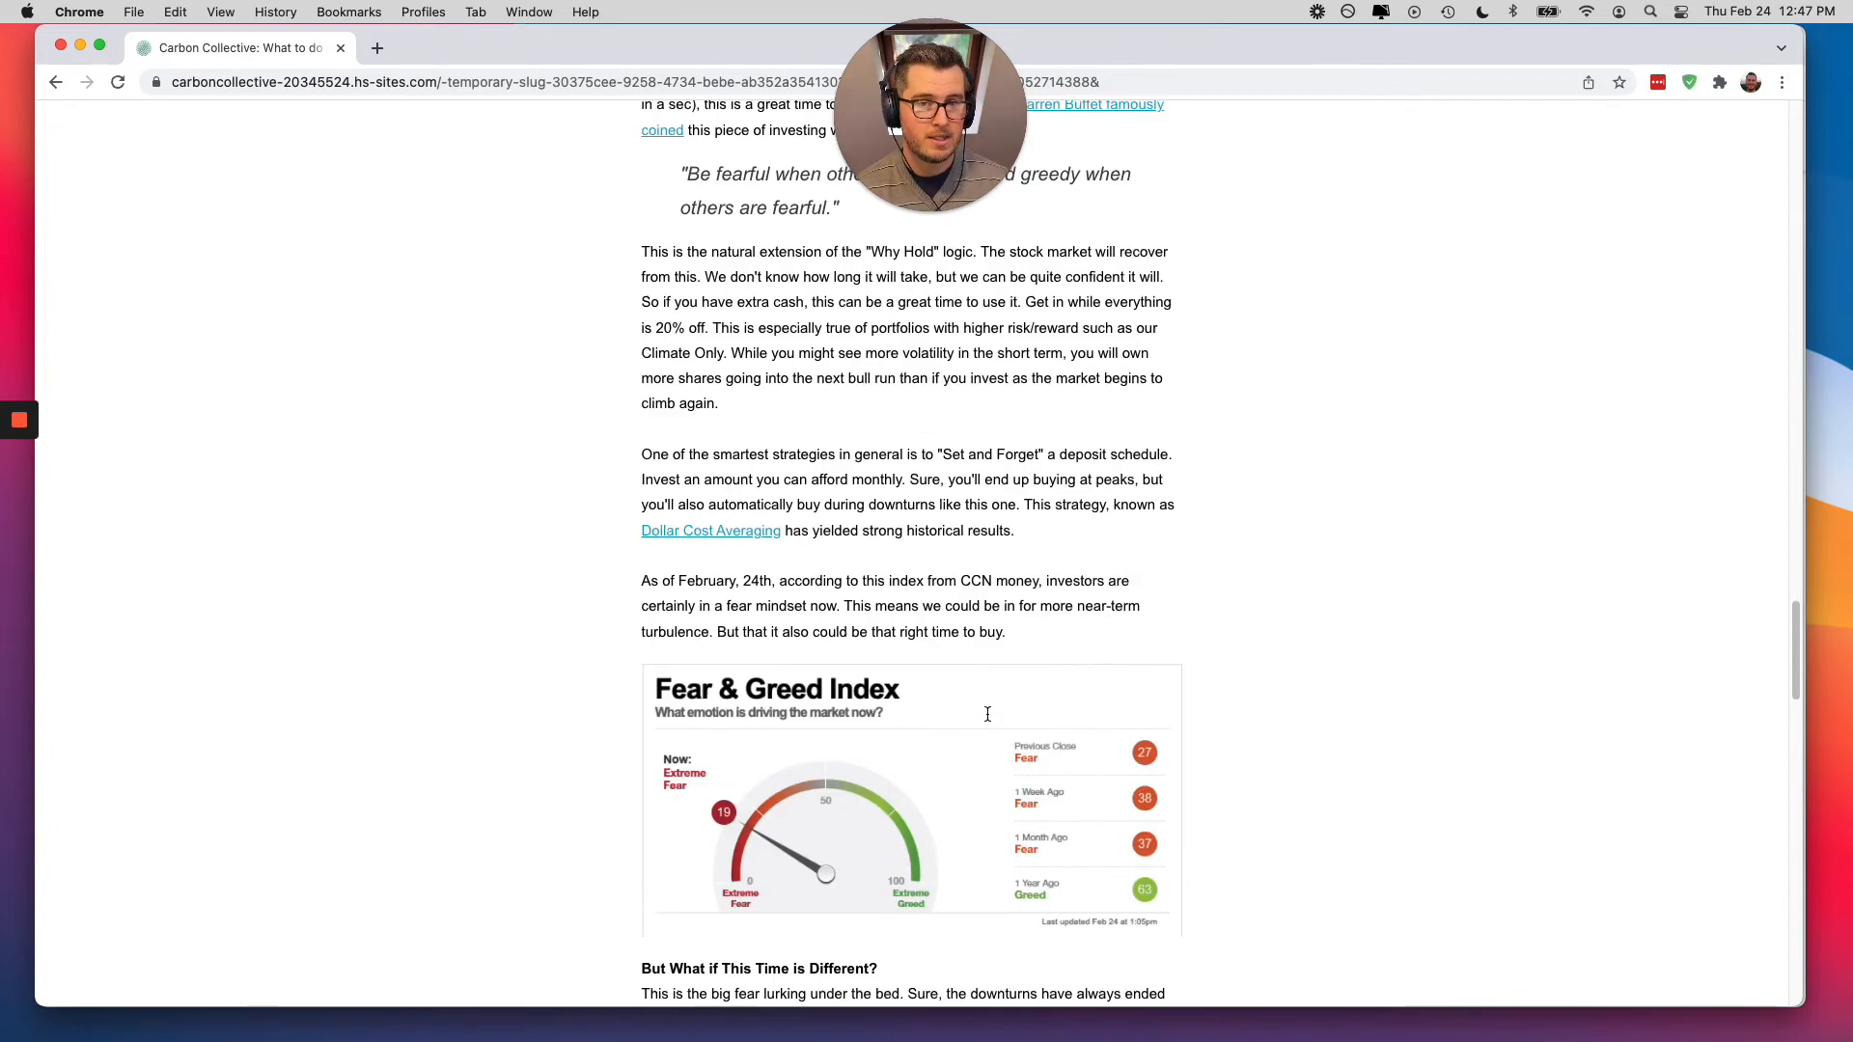
pyautogui.scroll(-3)
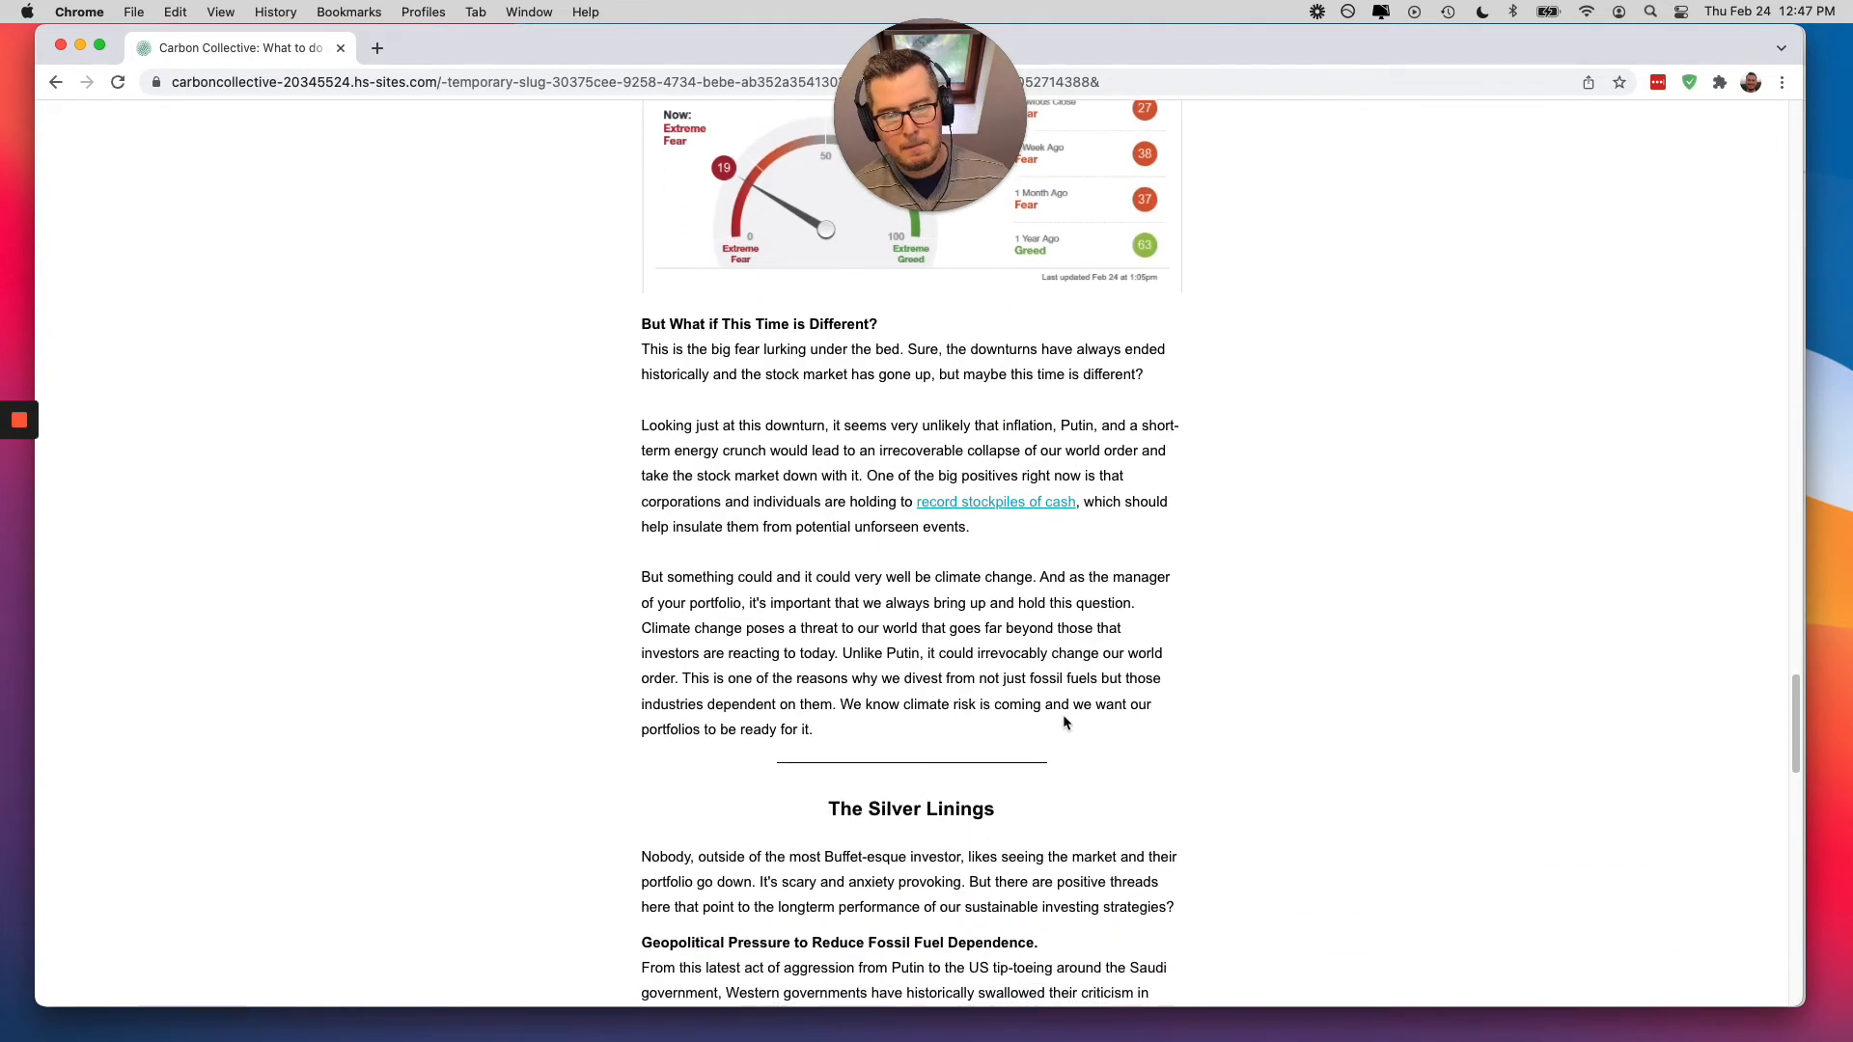
pyautogui.scroll(-3)
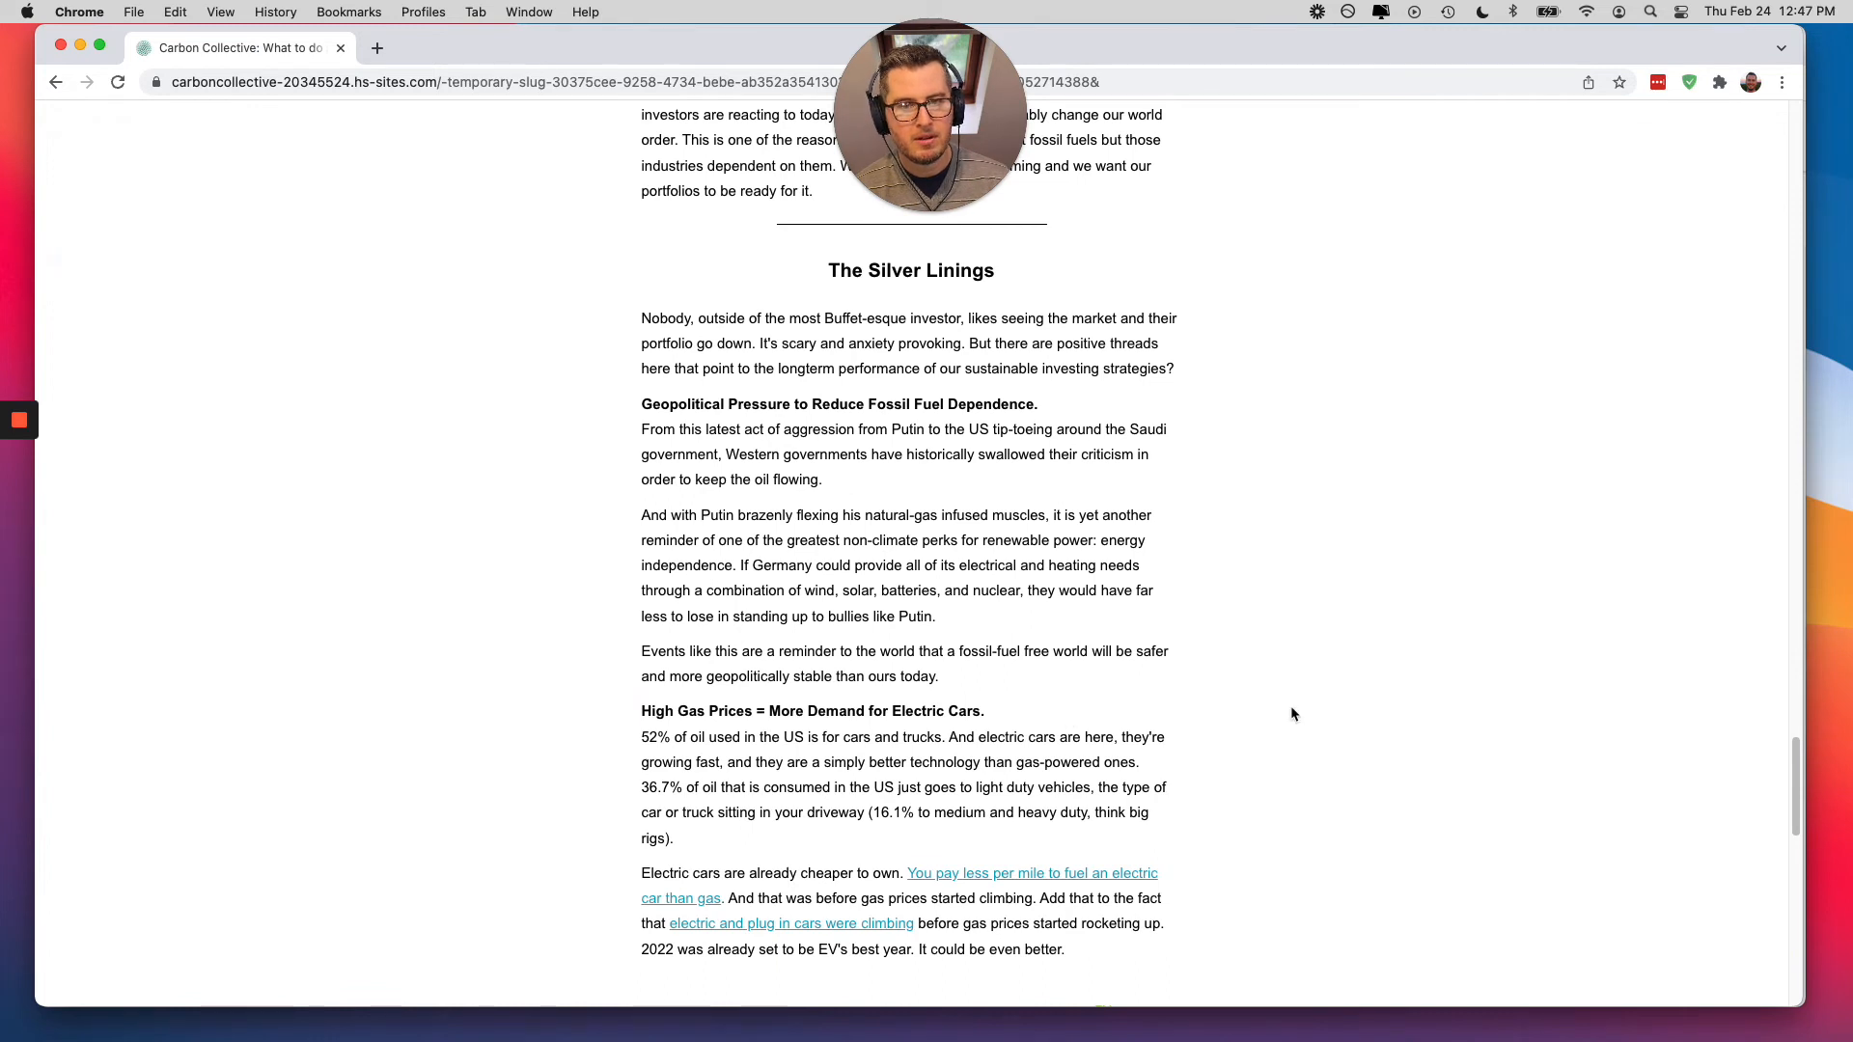
pyautogui.moveTo(1191, 722)
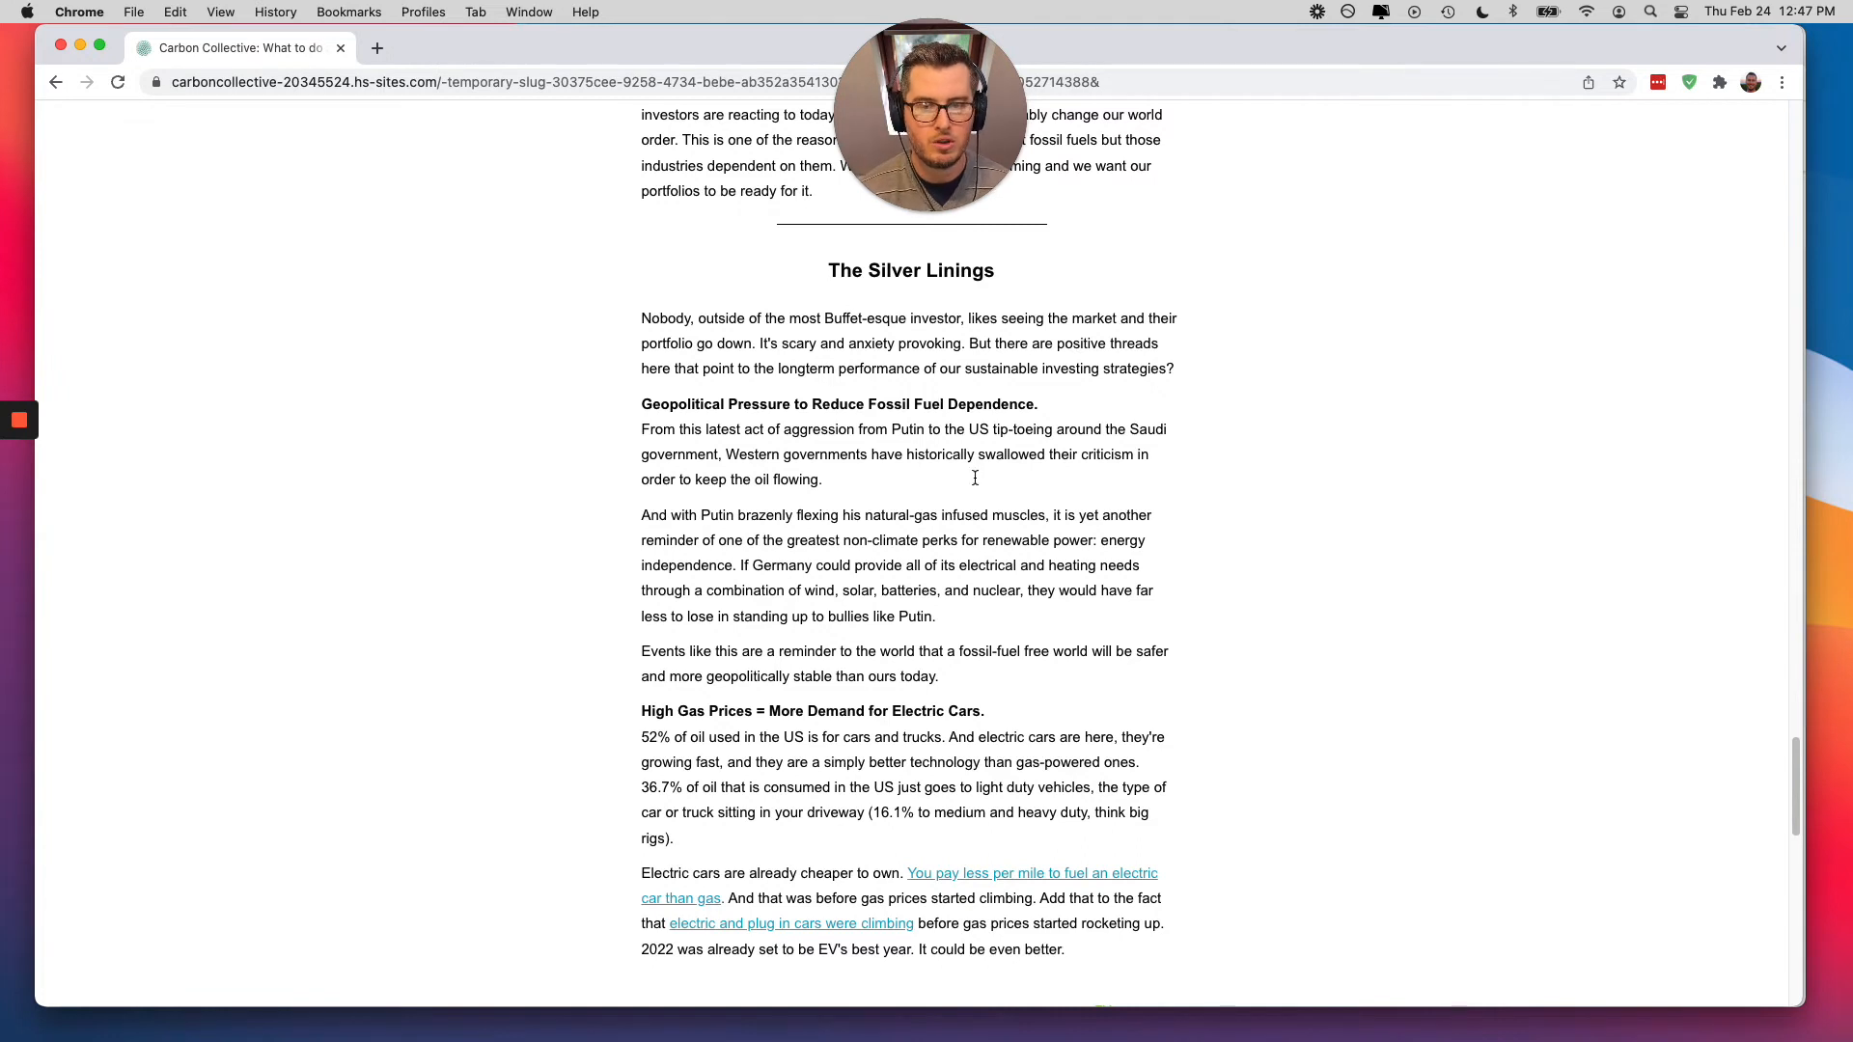
pyautogui.moveTo(1070, 718)
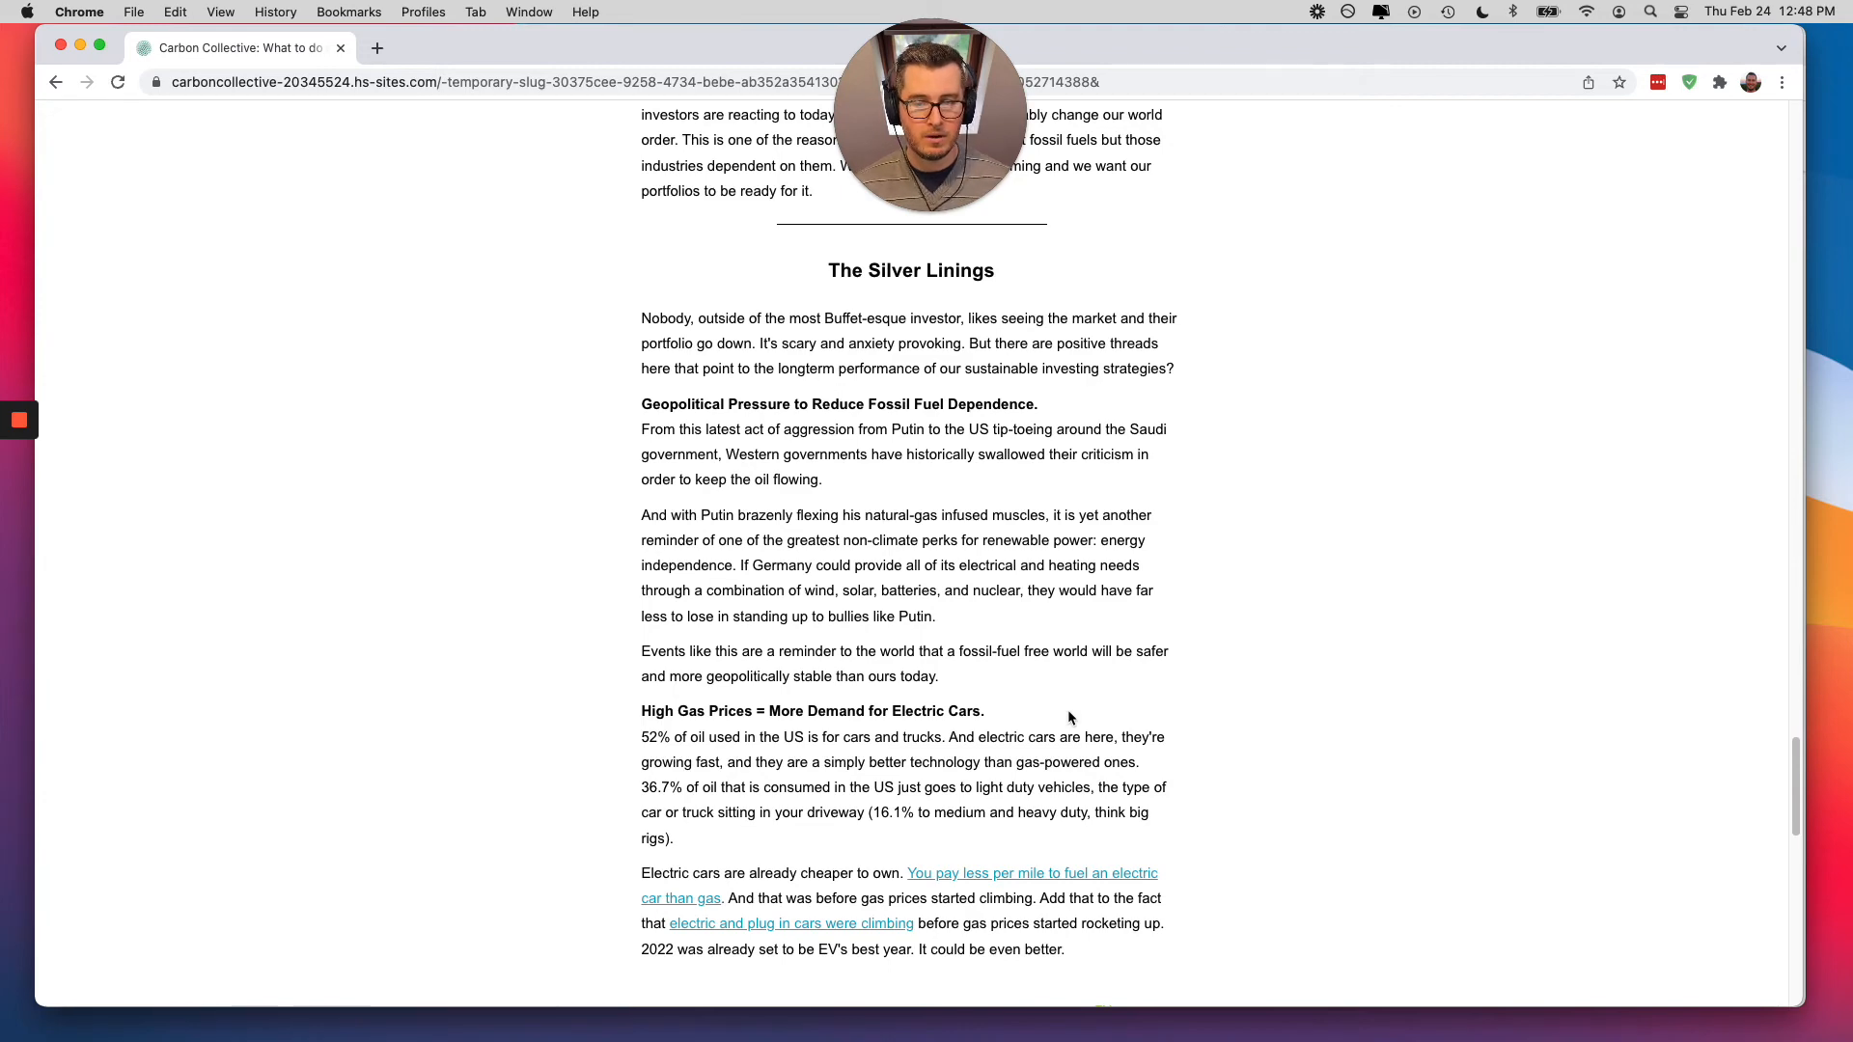
pyautogui.scroll(-3)
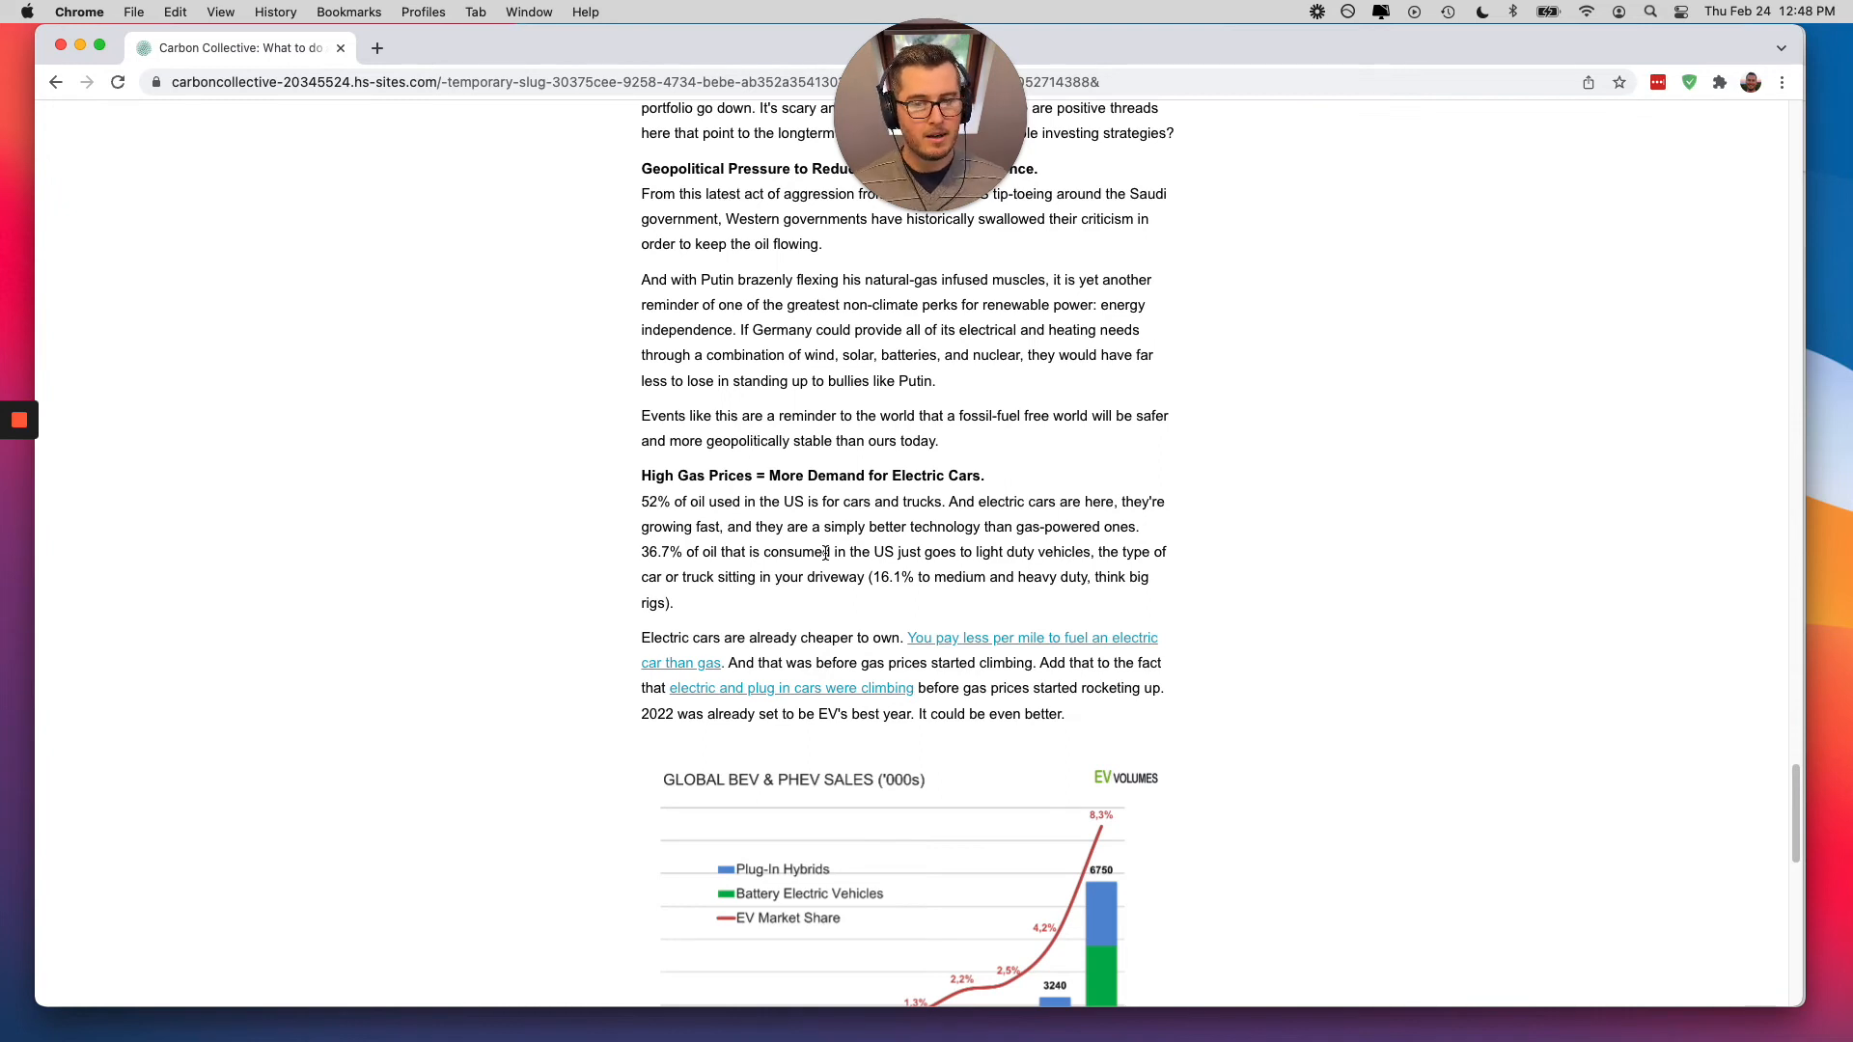
pyautogui.moveTo(1114, 644)
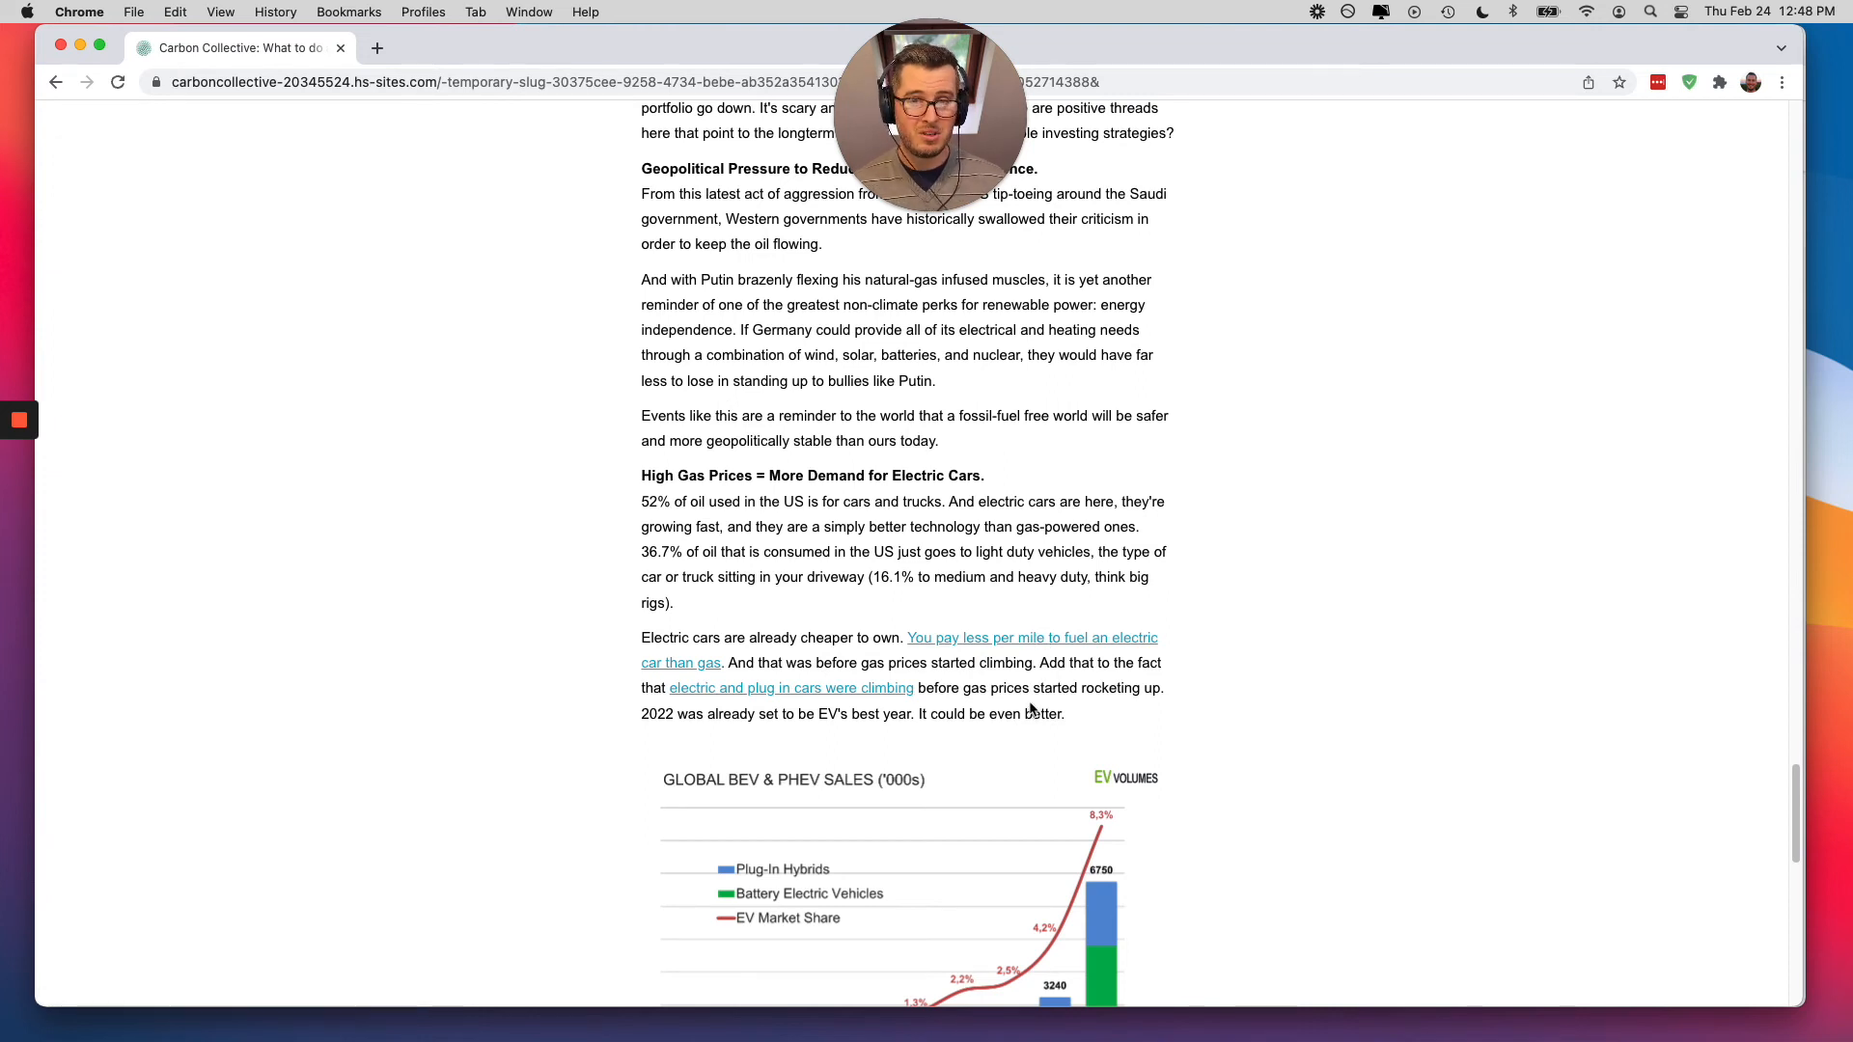
pyautogui.scroll(-3)
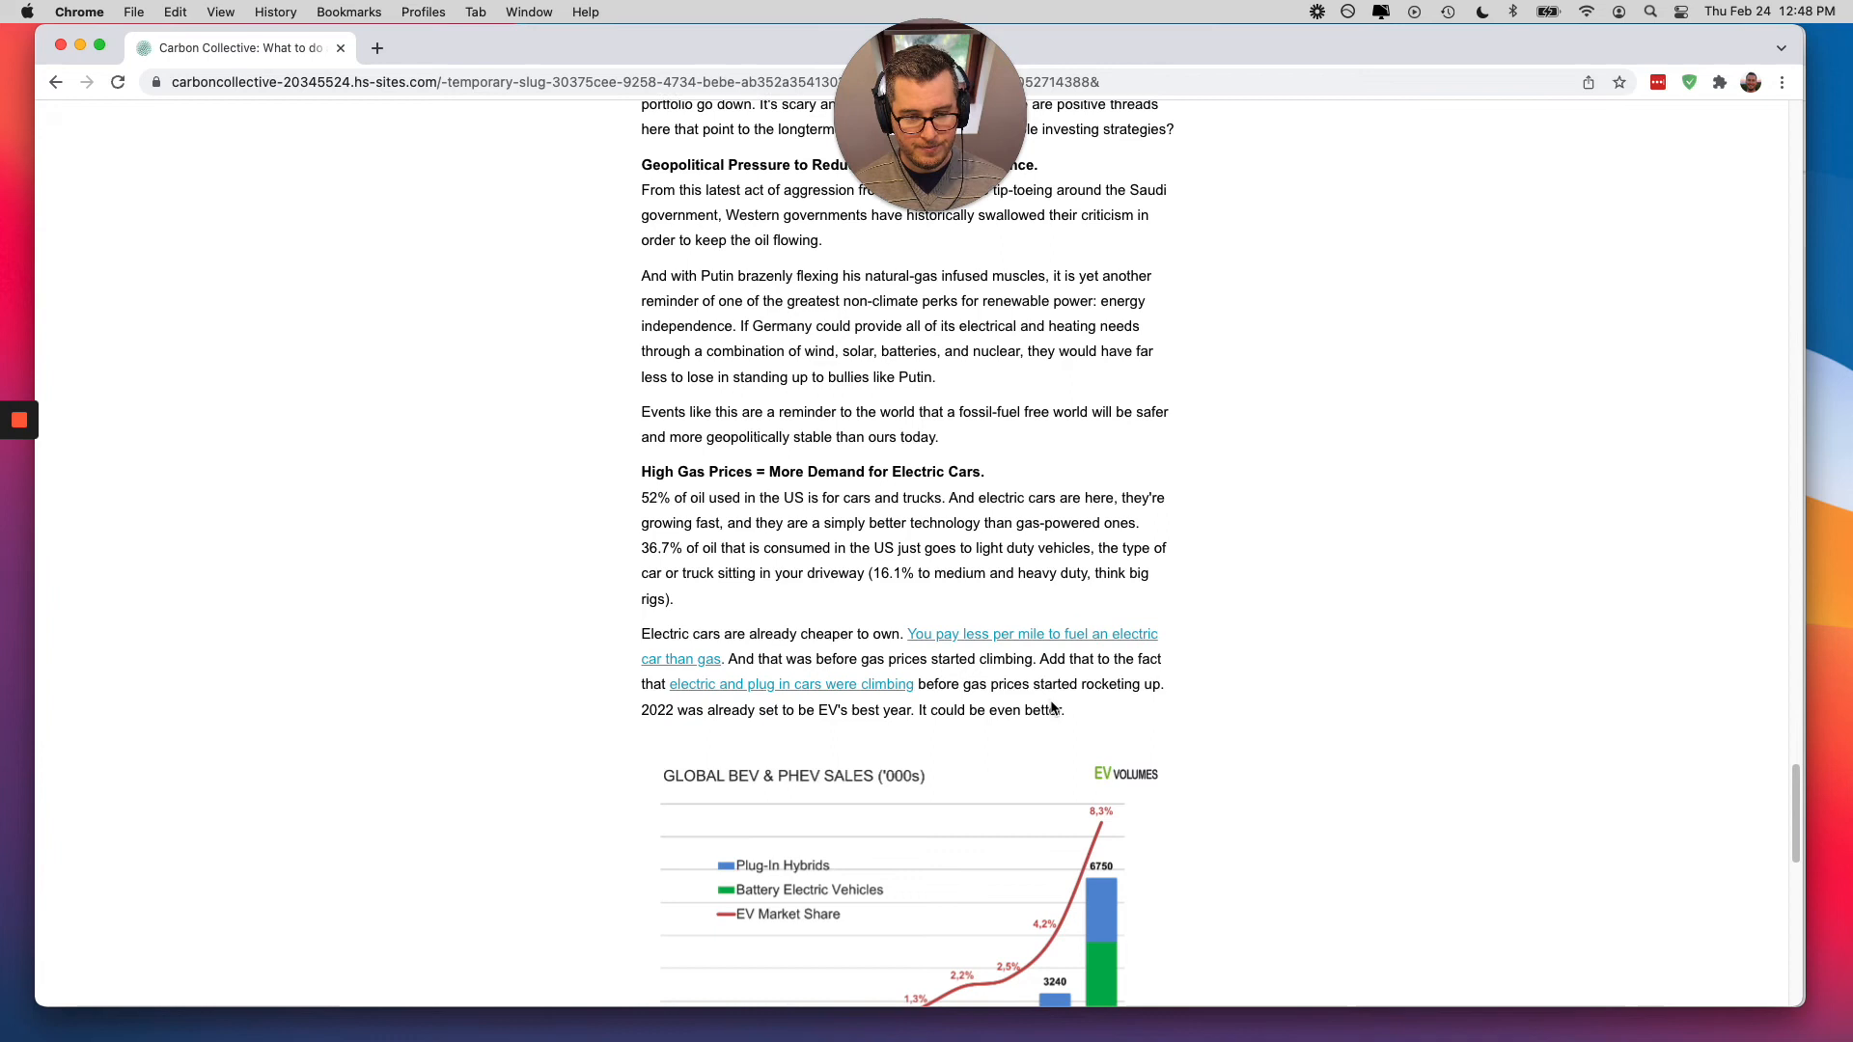
pyautogui.scroll(-3)
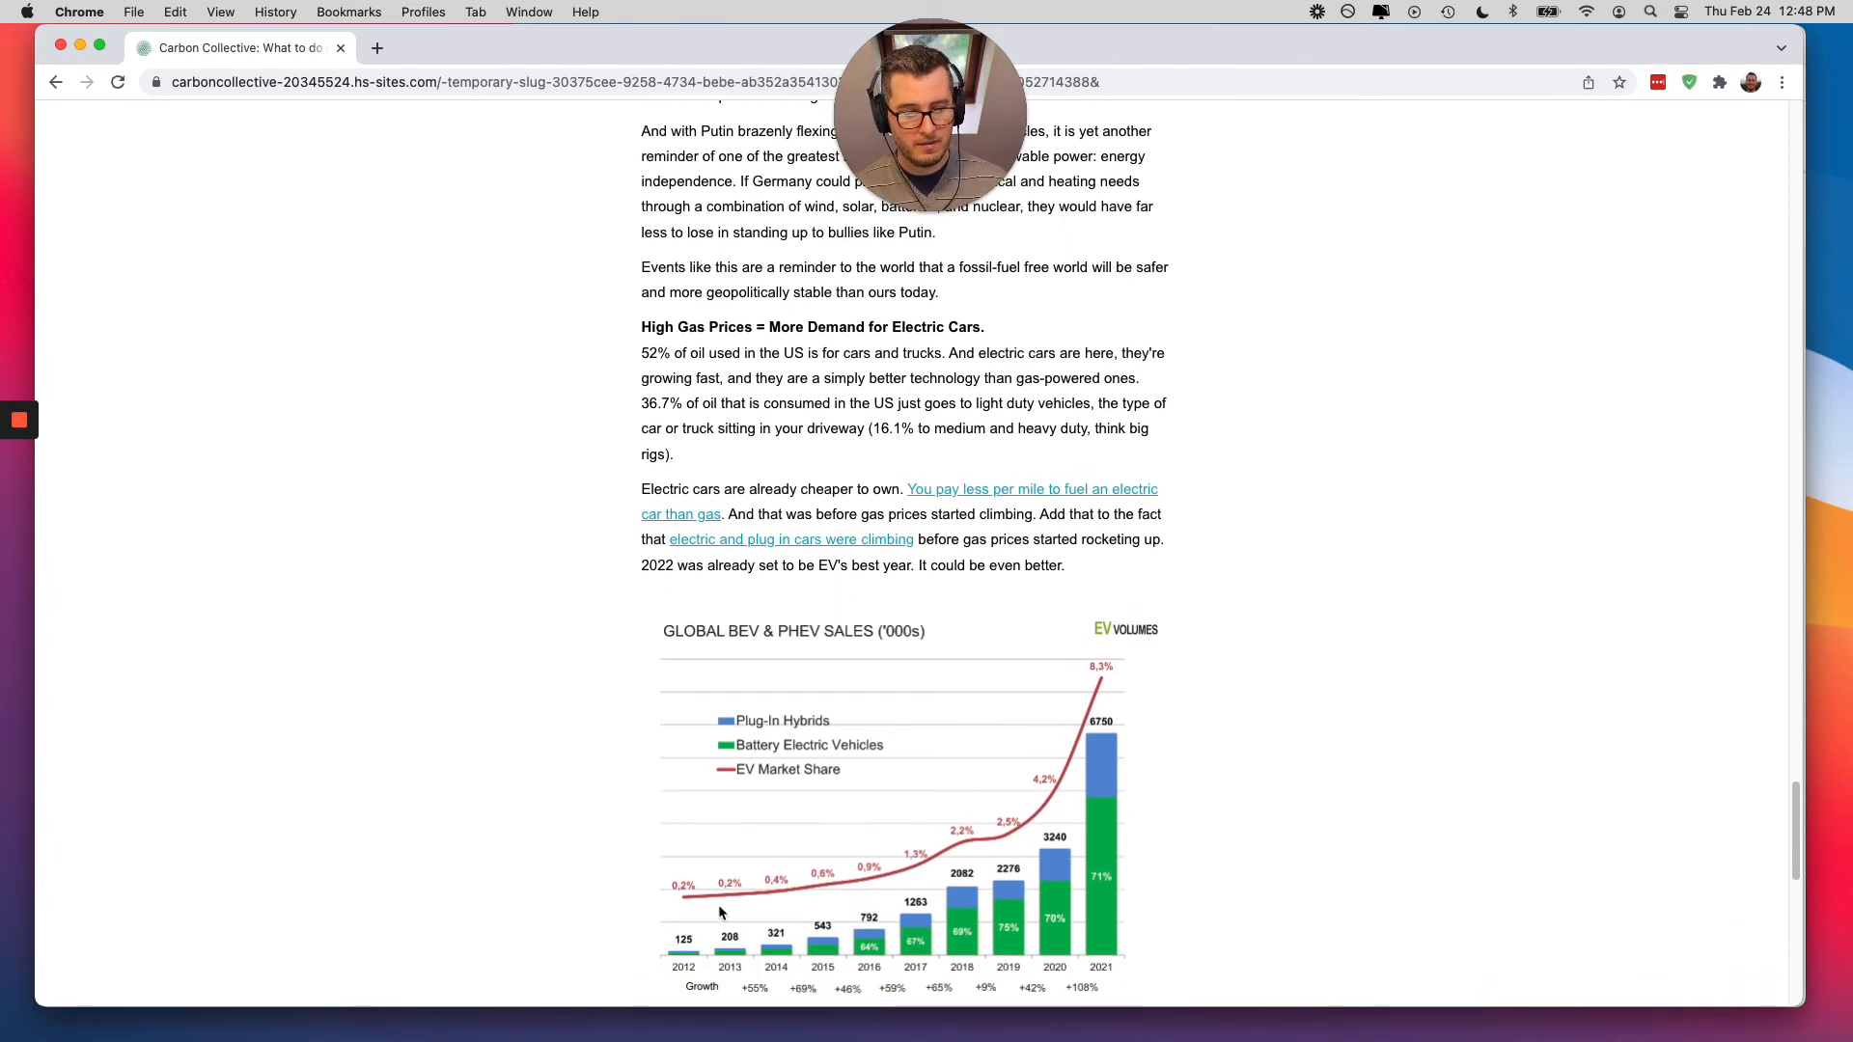
pyautogui.moveTo(1156, 687)
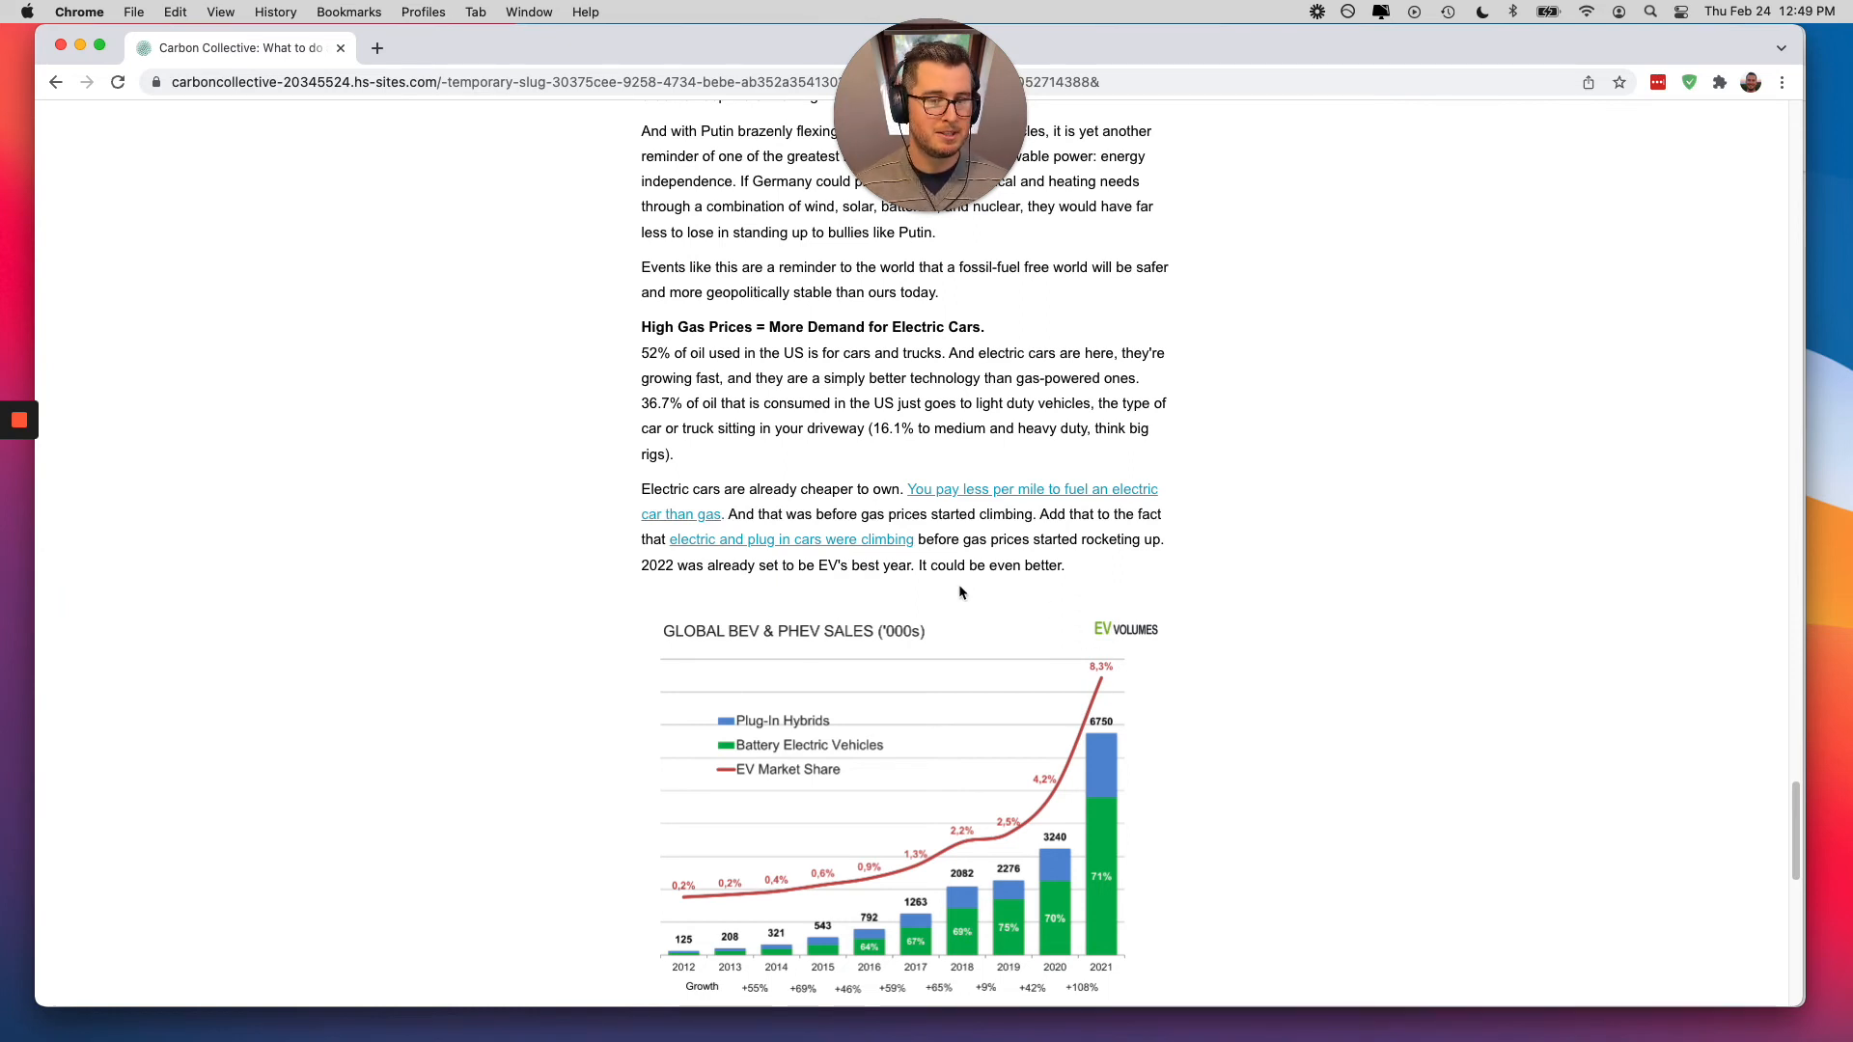
pyautogui.moveTo(1001, 594)
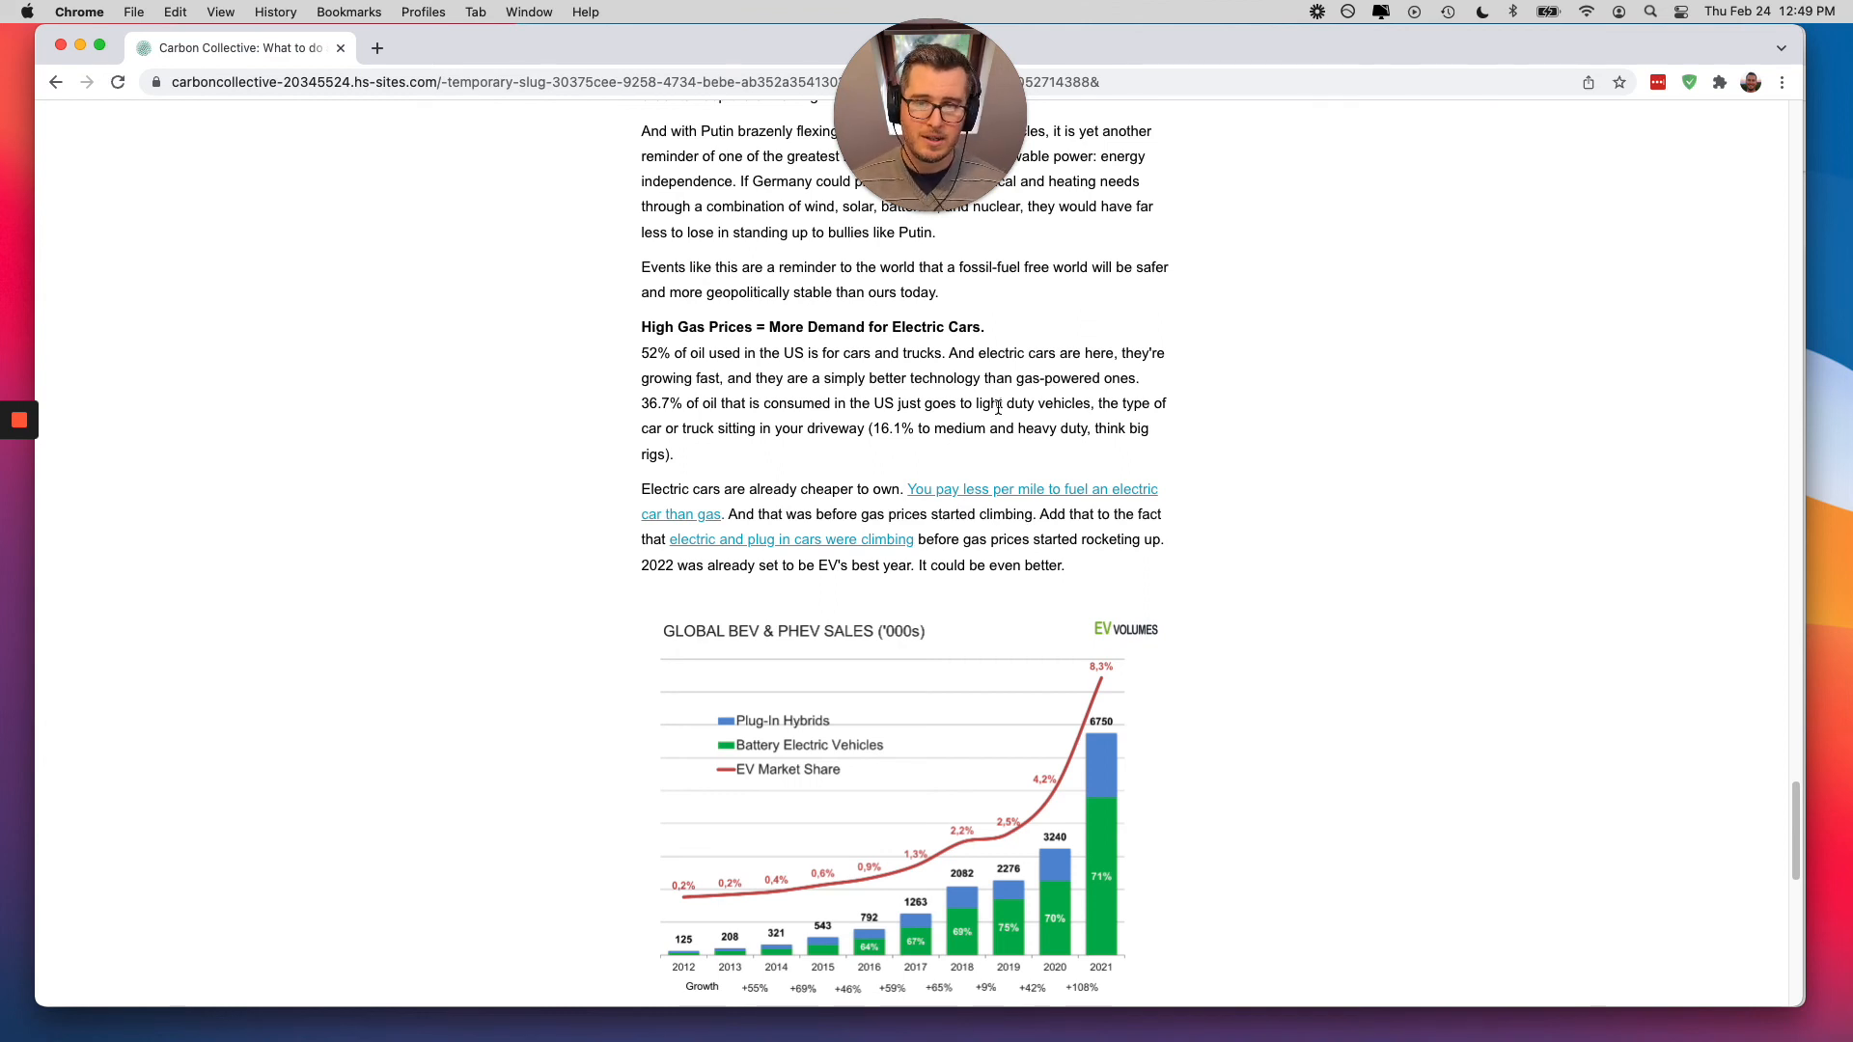
pyautogui.moveTo(1224, 629)
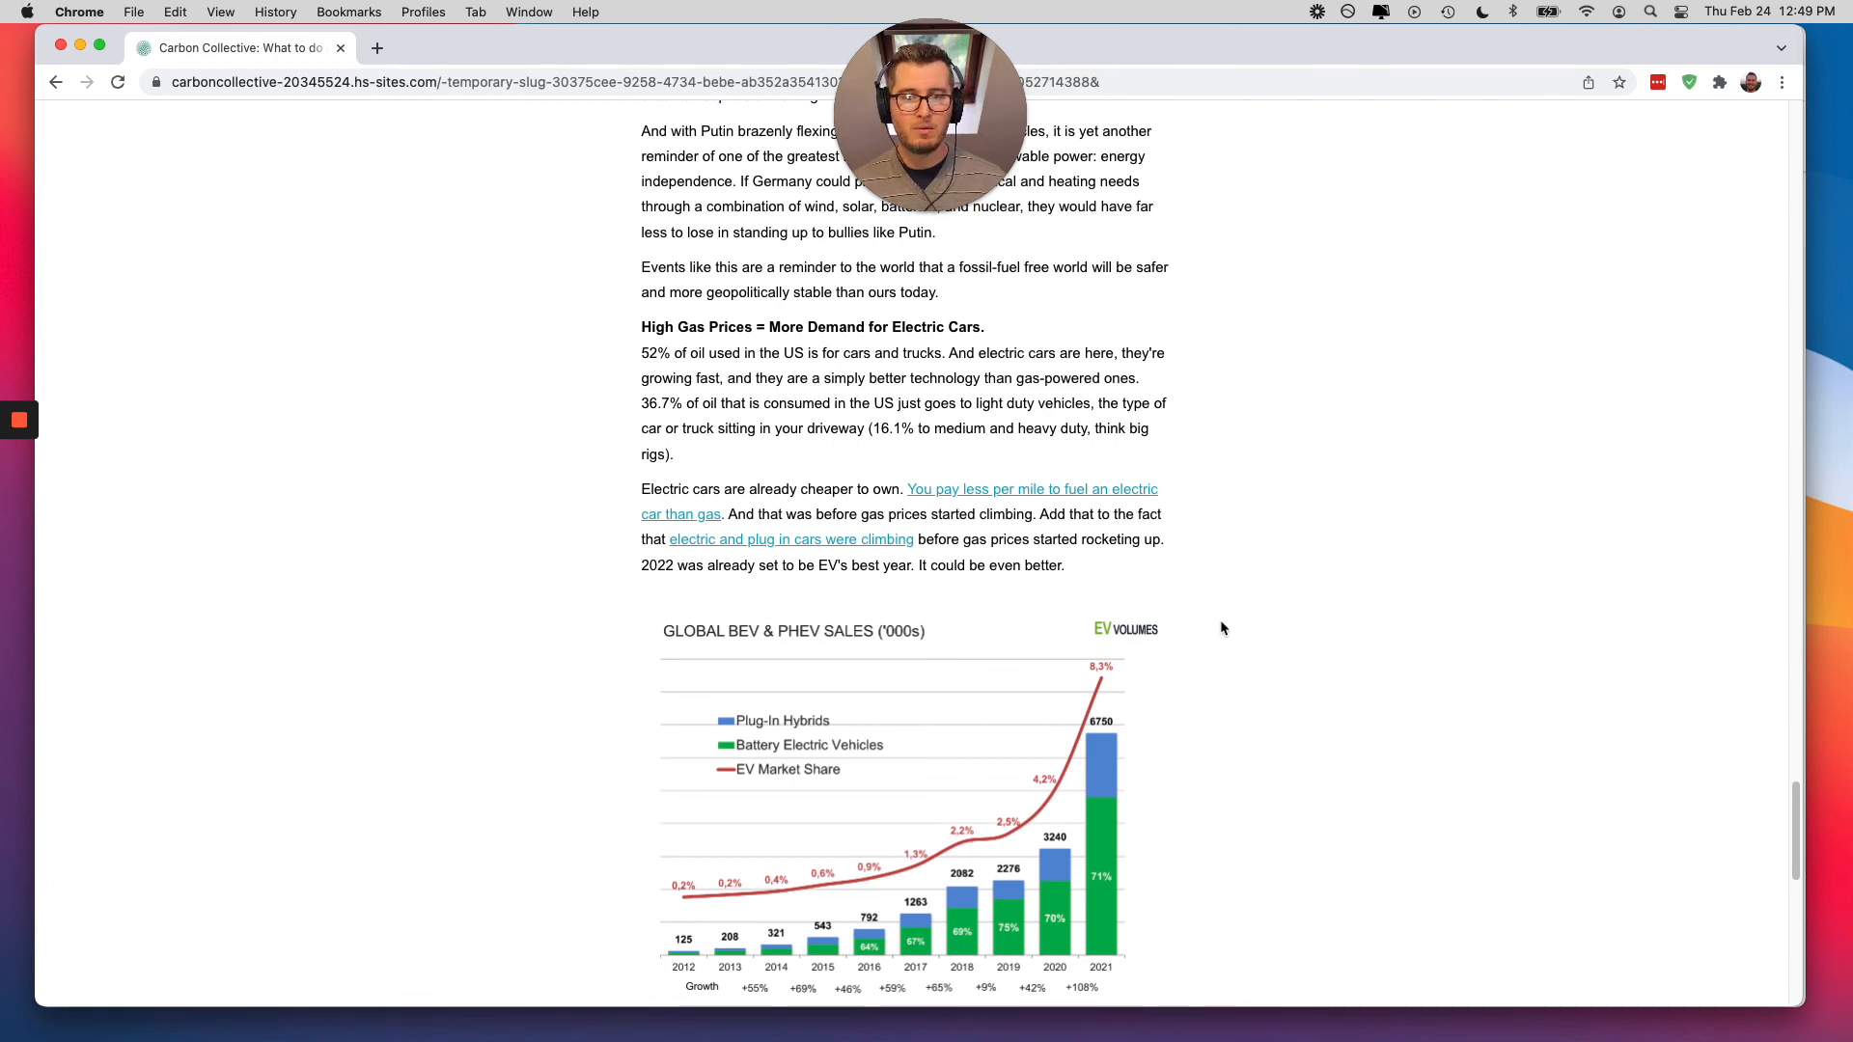
pyautogui.moveTo(772, 921)
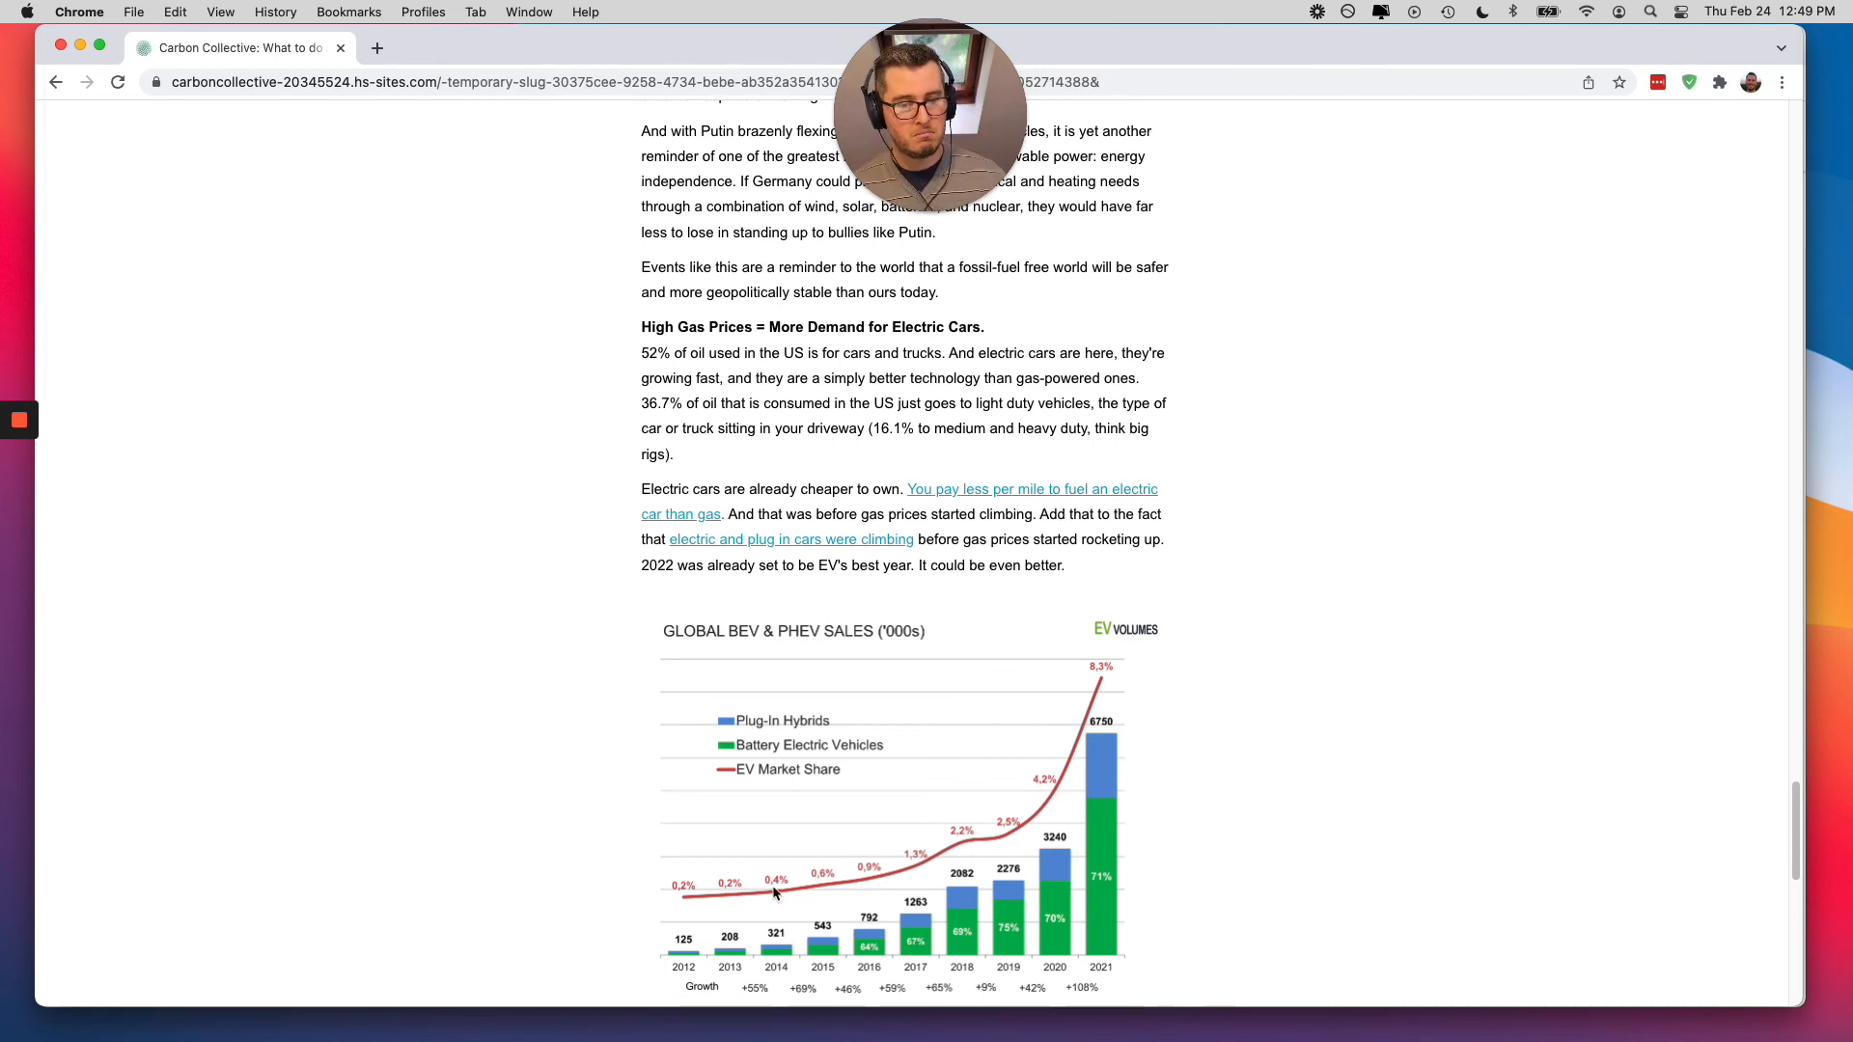
pyautogui.moveTo(1096, 707)
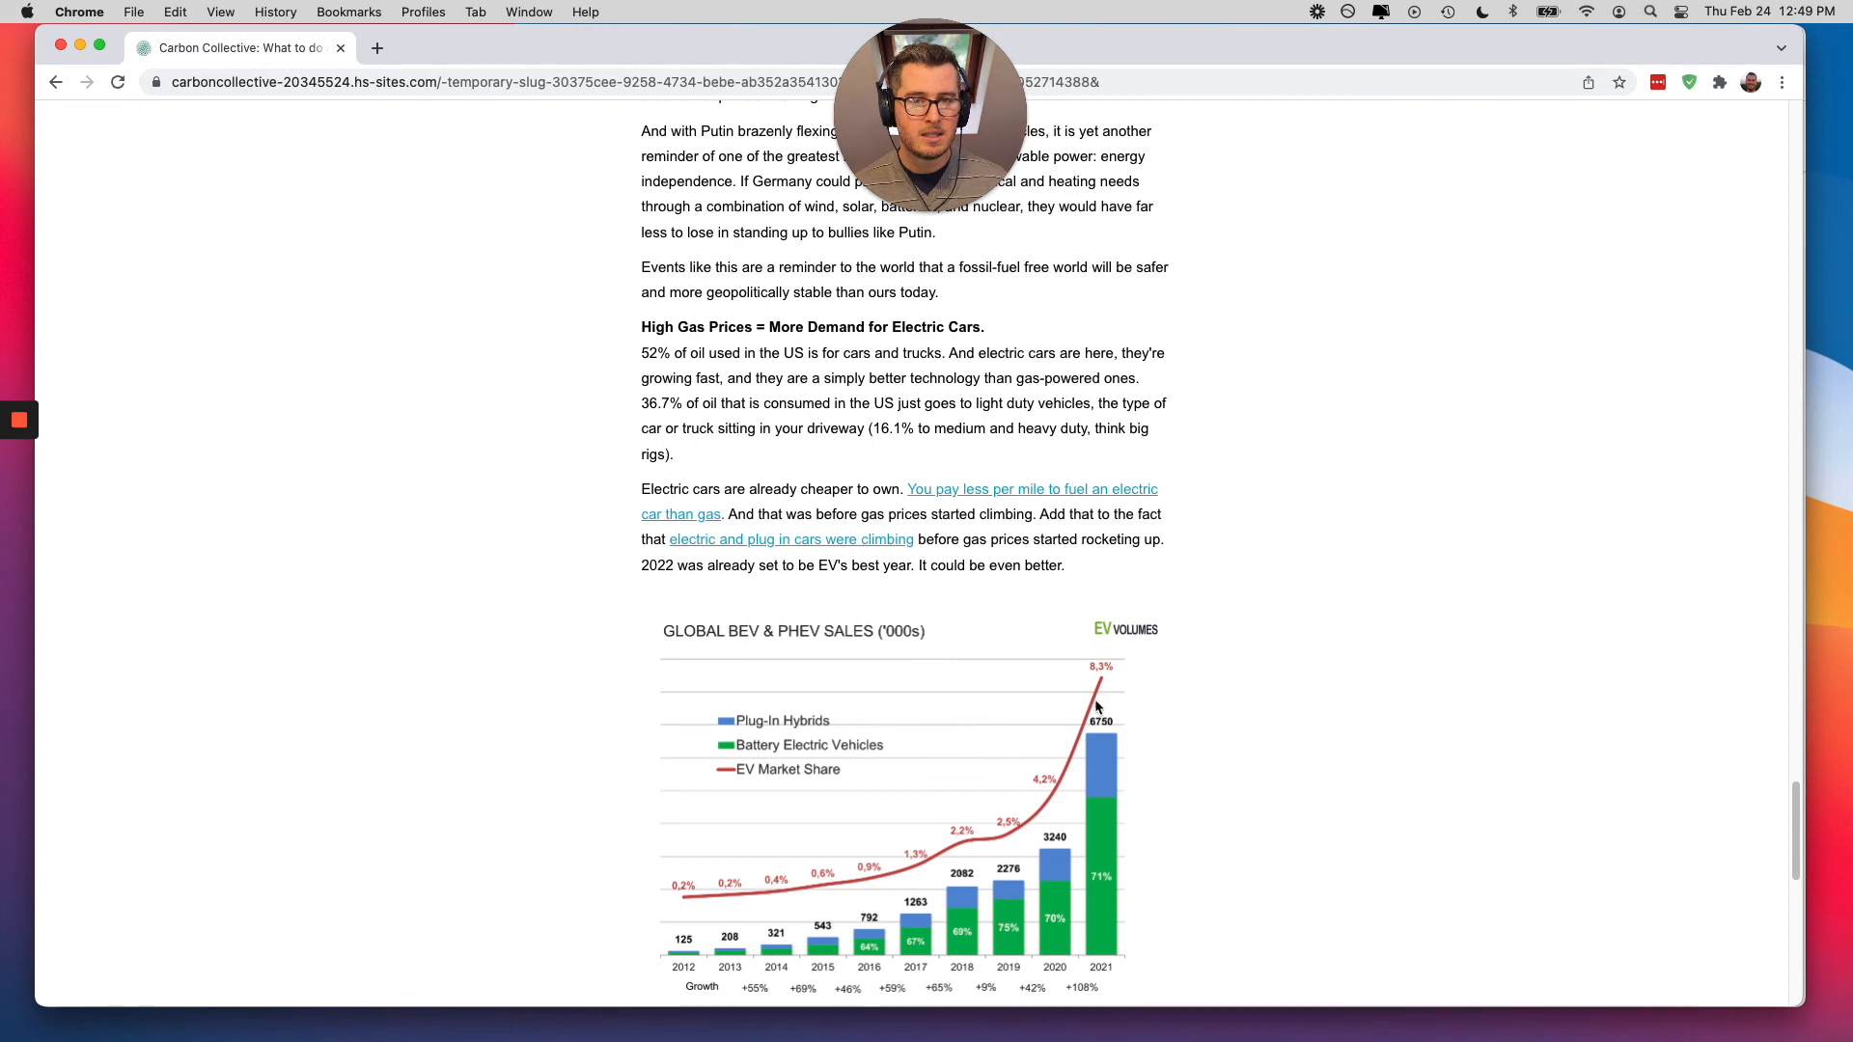
pyautogui.moveTo(1012, 456)
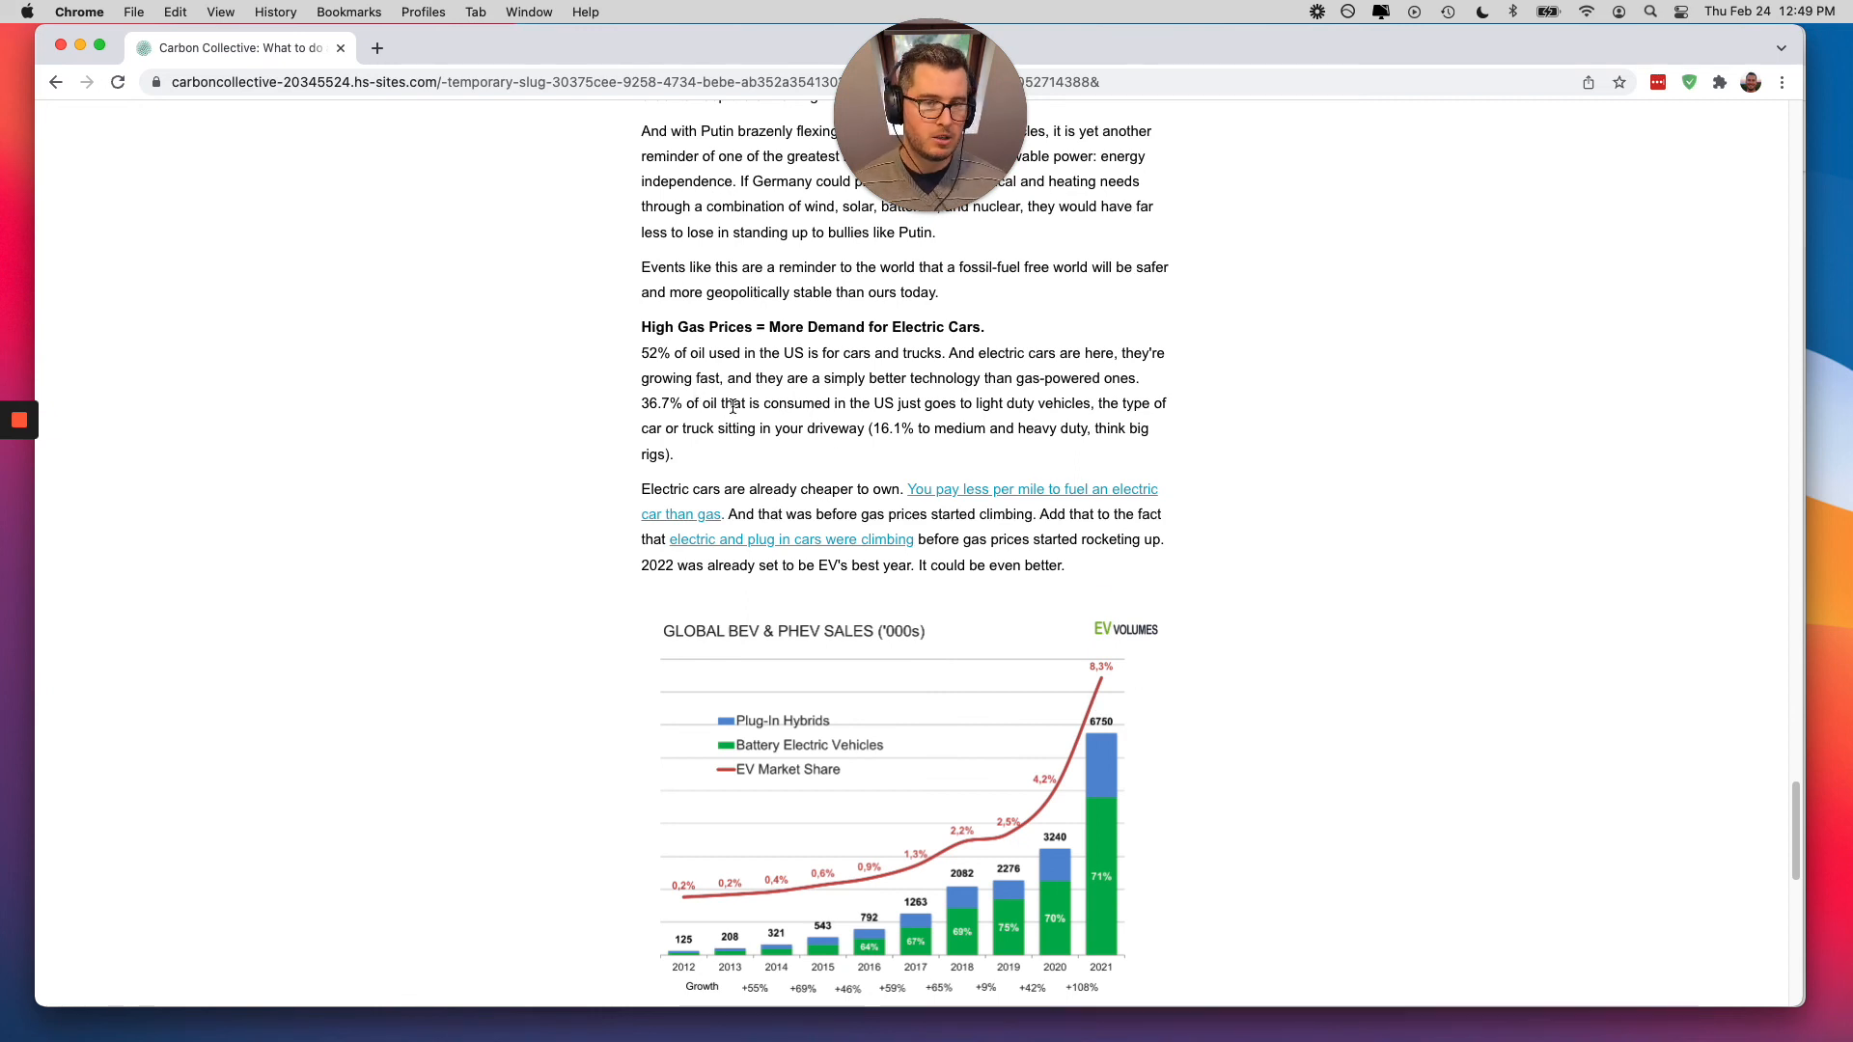
pyautogui.scroll(-3)
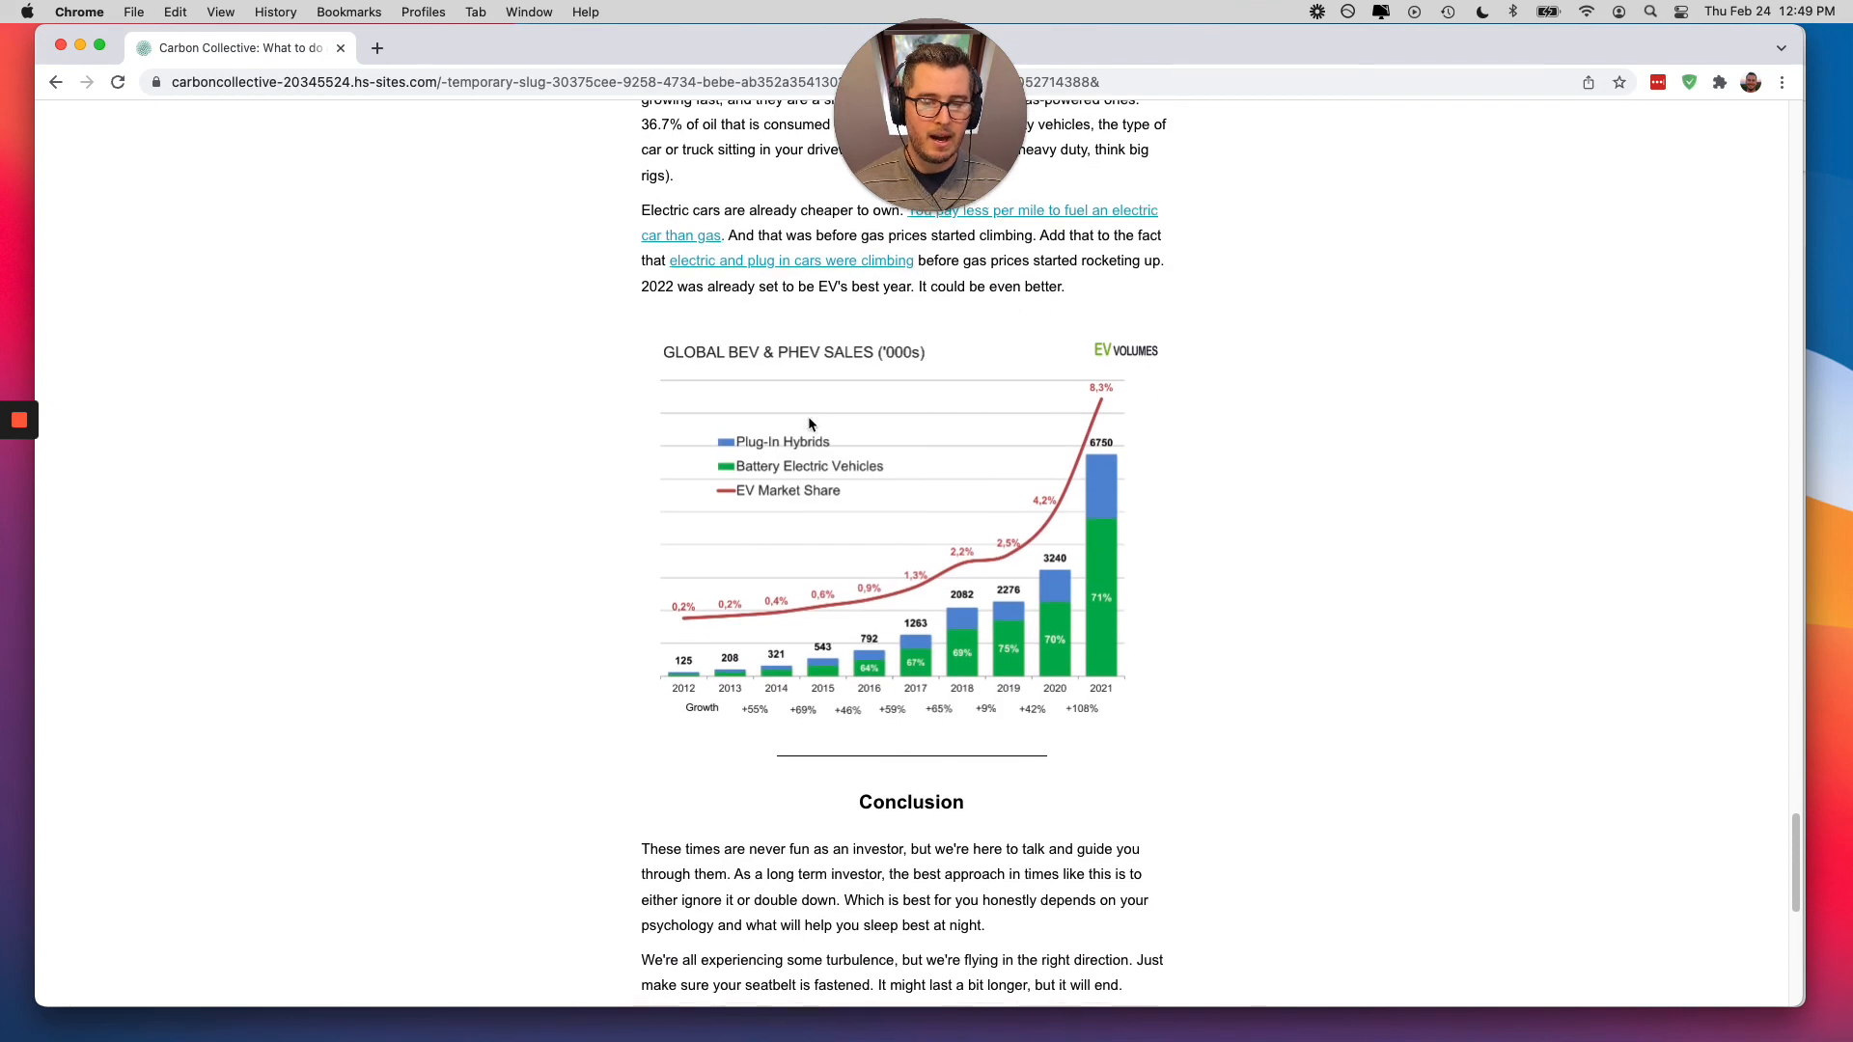
pyautogui.scroll(-3)
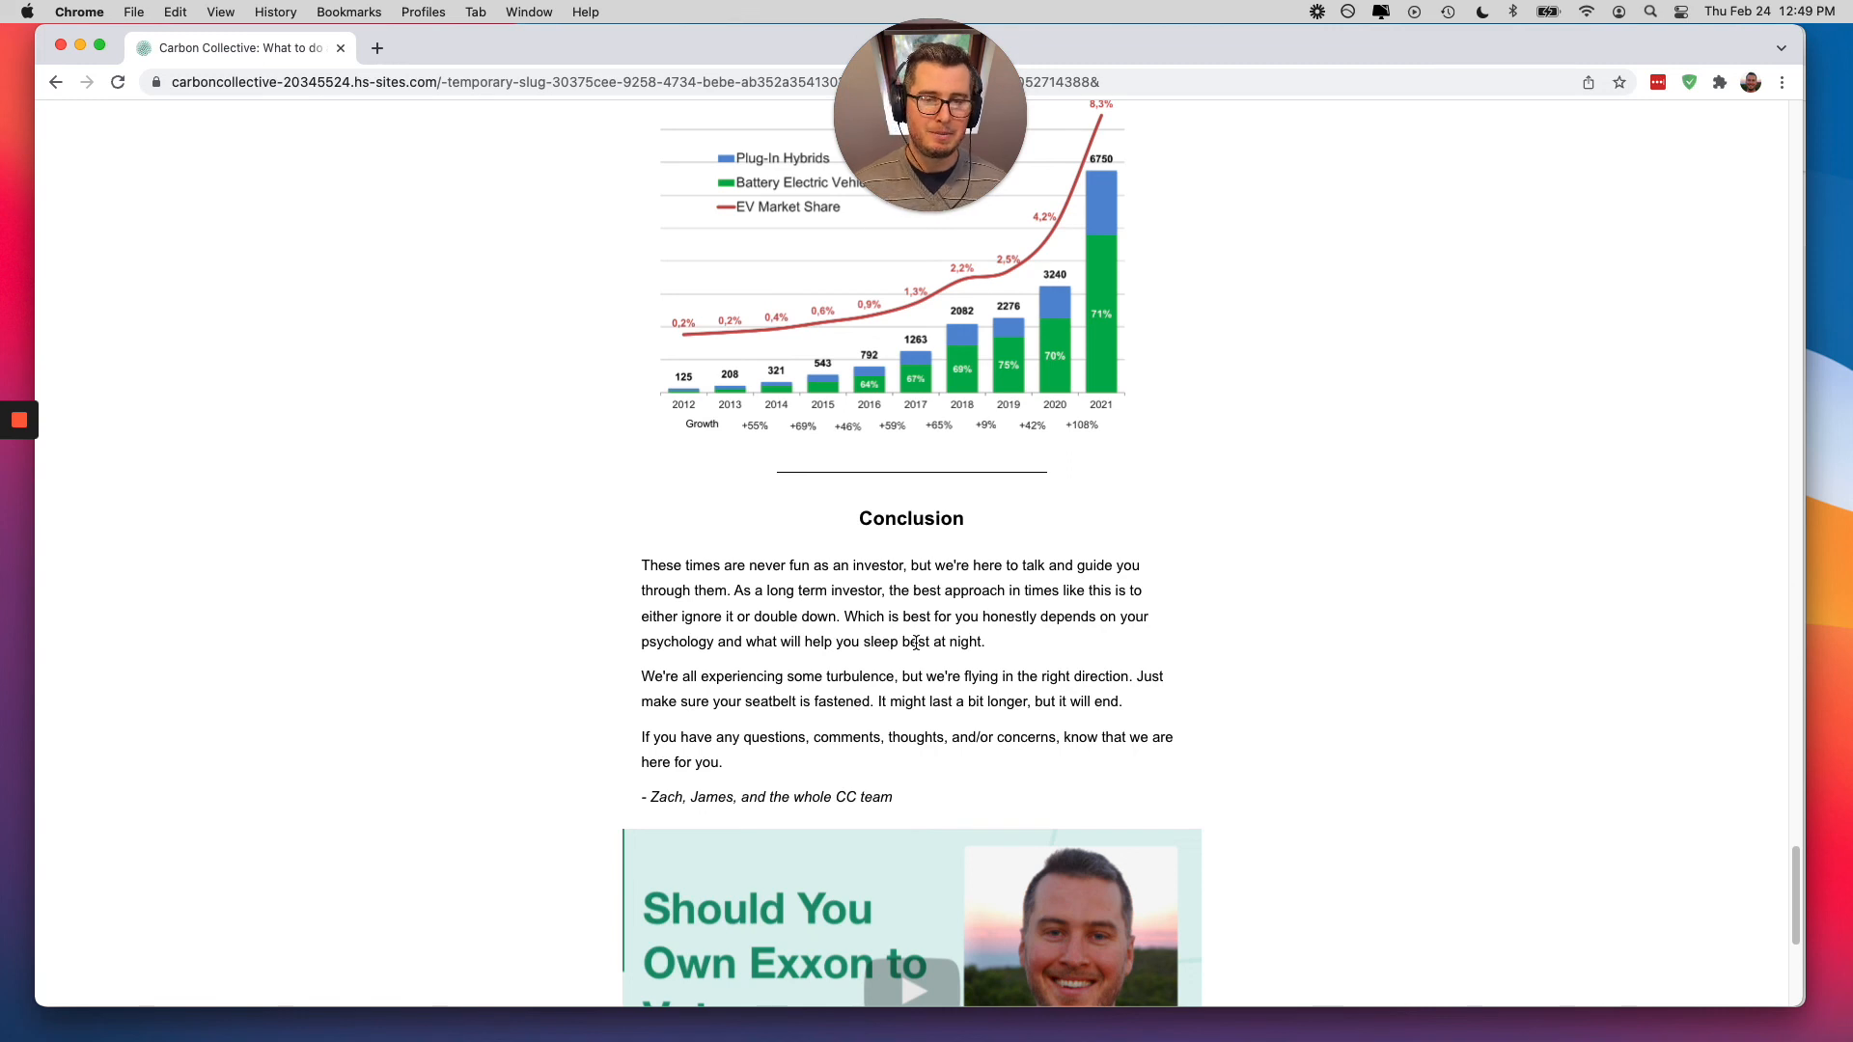
pyautogui.moveTo(494, 626)
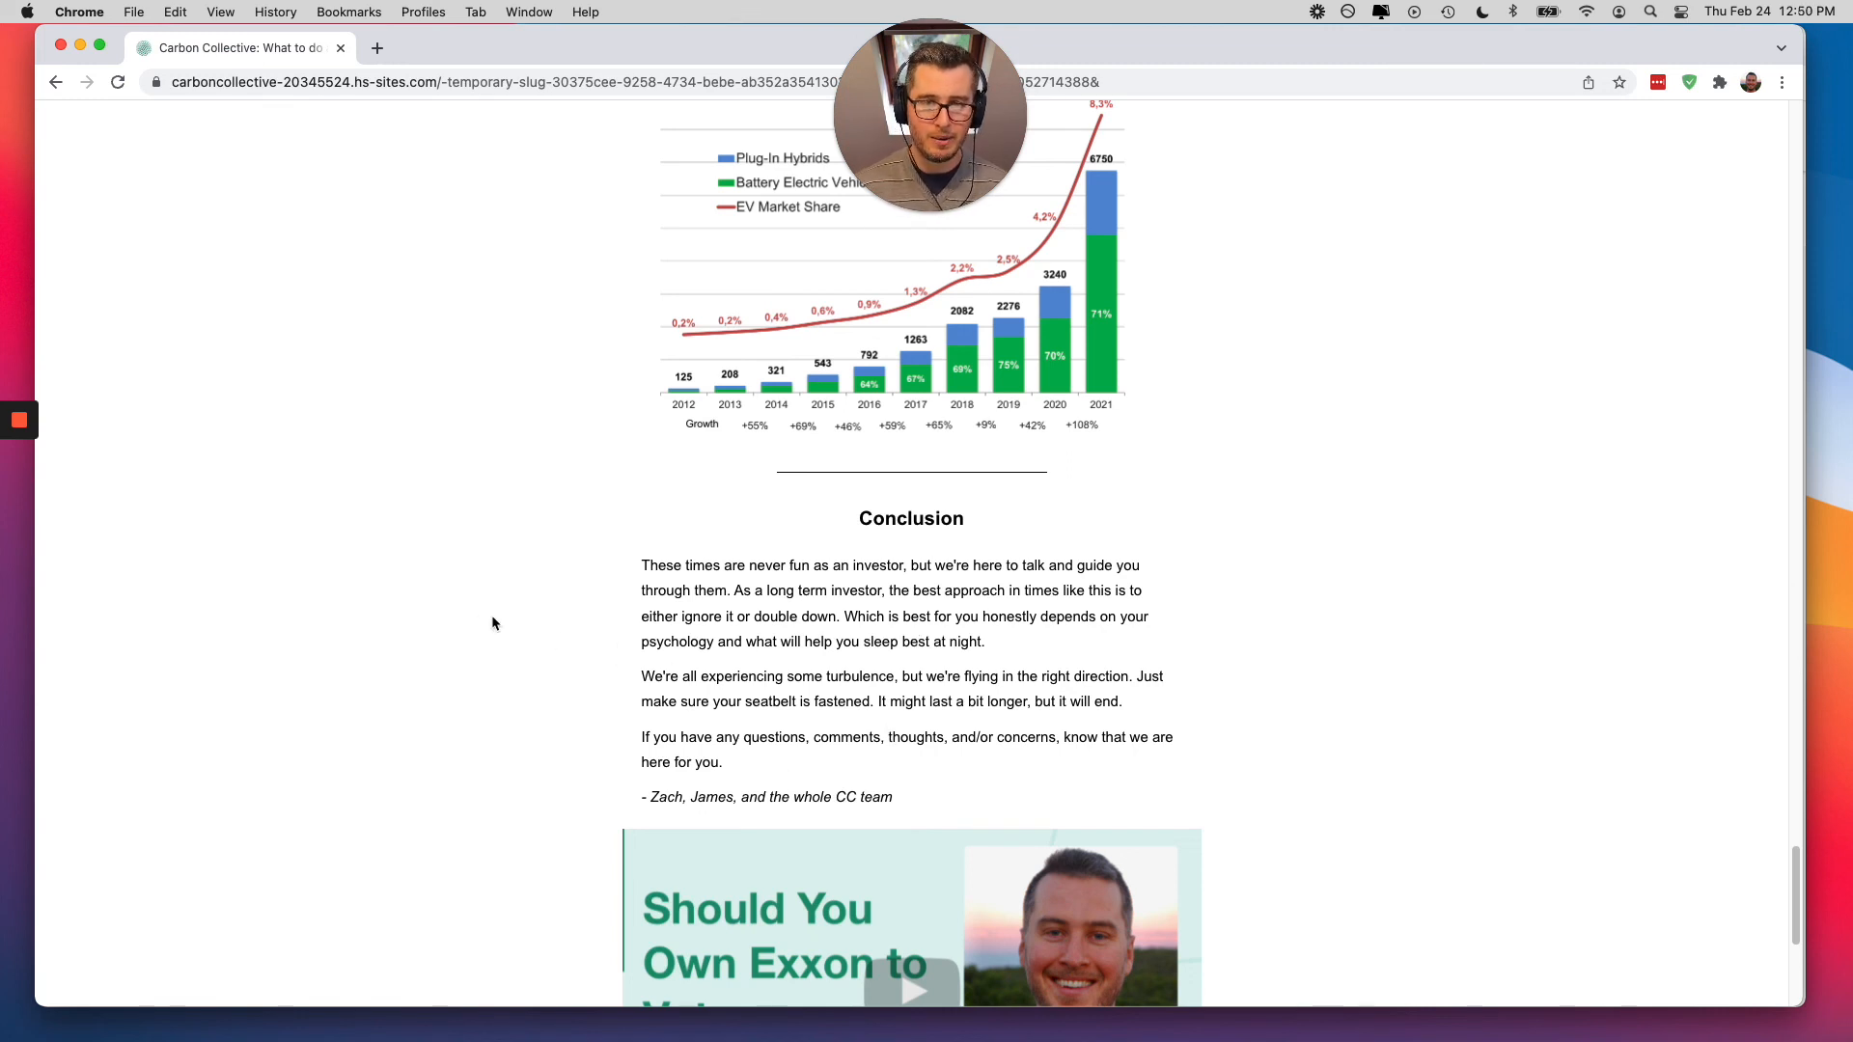